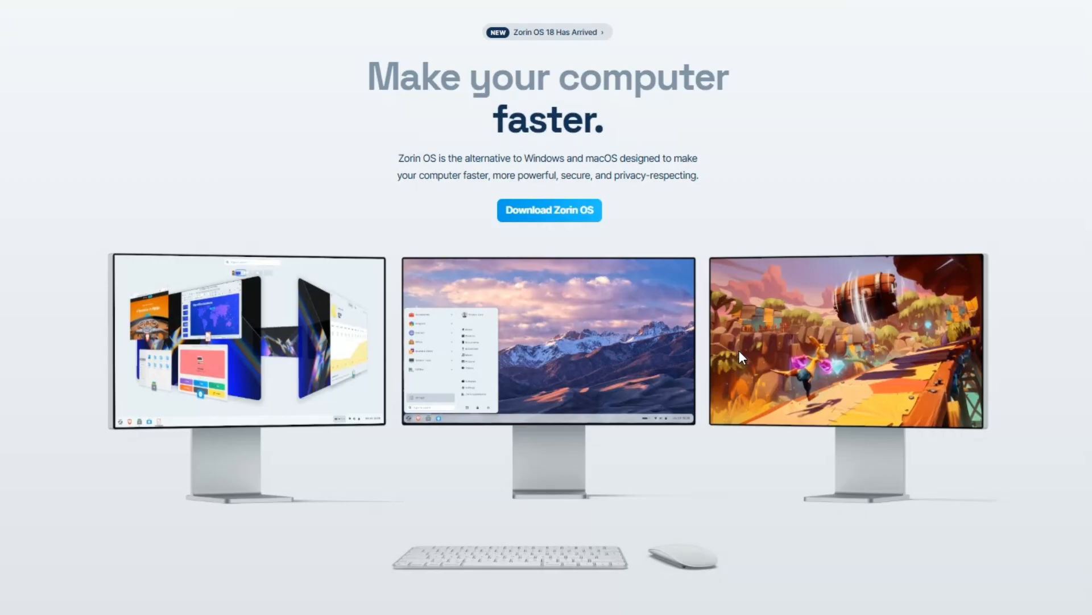
- Scroll down the Zorin OS homepage before leaving it for a new Google search
scroll("down", 3)
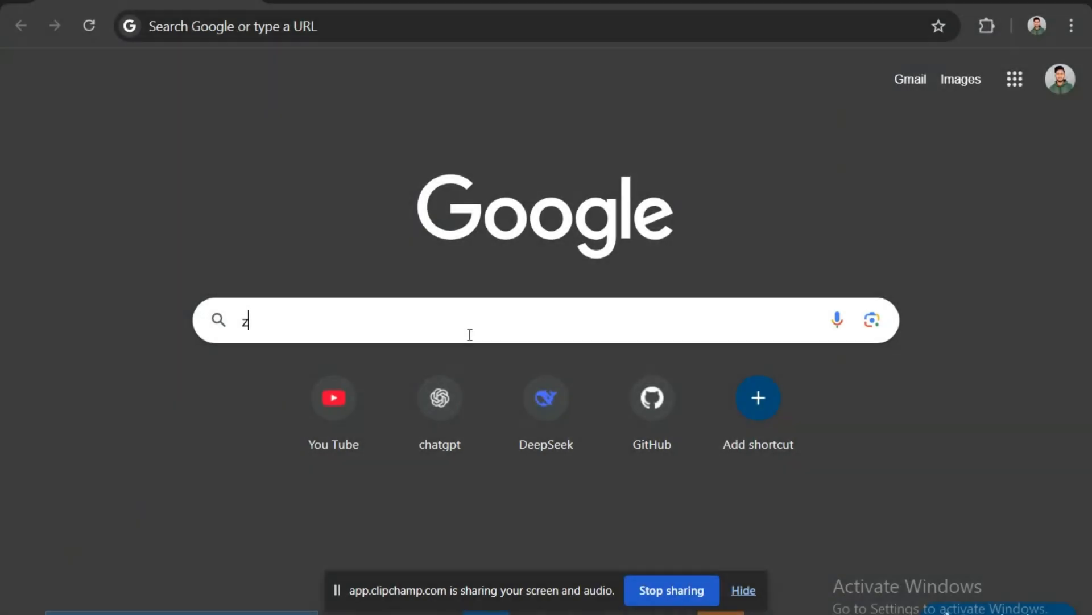
- Search Google for 'zorin os' so the official Zorin OS site tops the results
type("orin os")
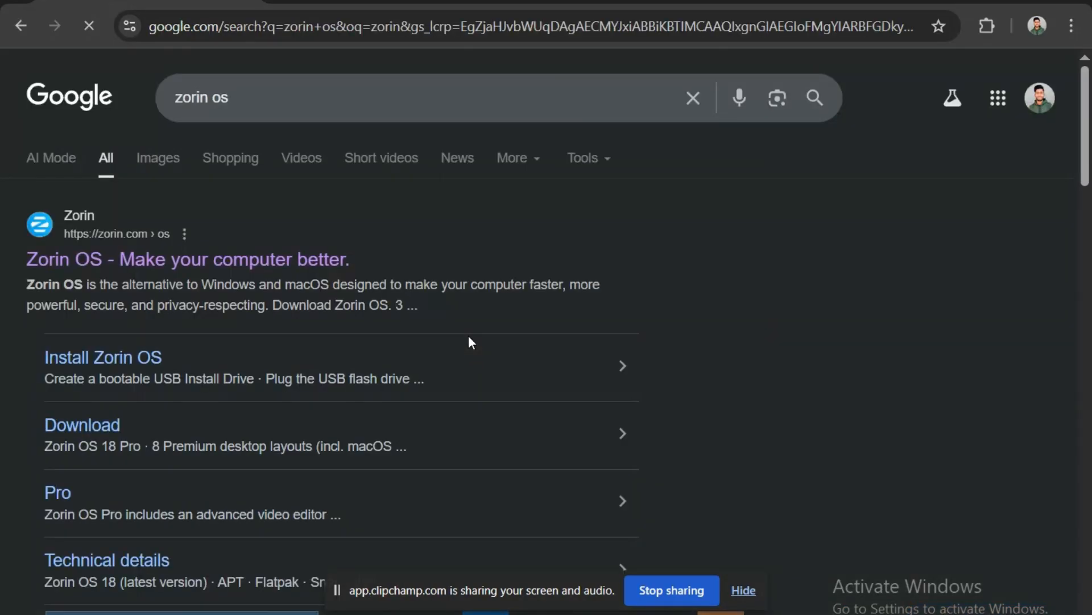
mouse_move(194, 225)
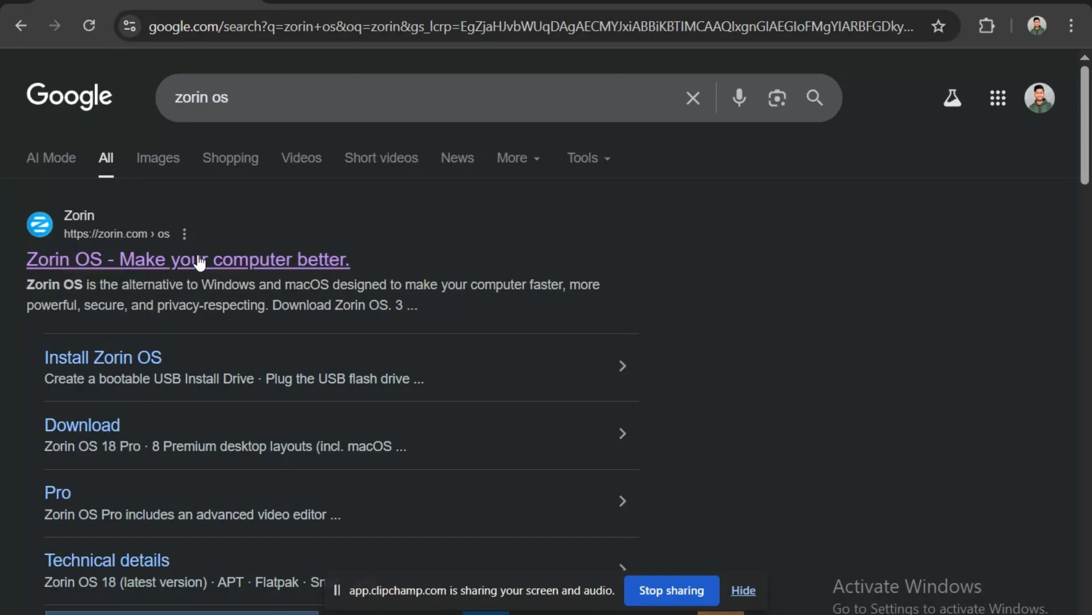
- Open the 'Zorin OS - Make your computer better.' result and read down through its feature overview
left_click(187, 260)
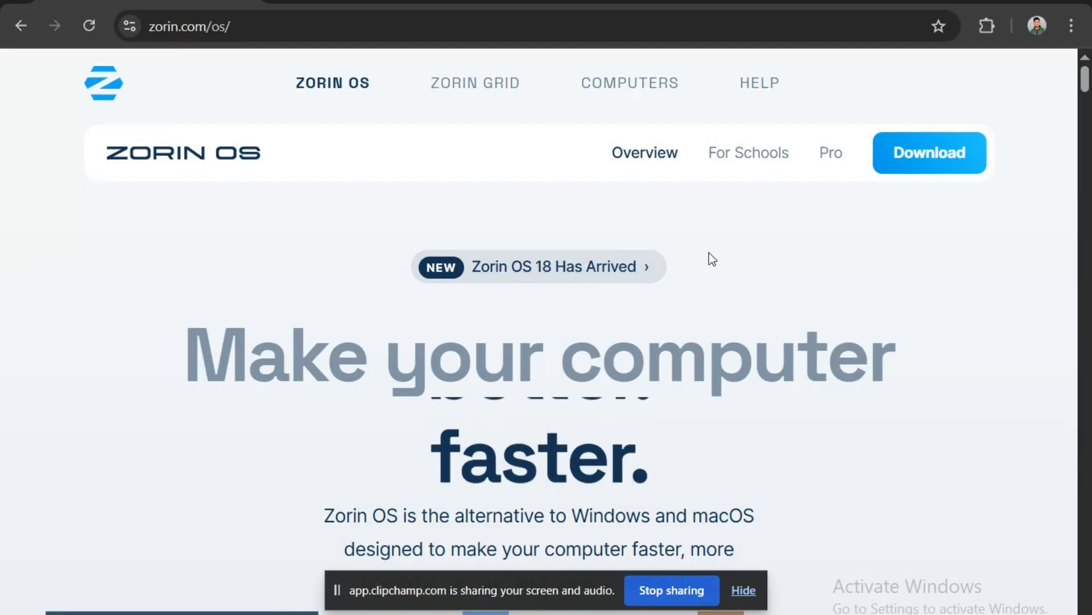
scroll("down", 3)
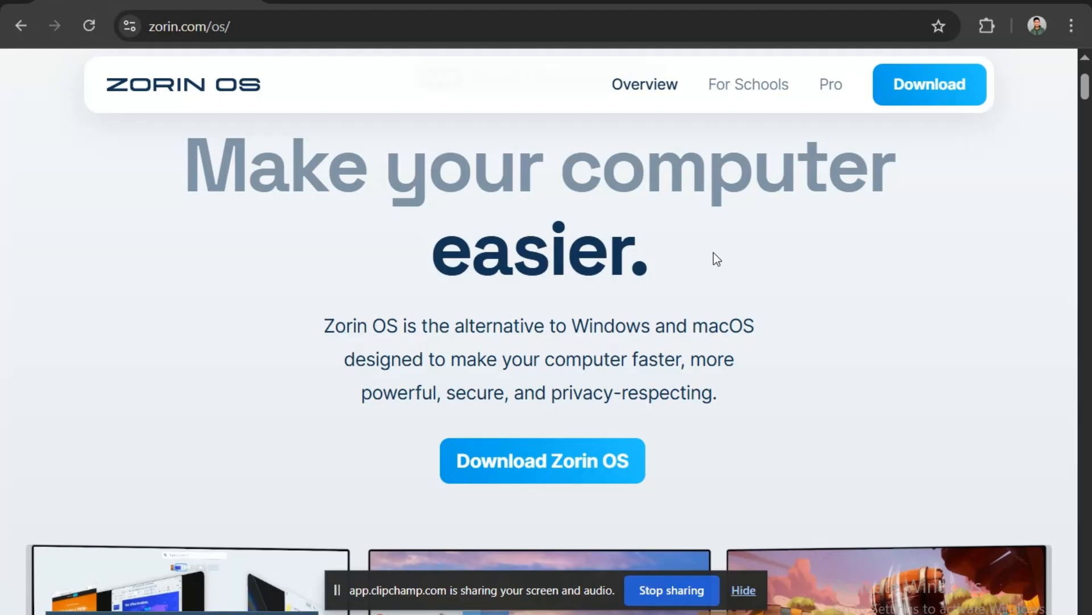
scroll("down", 3)
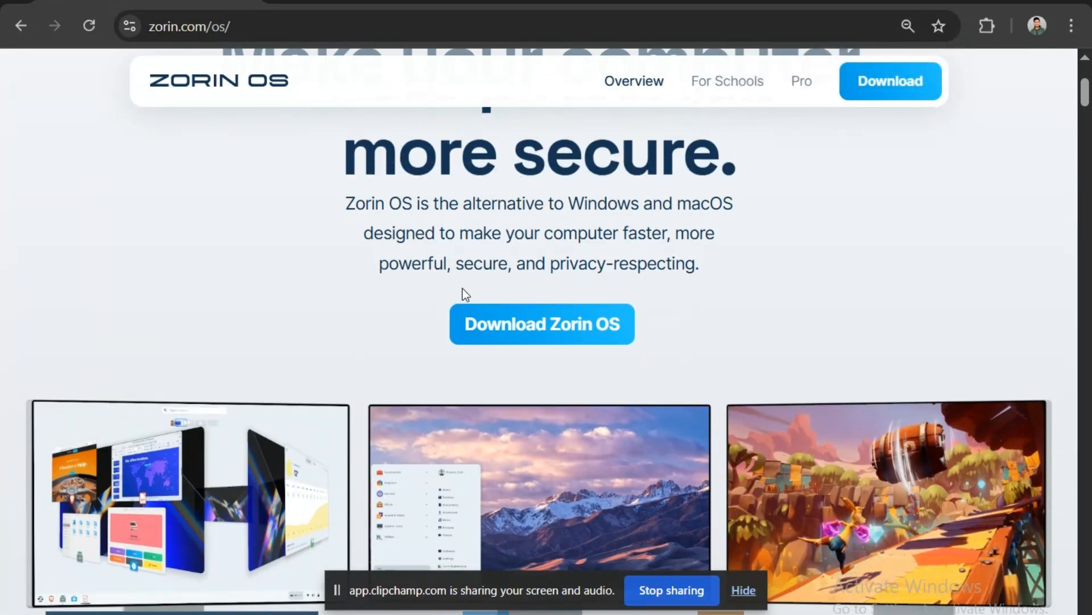
scroll("down", 3)
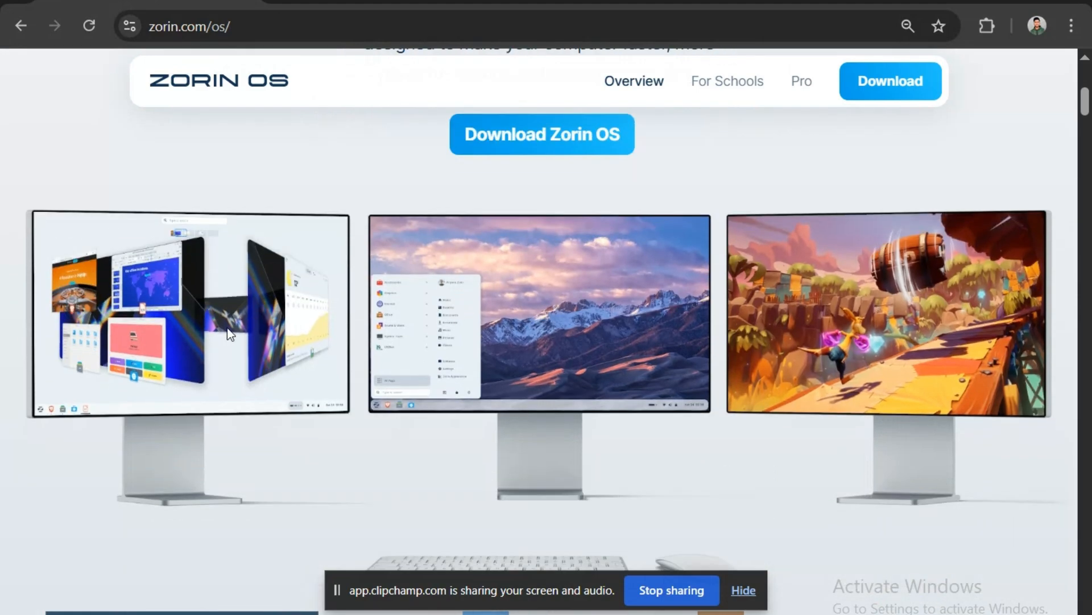
mouse_move(778, 376)
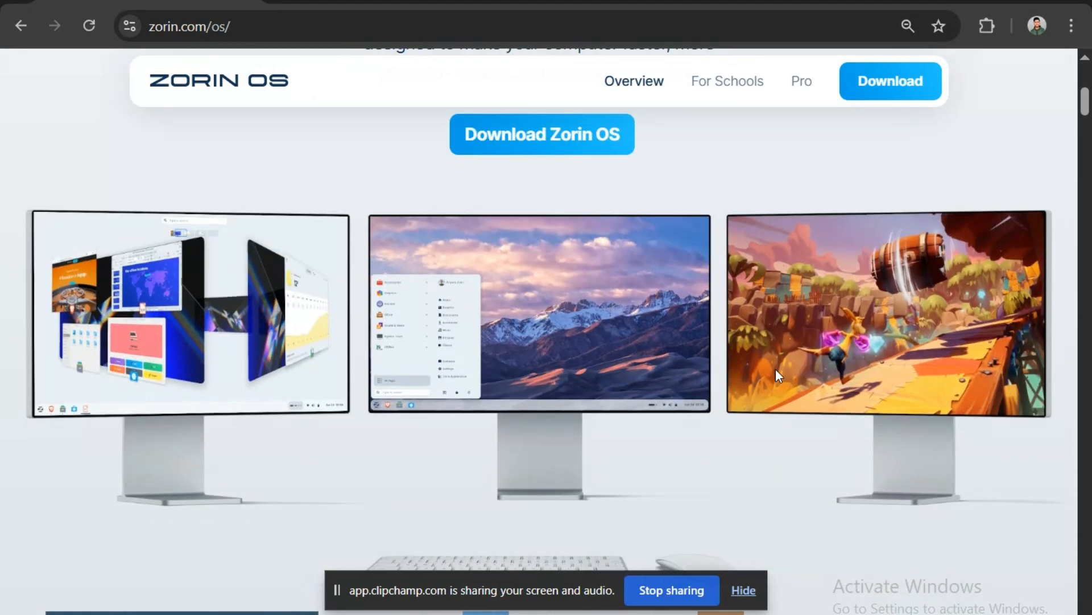
scroll("down", 3)
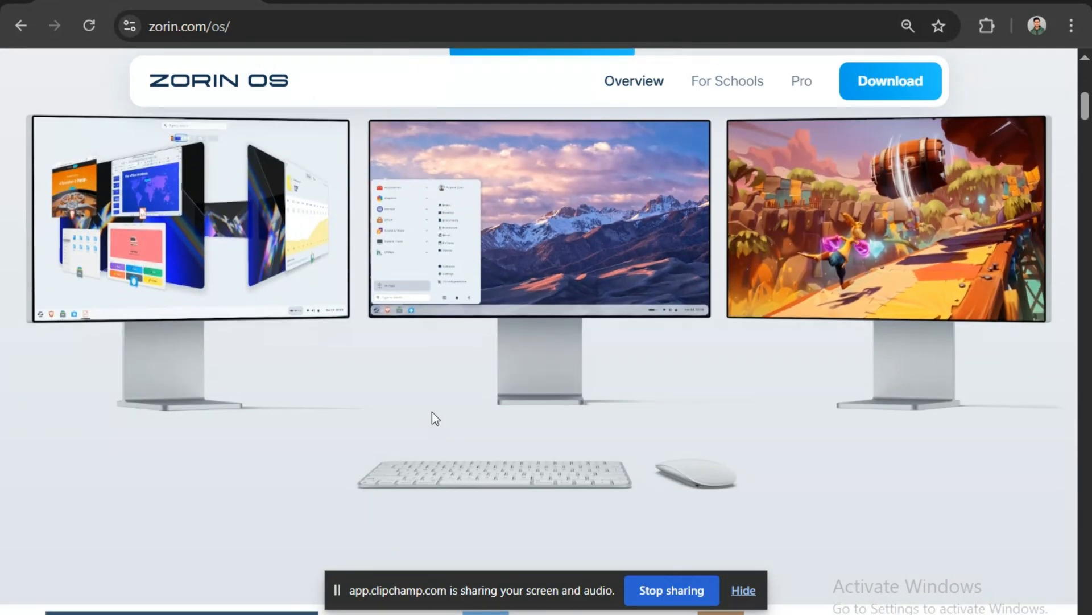
scroll("down", 3)
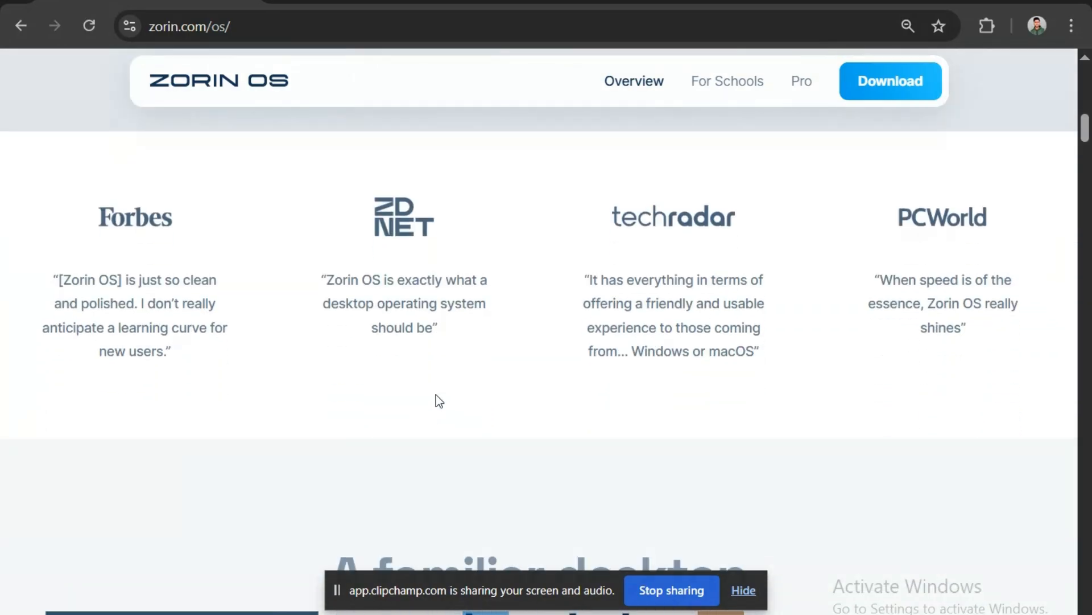
scroll("down", 3)
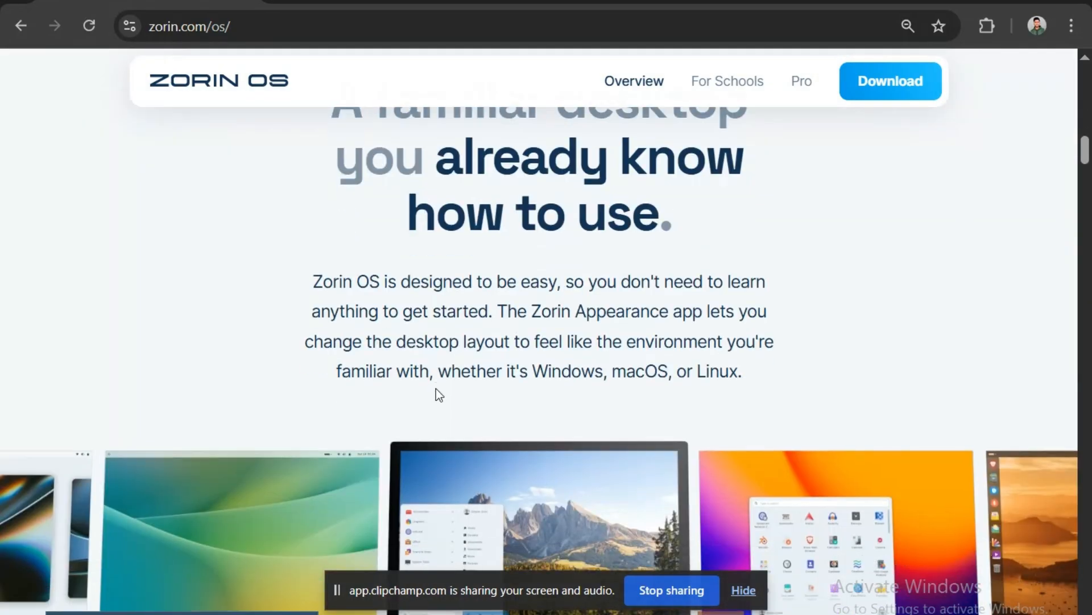
- Browse the rest of the zorin.com/os overview and return toward the top download offer
scroll("up", 3)
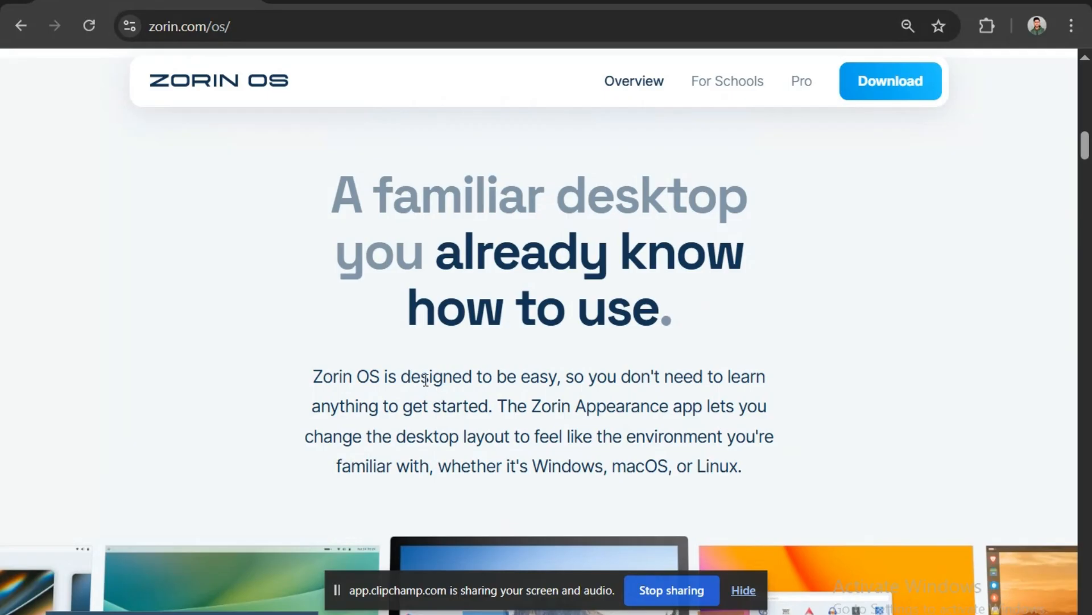
scroll("down", 3)
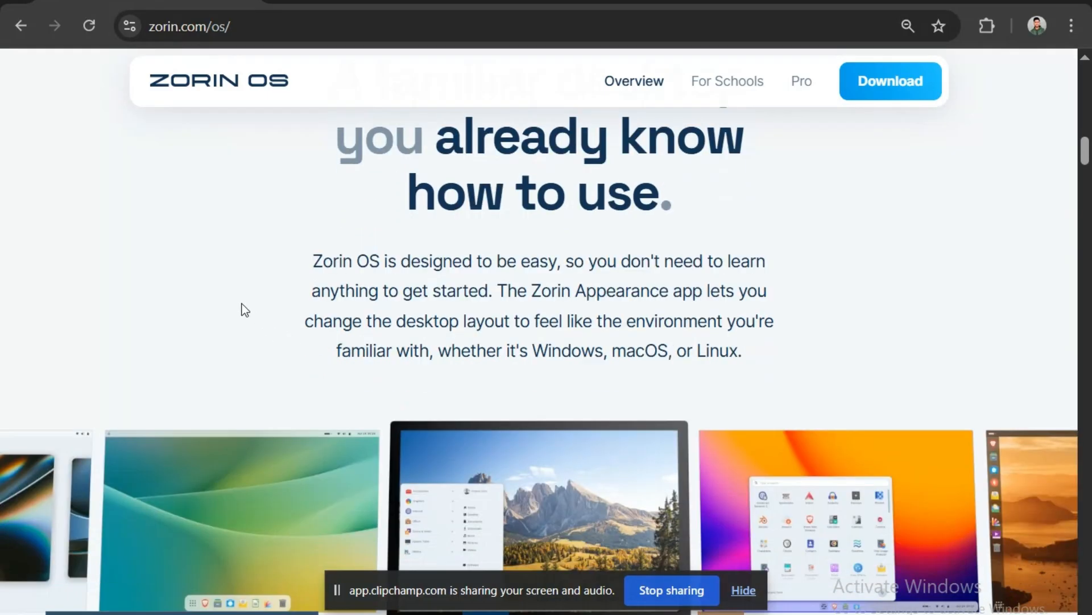
scroll("down", 3)
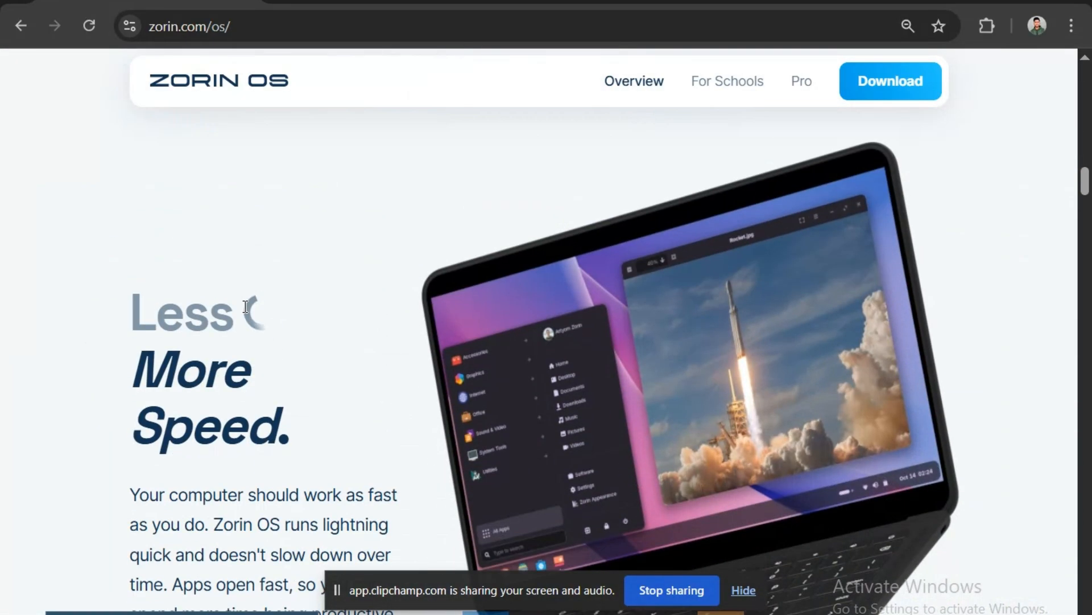
scroll("down", 3)
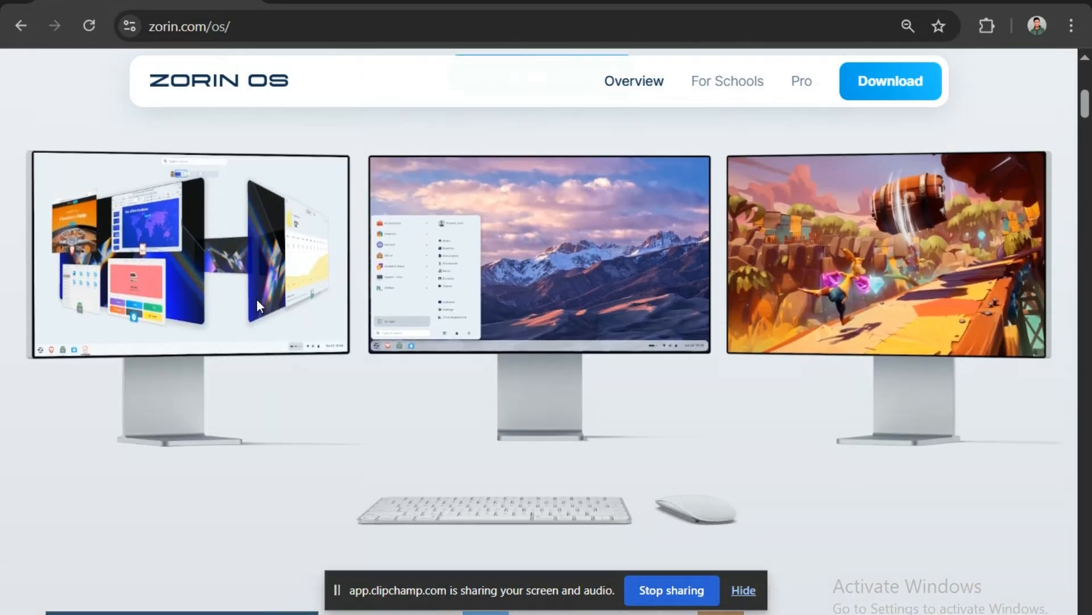
scroll("up", 3)
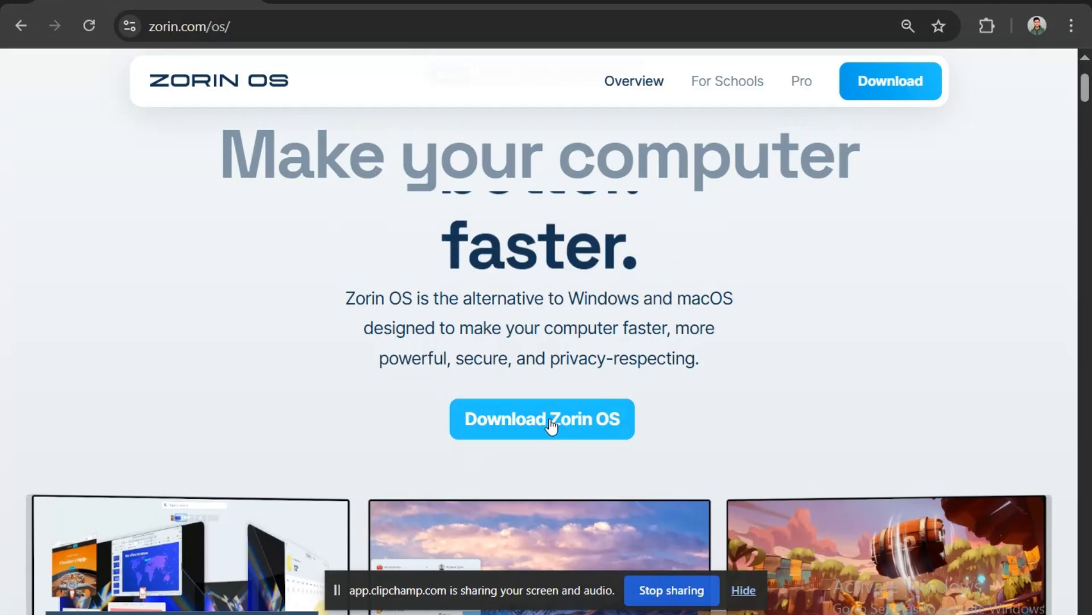
- Go to zorin.com/os/download and scroll to the free Zorin OS 18 Core and Education cards
left_click(542, 419)
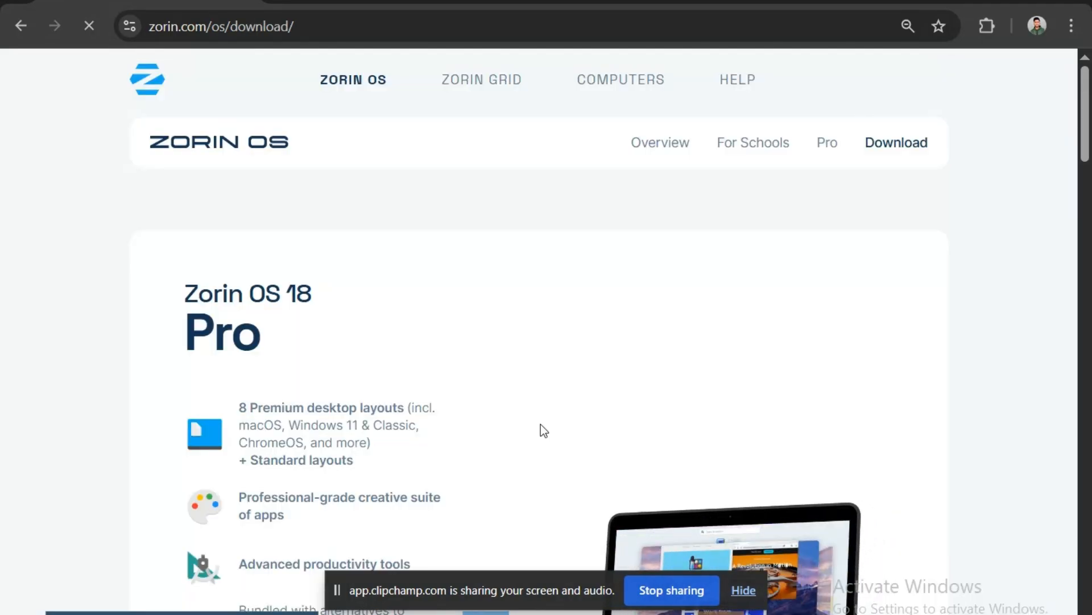
scroll("down", 3)
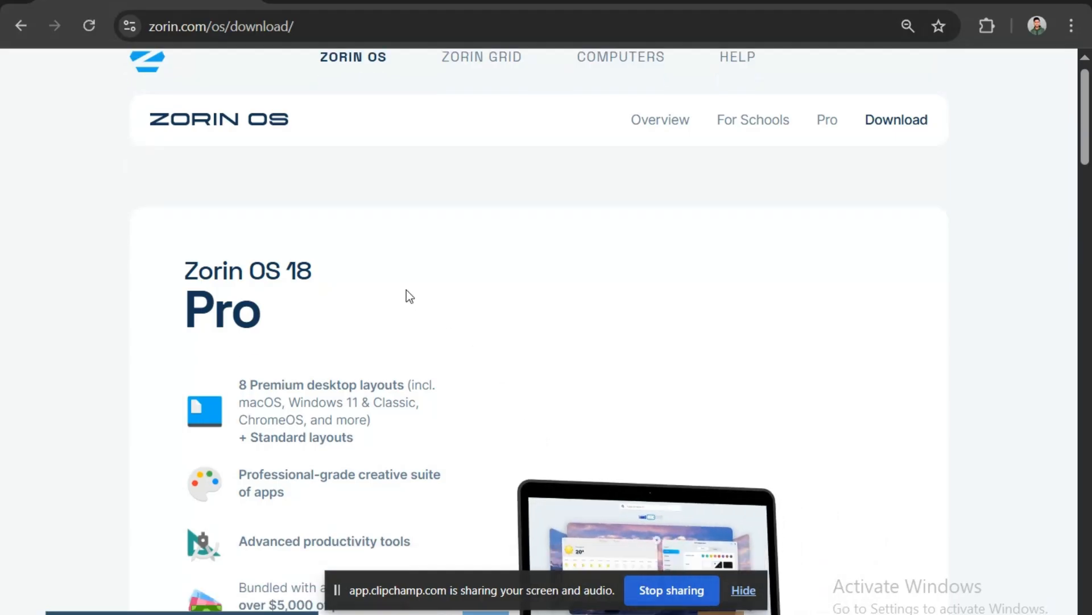
scroll("down", 3)
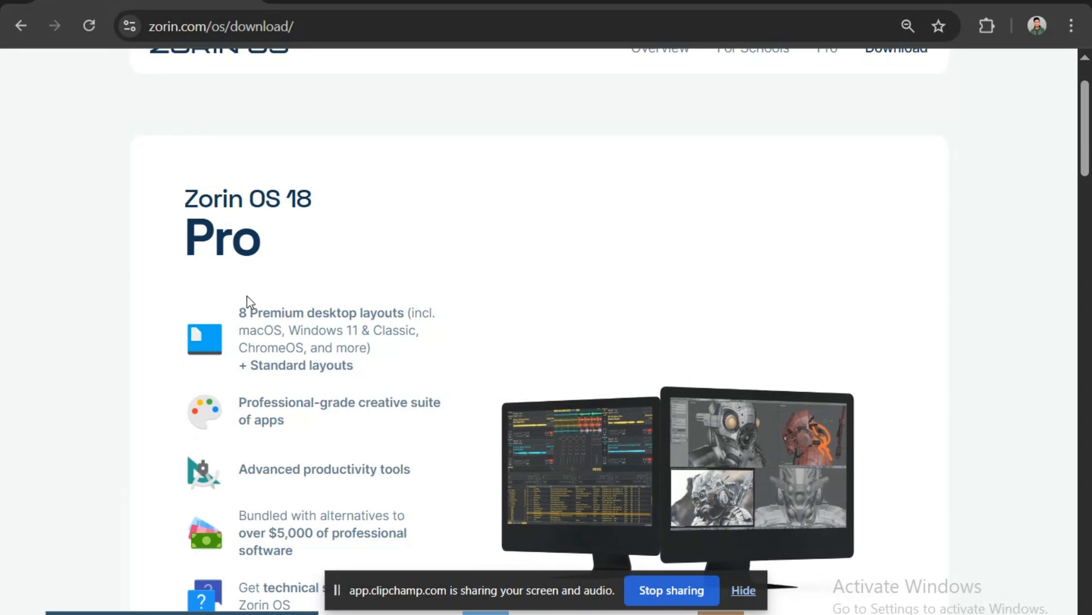
scroll("down", 3)
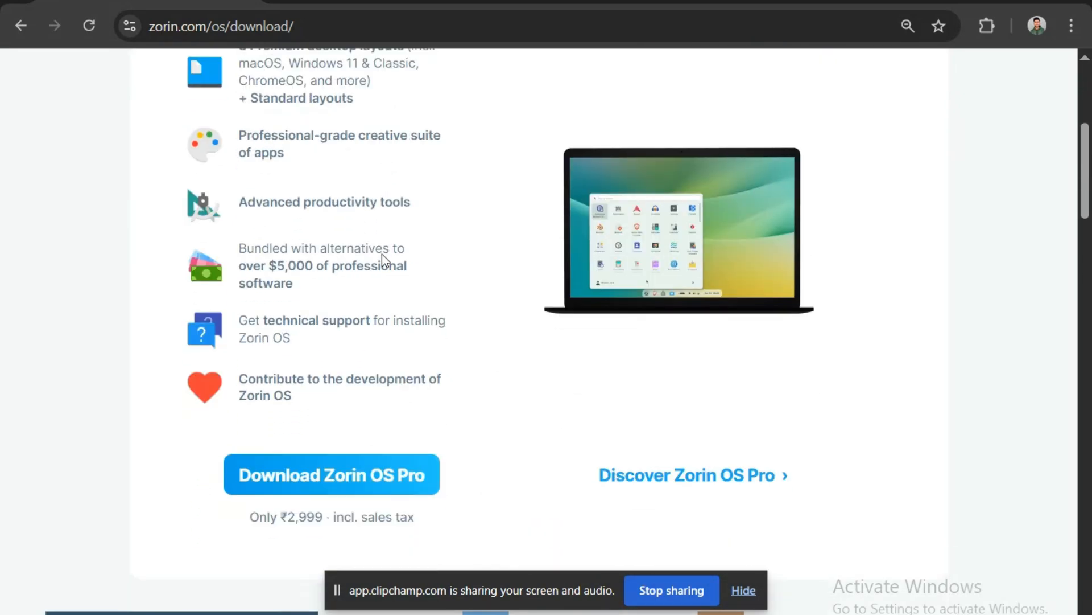
scroll("down", 3)
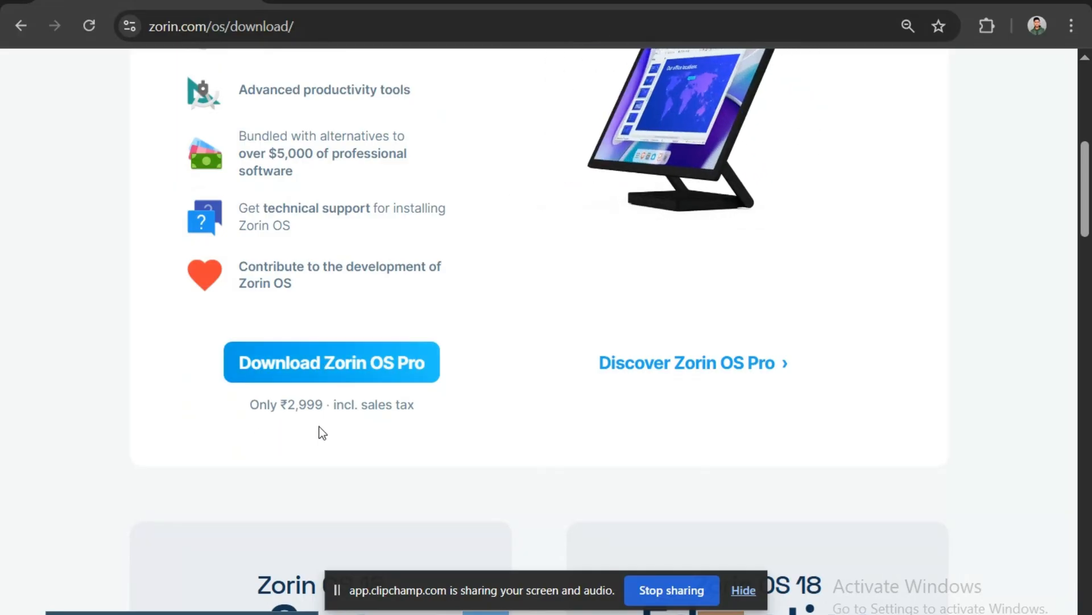
scroll("down", 3)
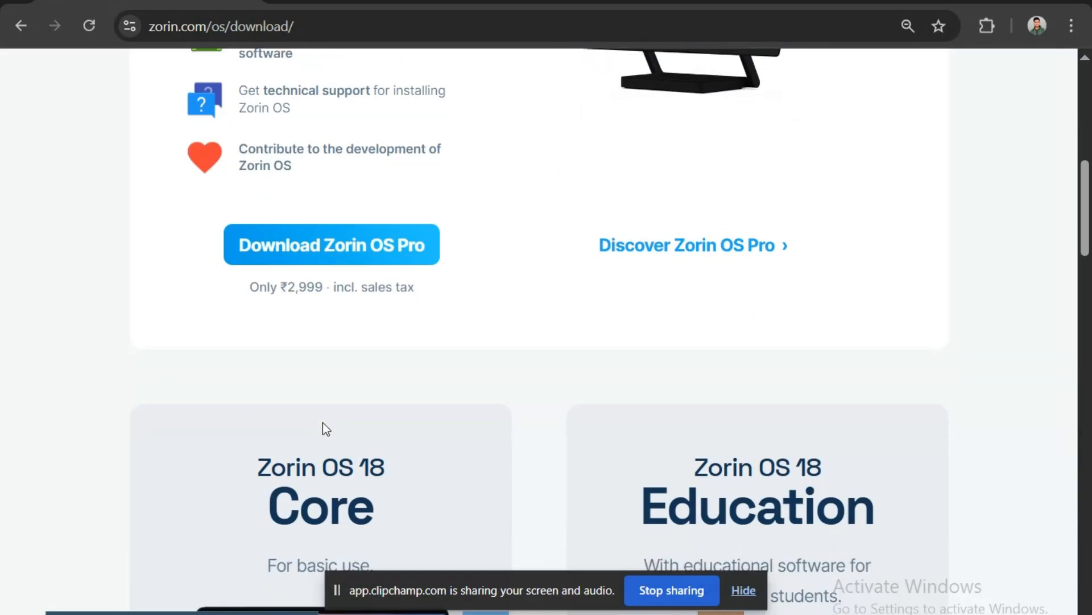
scroll("down", 3)
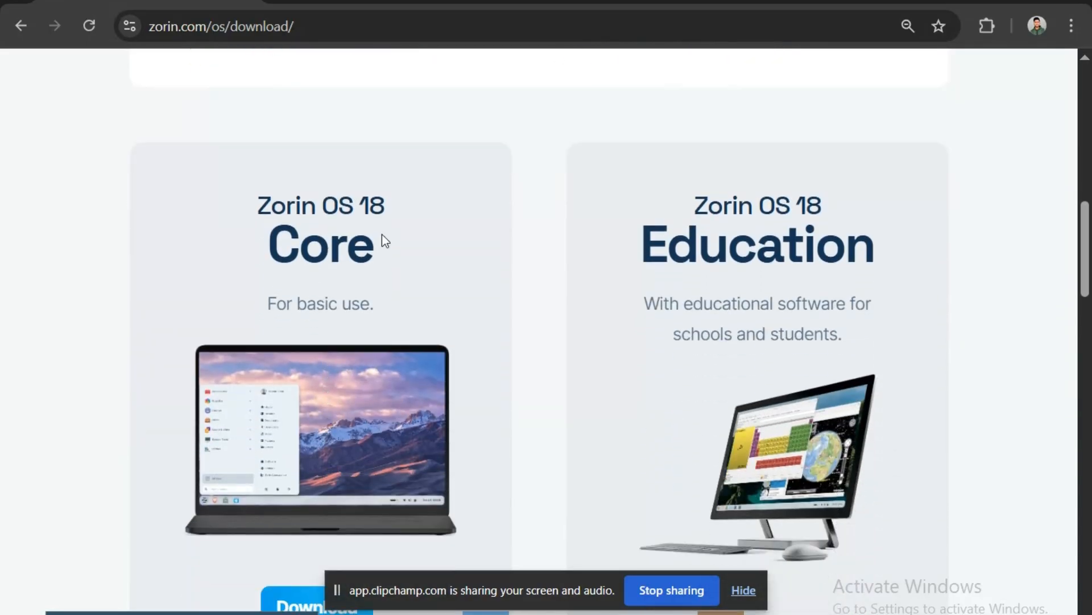
mouse_move(281, 177)
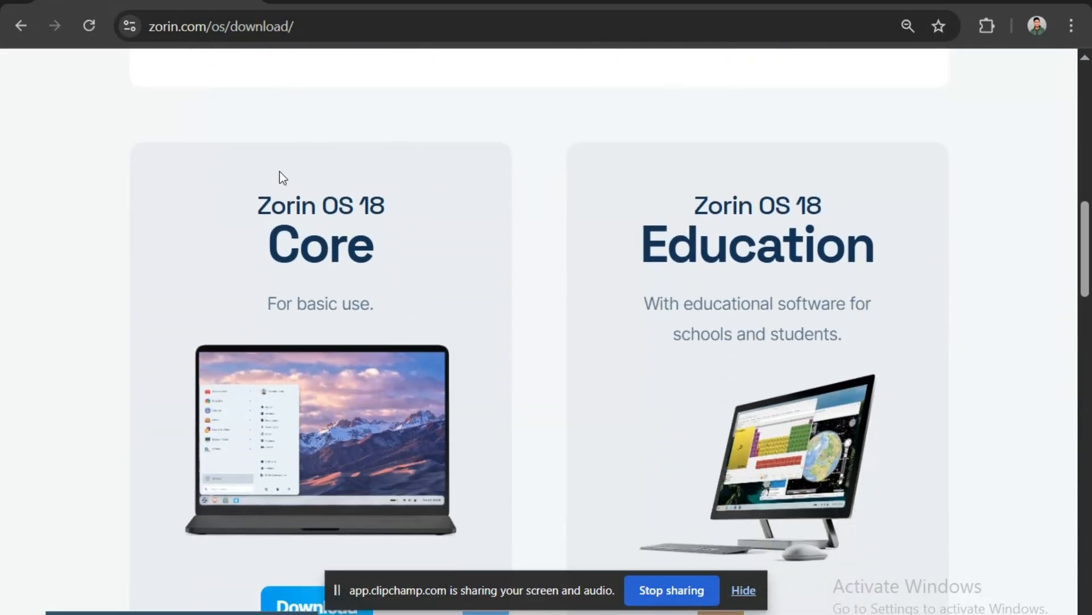
mouse_move(925, 265)
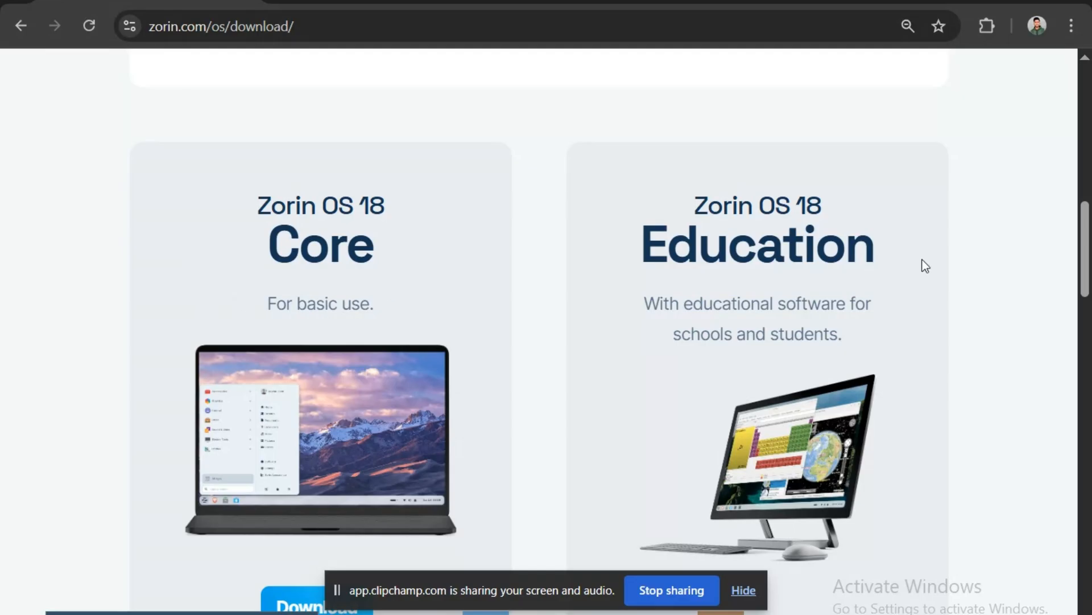
mouse_move(647, 296)
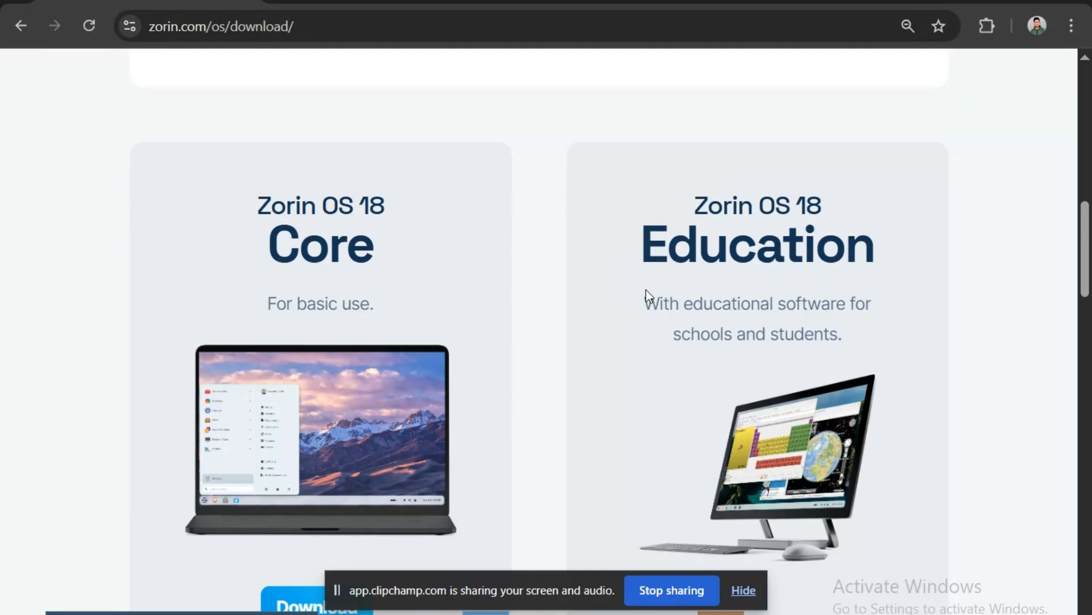
scroll("down", 3)
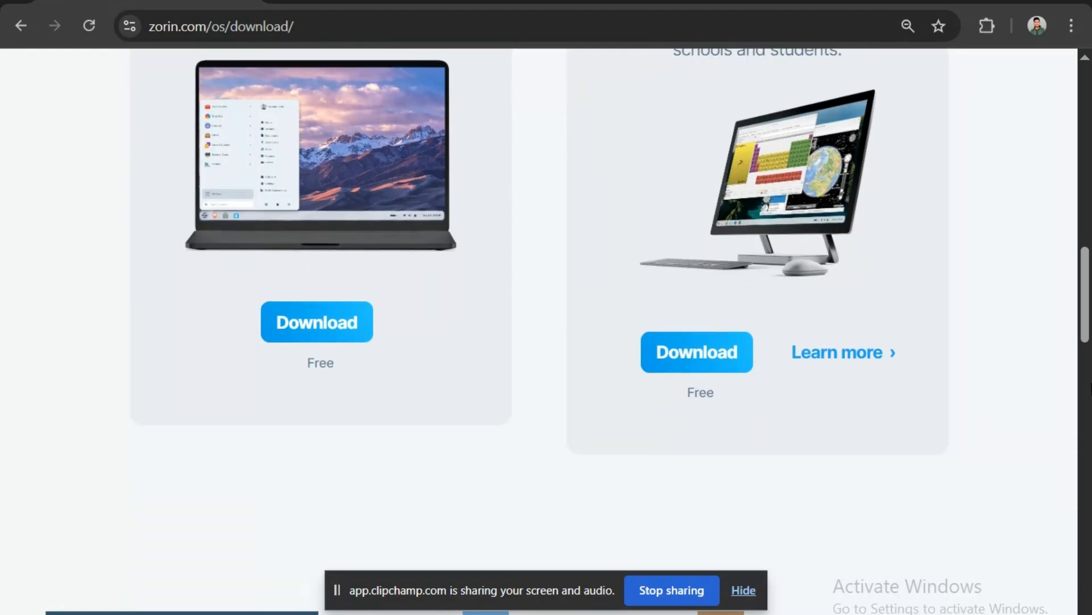
mouse_move(694, 396)
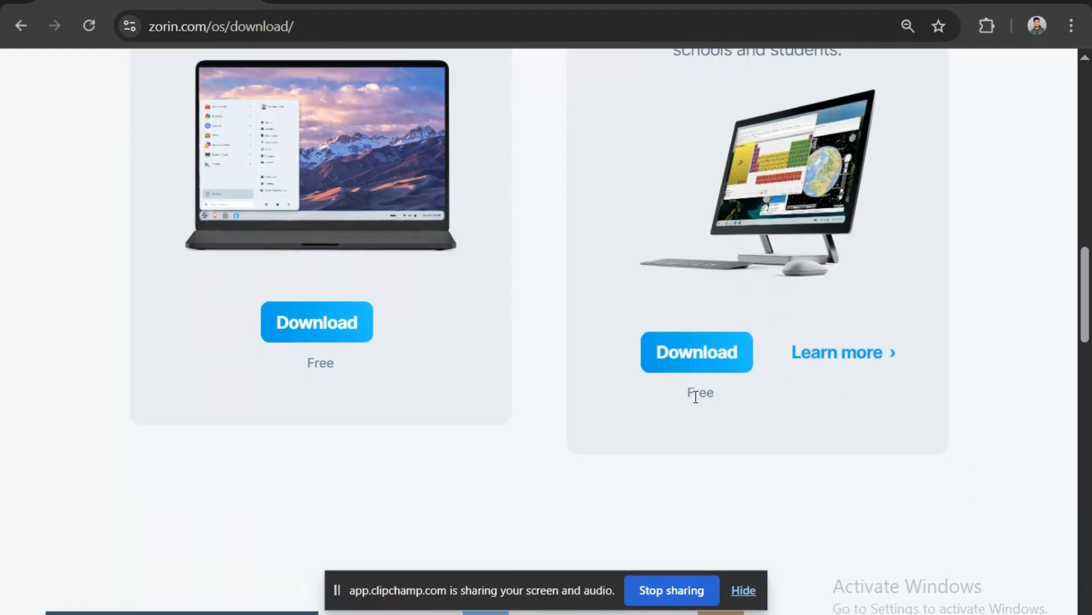
mouse_move(409, 243)
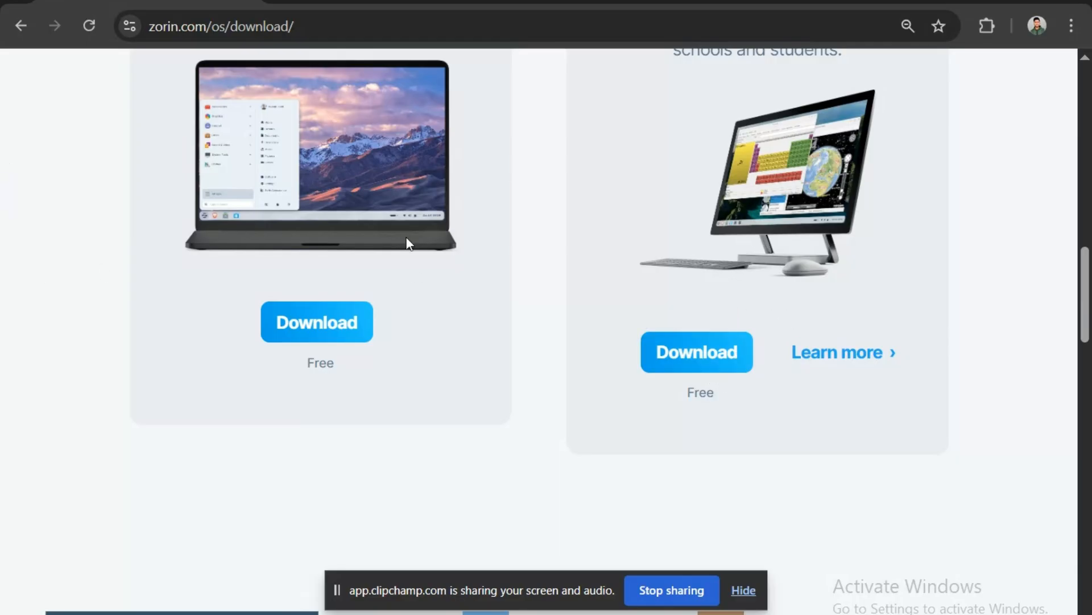
mouse_move(300, 293)
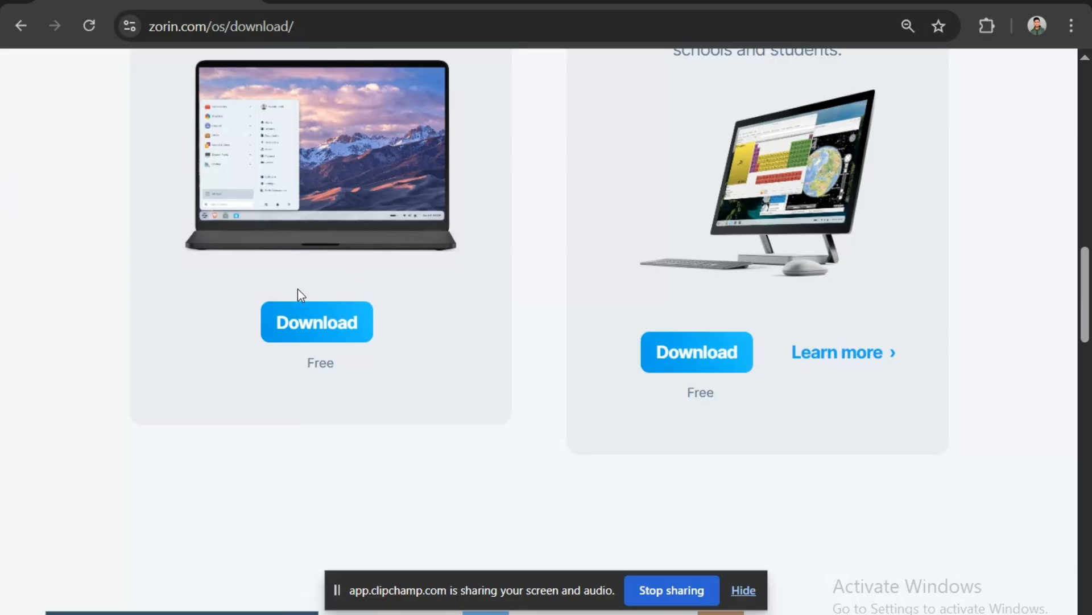
scroll("up", 3)
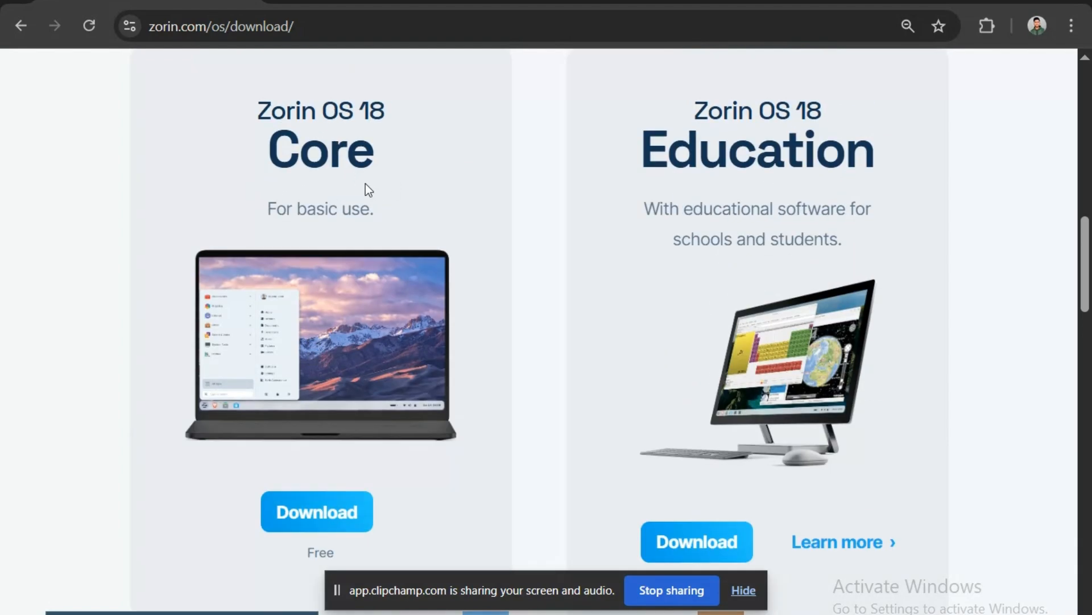
mouse_move(316, 511)
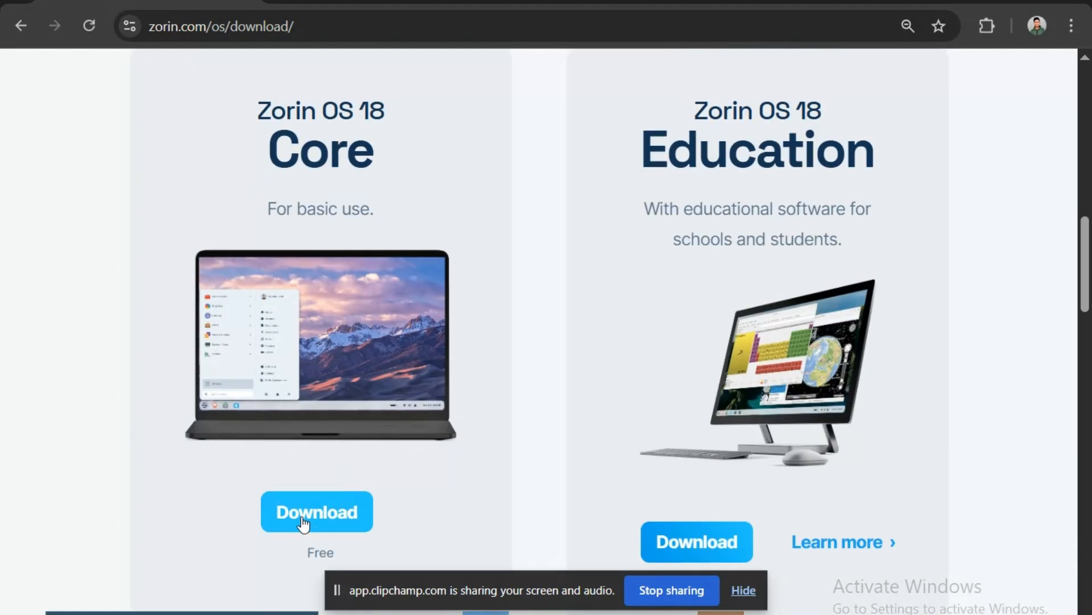
- Choose Download under Zorin OS 18 Core, bringing up the newsletter subscribe popup
left_click(316, 511)
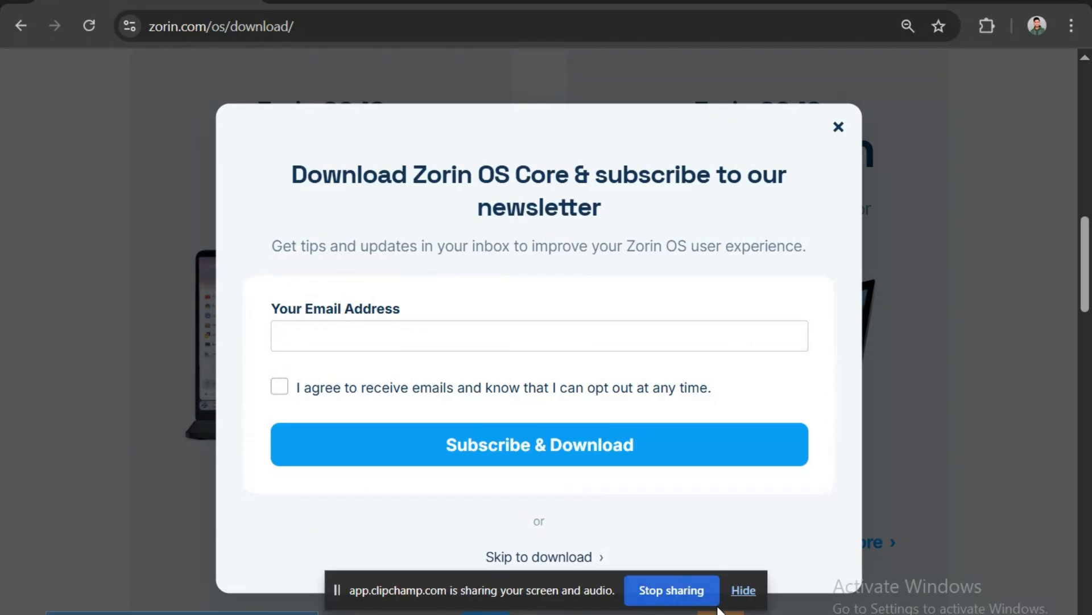
left_click(744, 590)
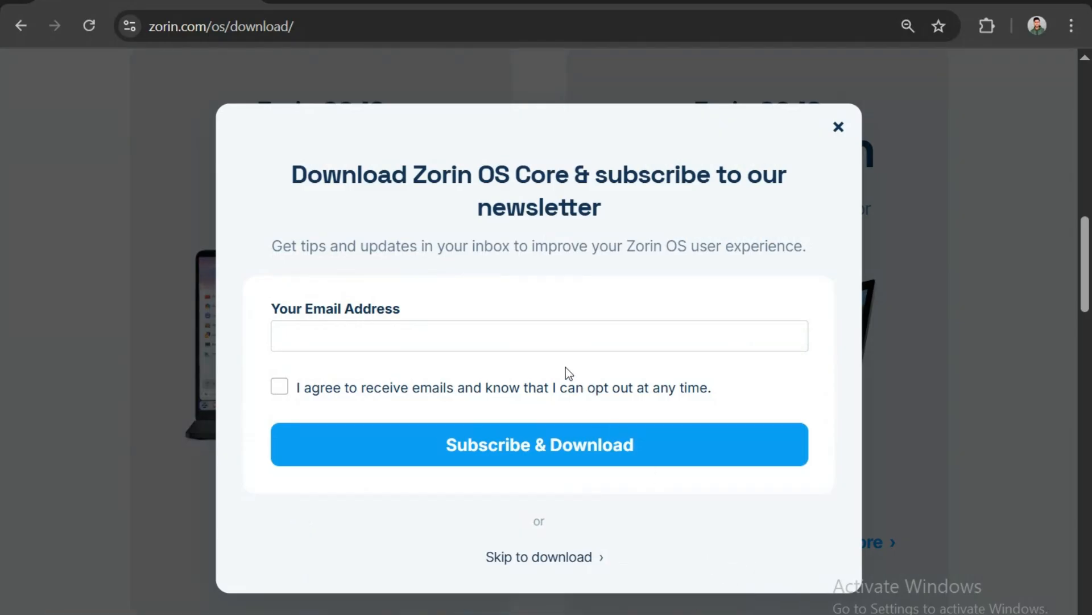
mouse_move(240, 397)
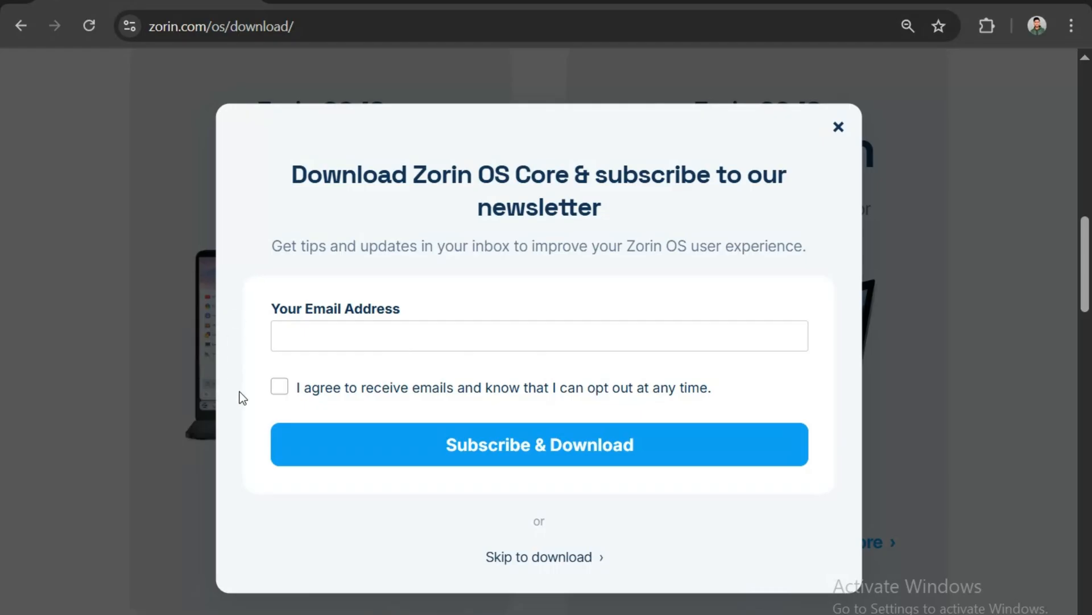
mouse_move(548, 463)
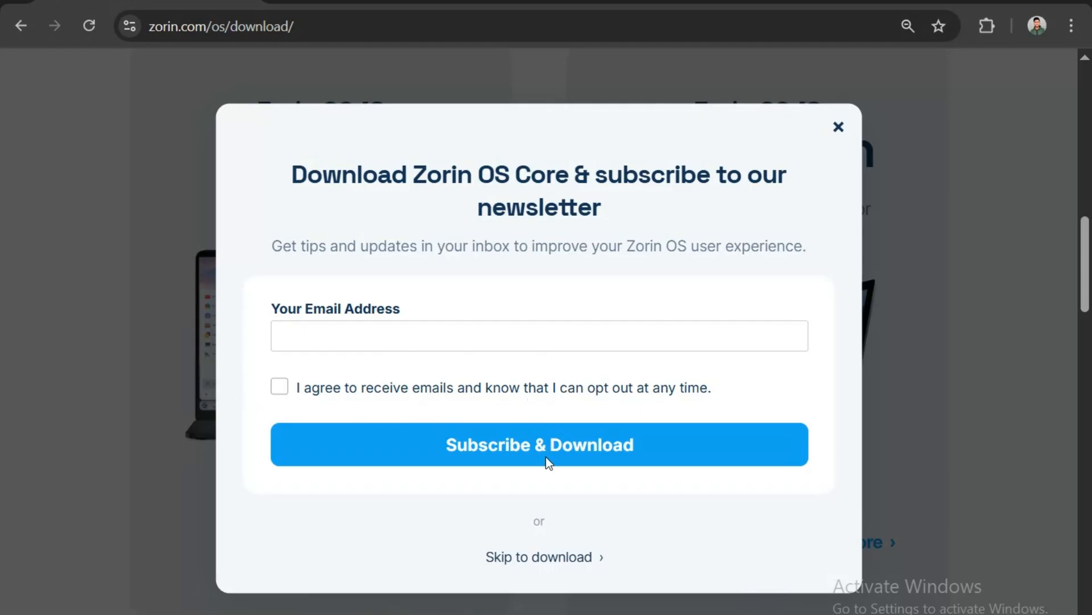
mouse_move(538, 557)
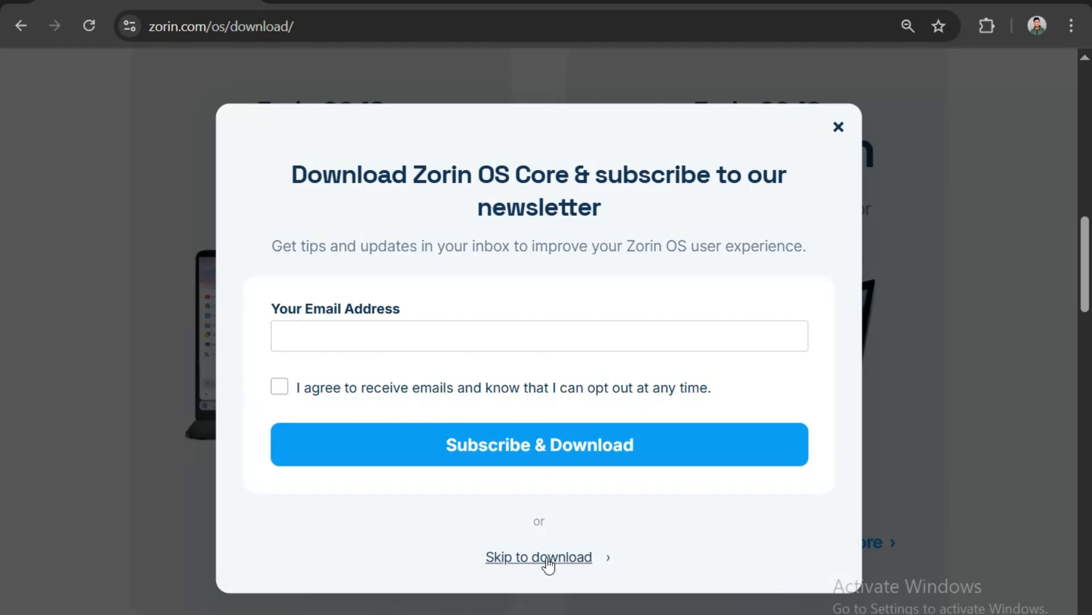
- Skip the newsletter to start the Zorin OS 18 Core 64-bit ISO download and check it in Chrome's downloads bubble
left_click(538, 556)
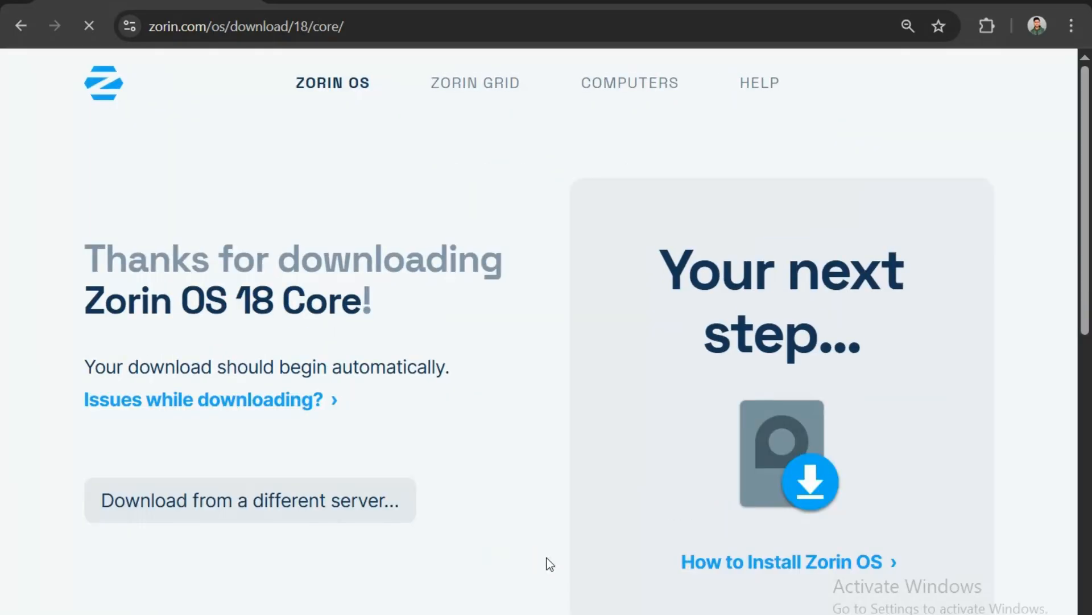
mouse_move(91, 290)
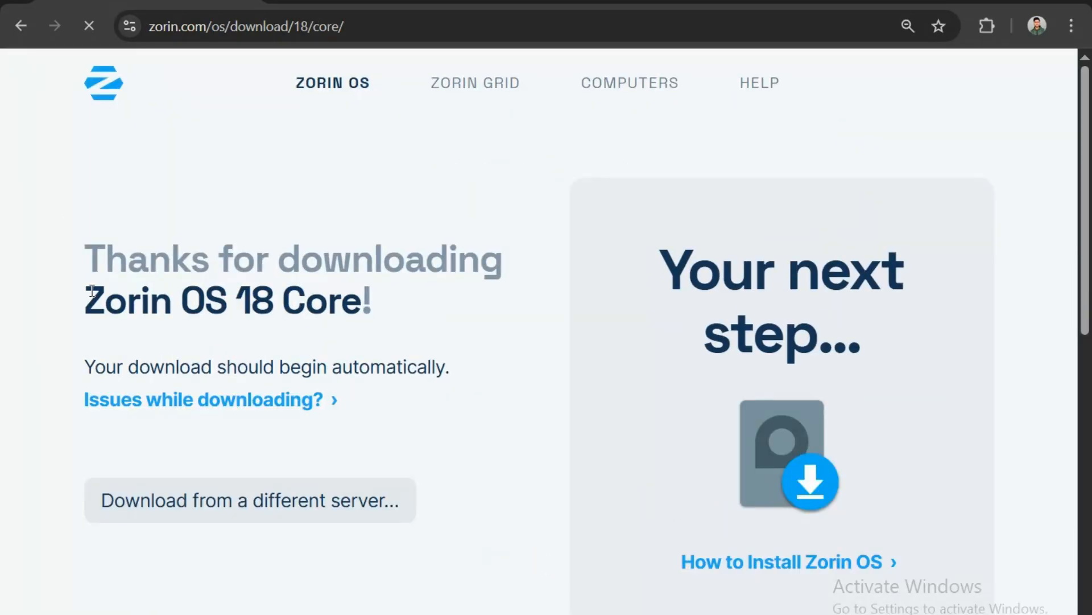
mouse_move(231, 349)
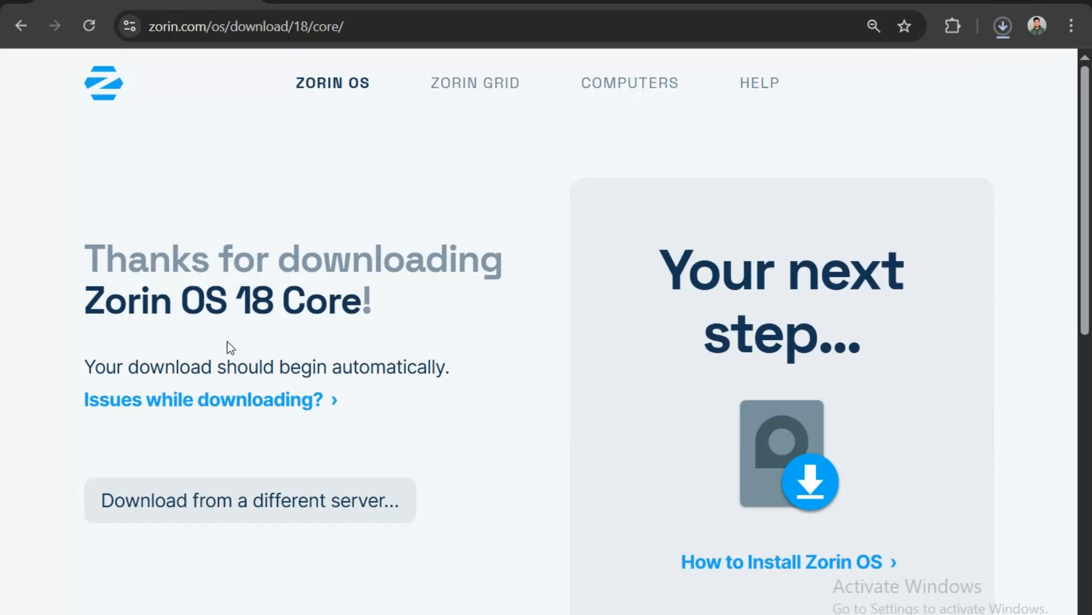
mouse_move(1025, 13)
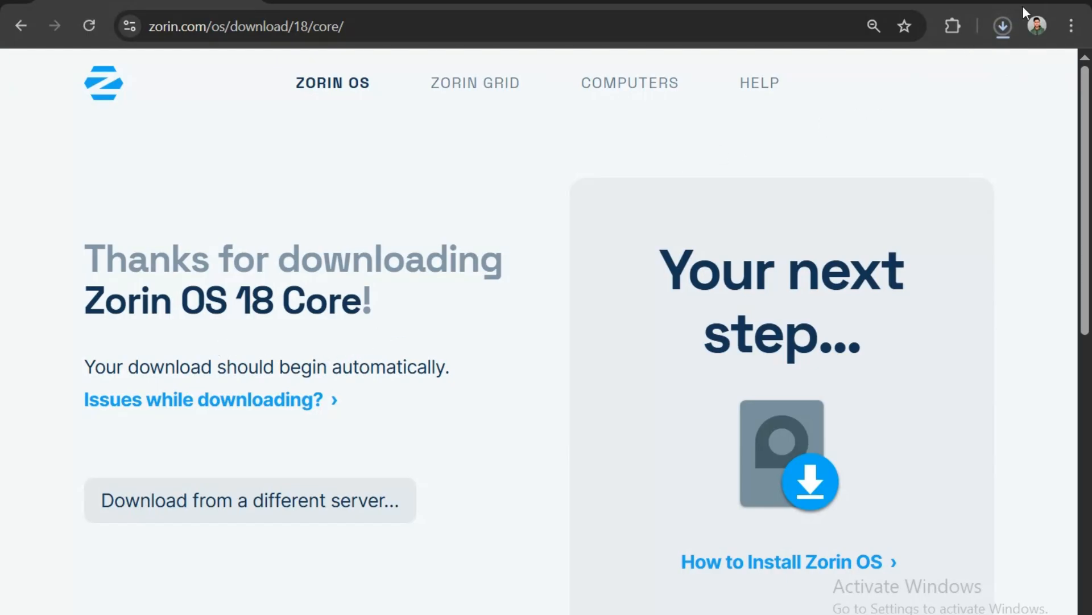
left_click(1001, 27)
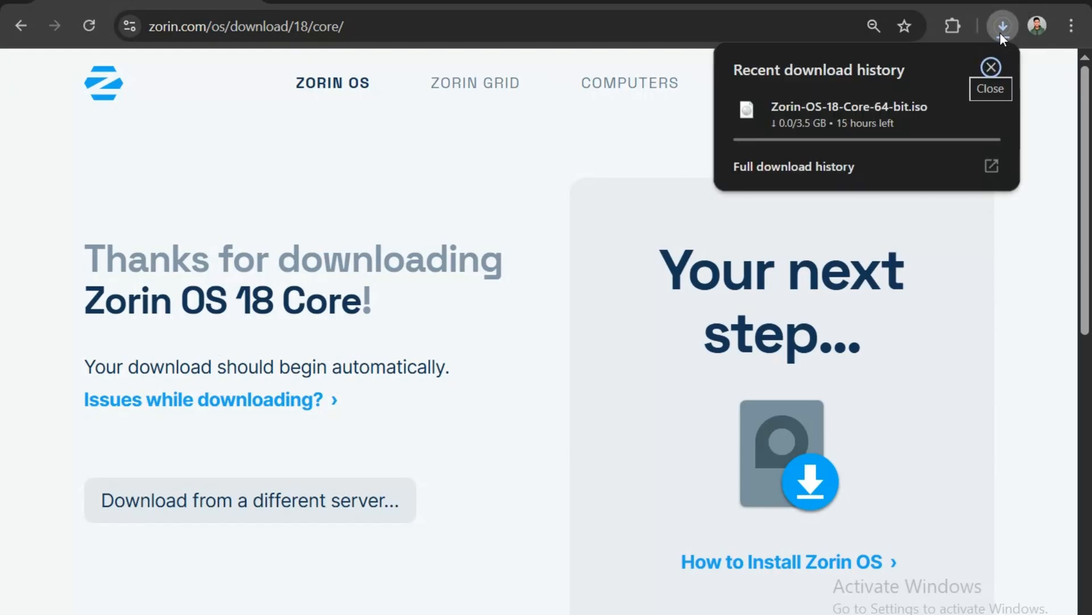
mouse_move(808, 154)
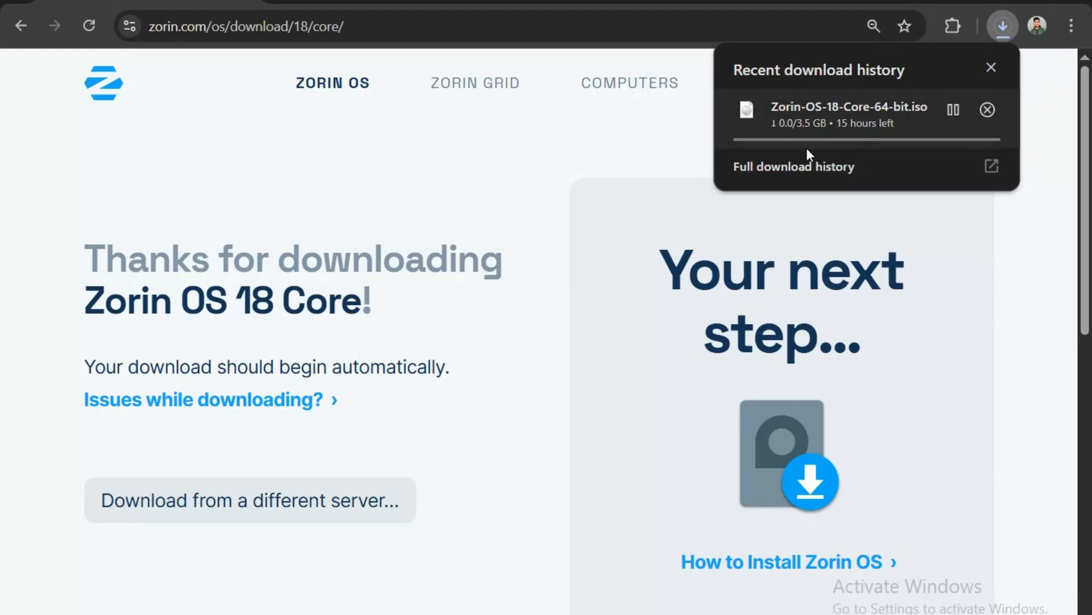
mouse_move(483, 167)
type("e")
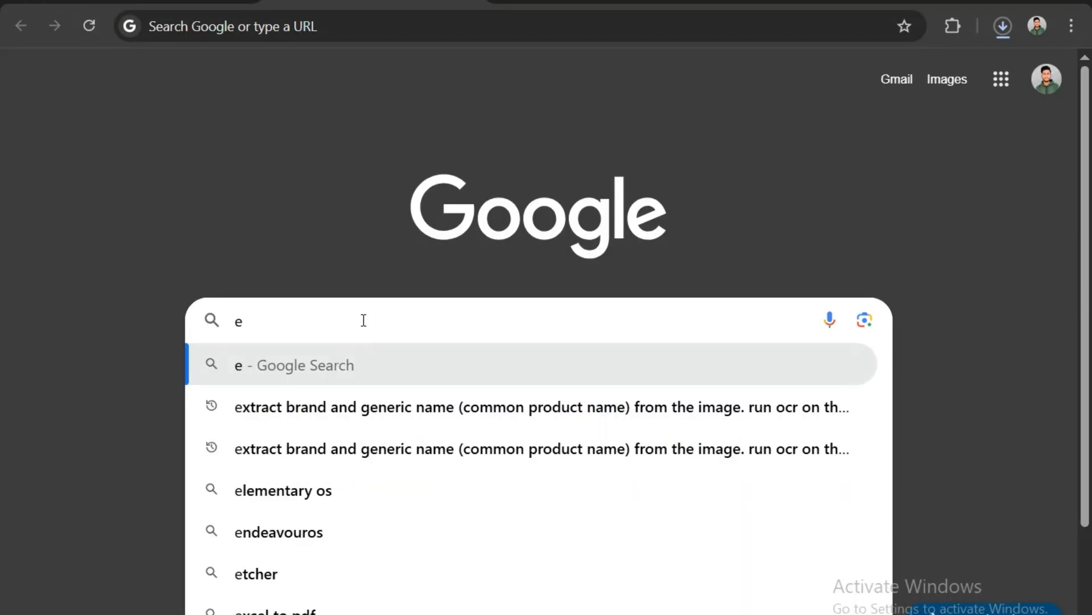
- Search Google for 'rufus', open rufus.ie and scroll to its Download section
type("rufus")
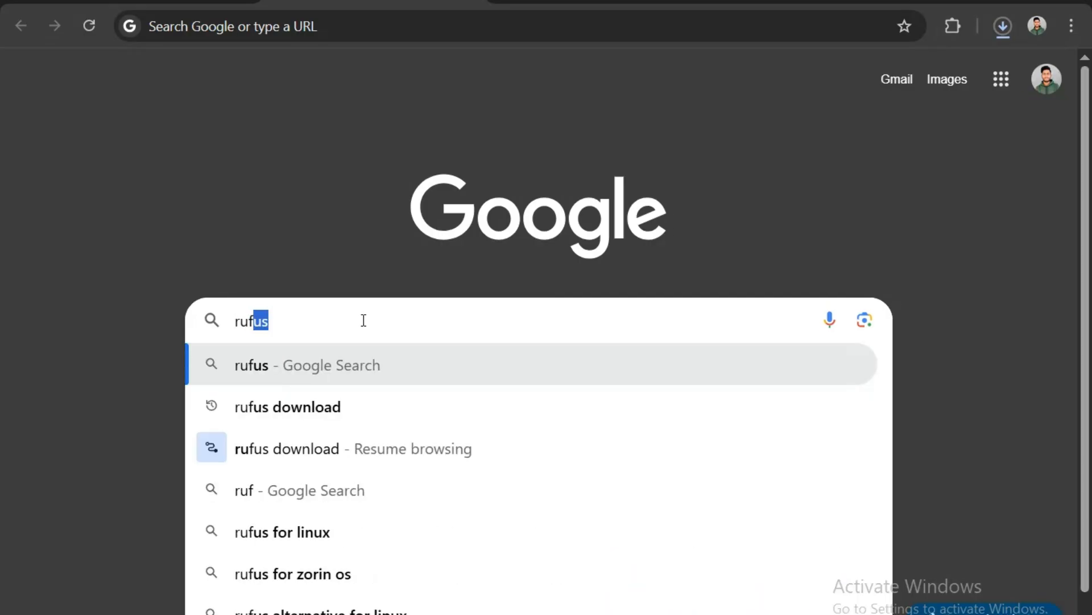
left_click(287, 406)
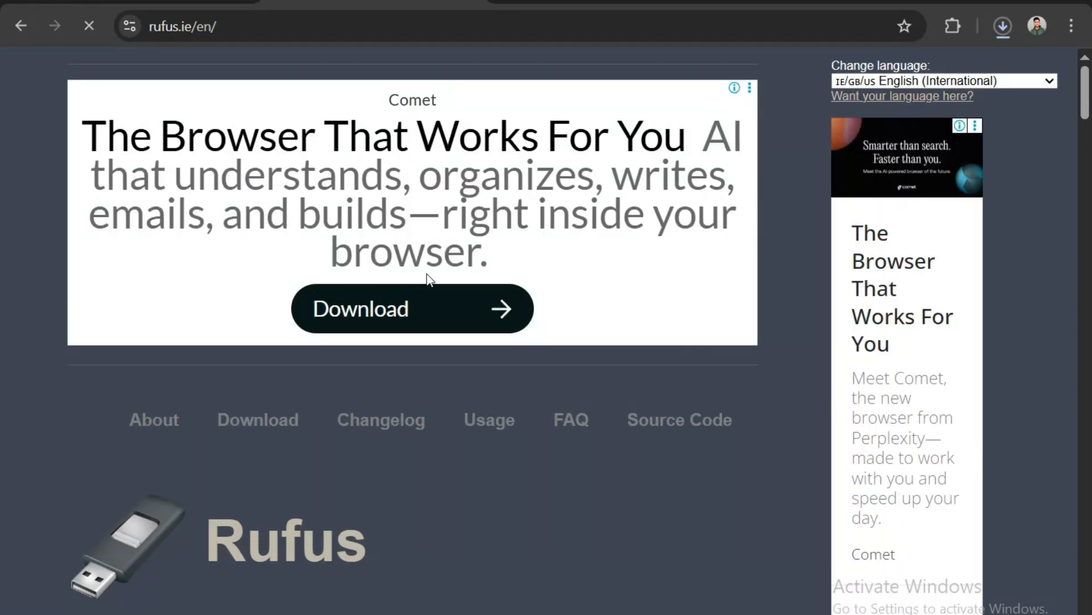
scroll("down", 3)
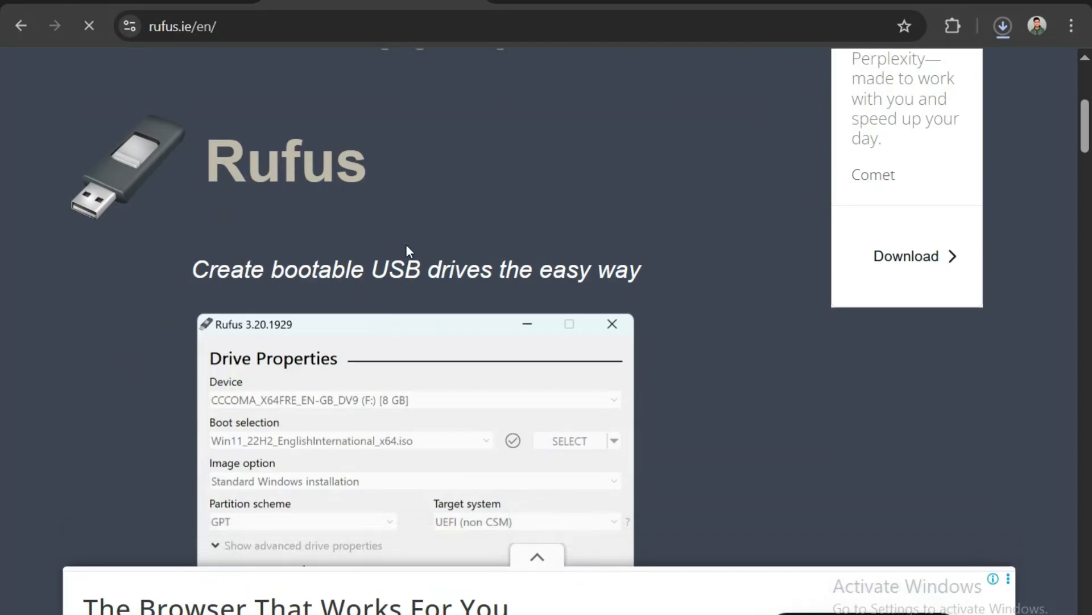
scroll("down", 3)
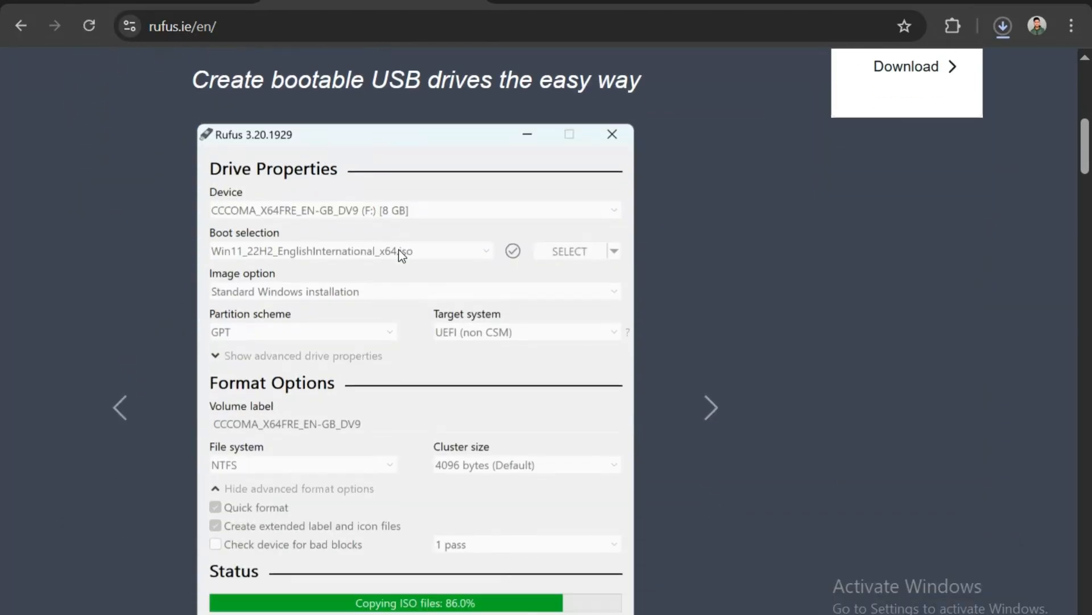
scroll("down", 3)
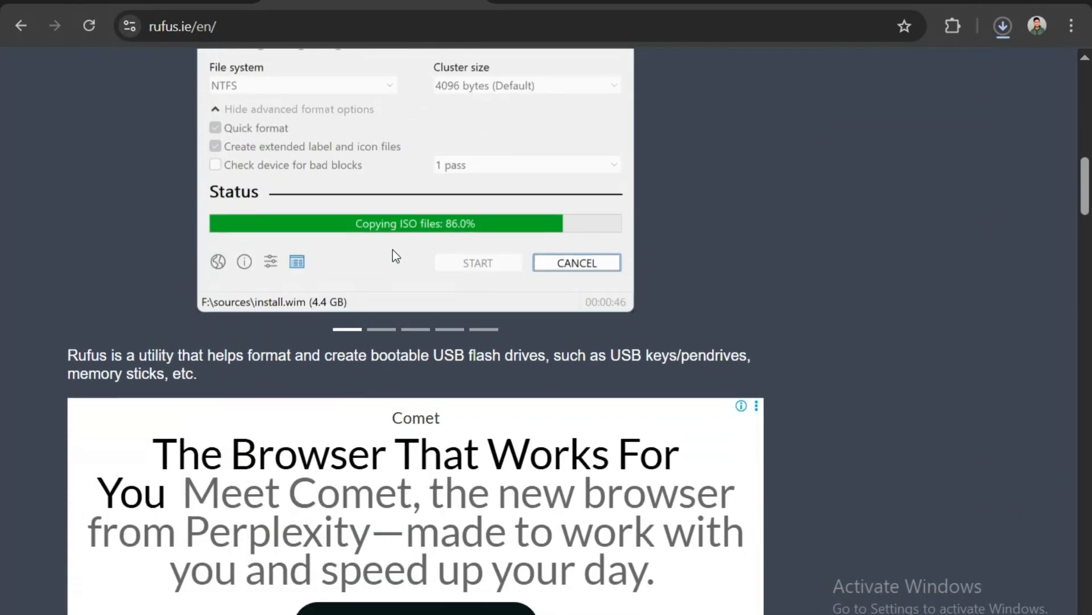
scroll("down", 3)
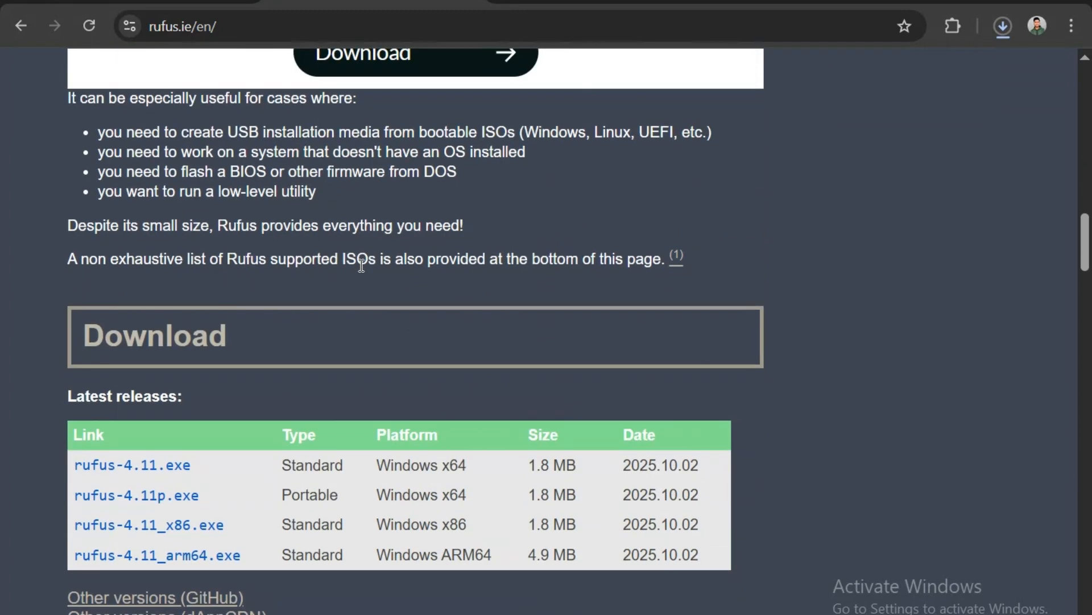
scroll("down", 3)
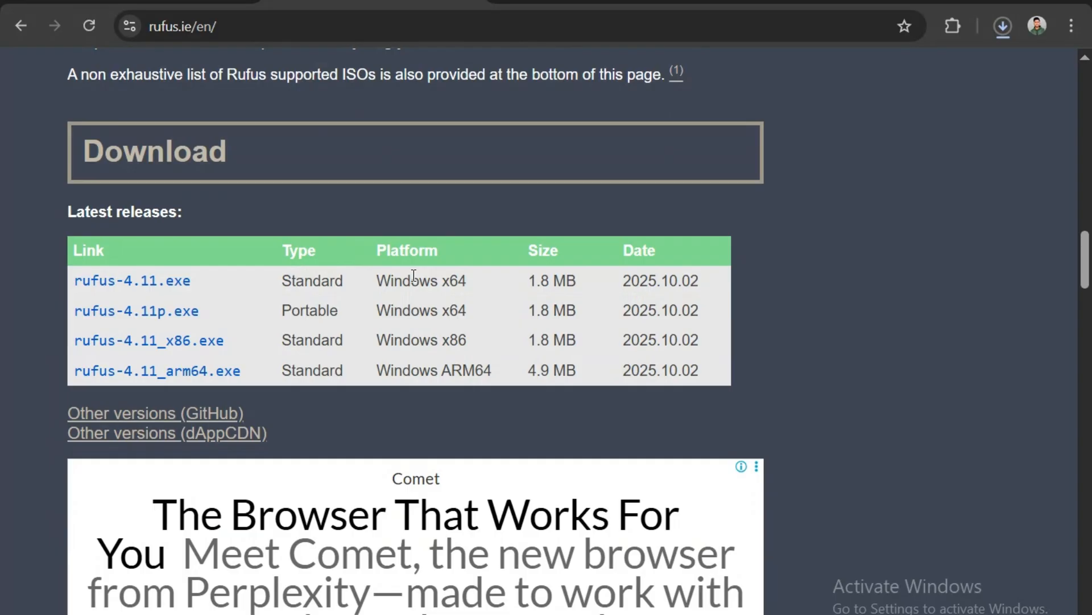
mouse_move(561, 283)
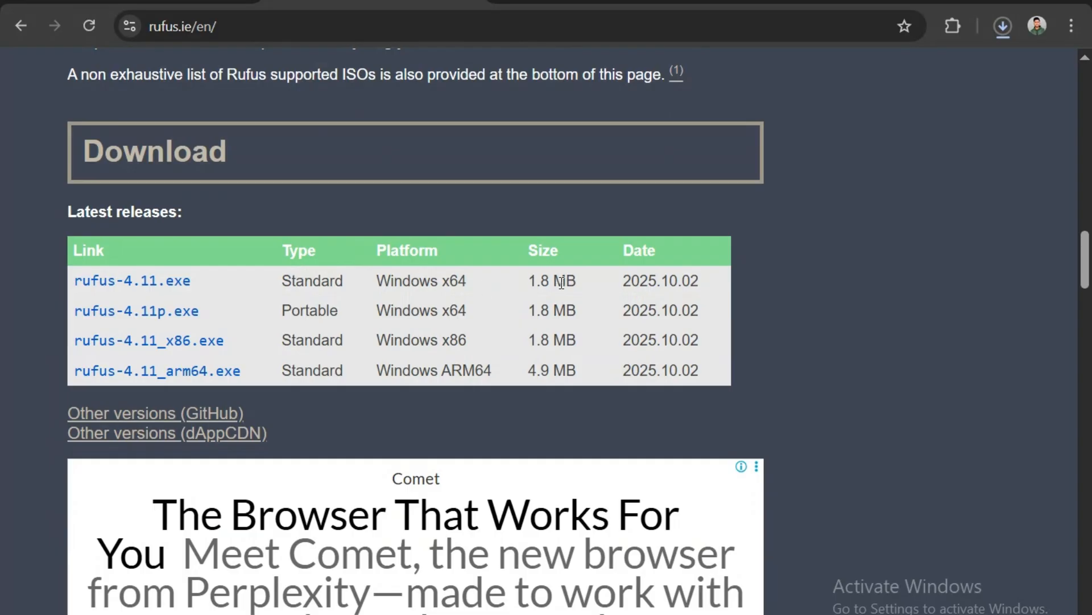
mouse_move(685, 299)
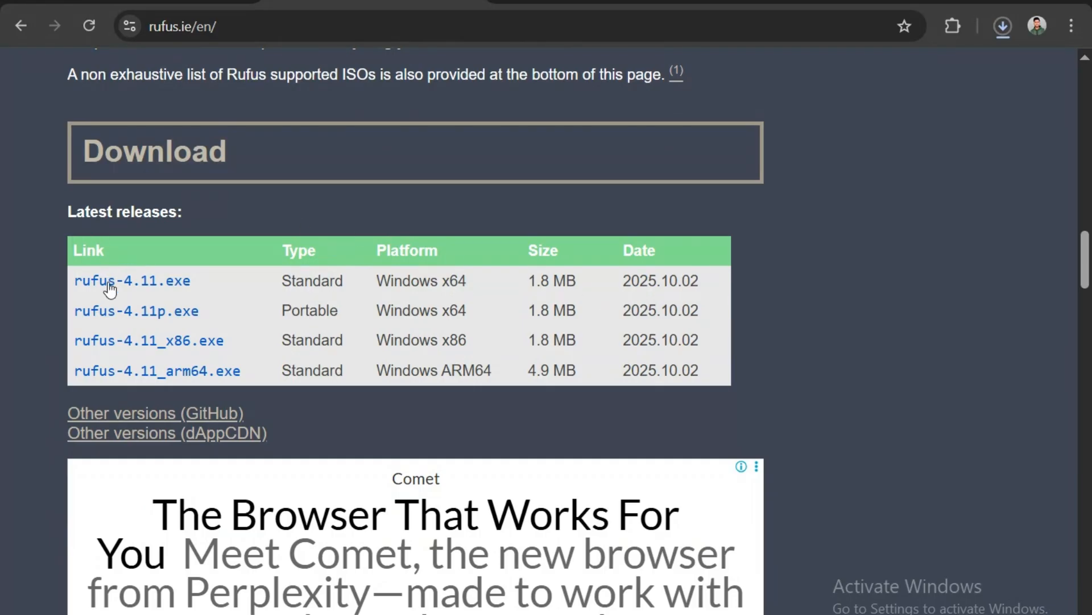
- Download rufus-4.11.exe (standard Windows x64), dismiss the full-page ad and confirm it finished in the downloads bubble
left_click(132, 281)
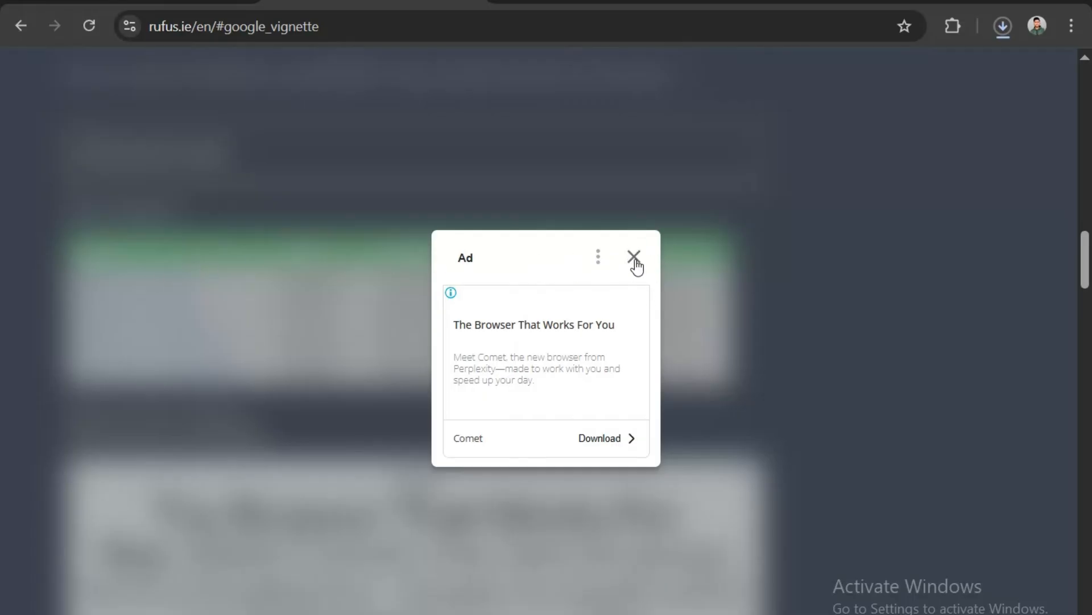
left_click(634, 256)
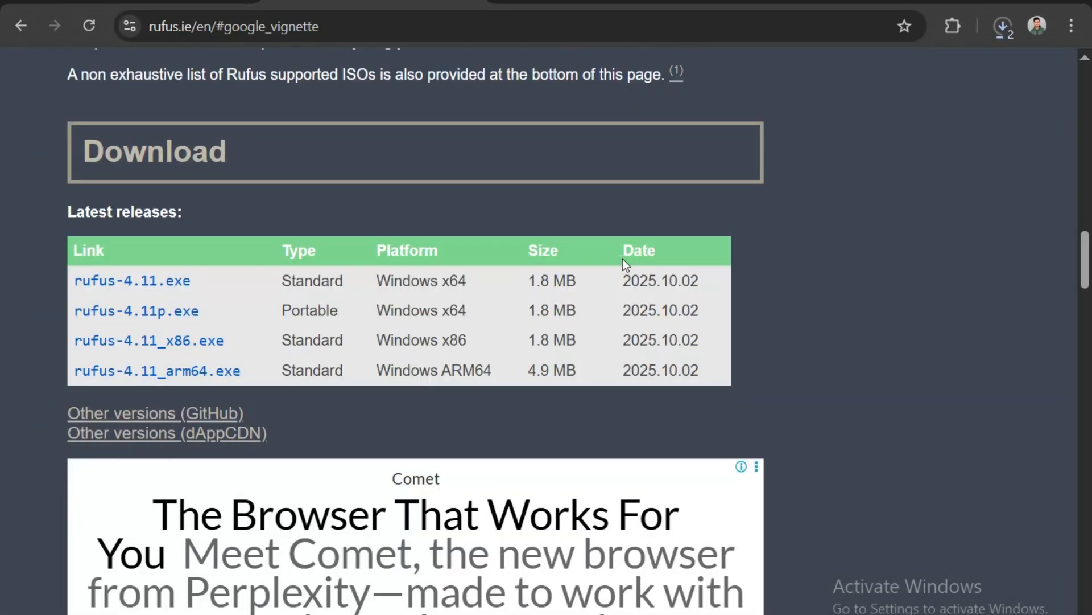
left_click(1003, 26)
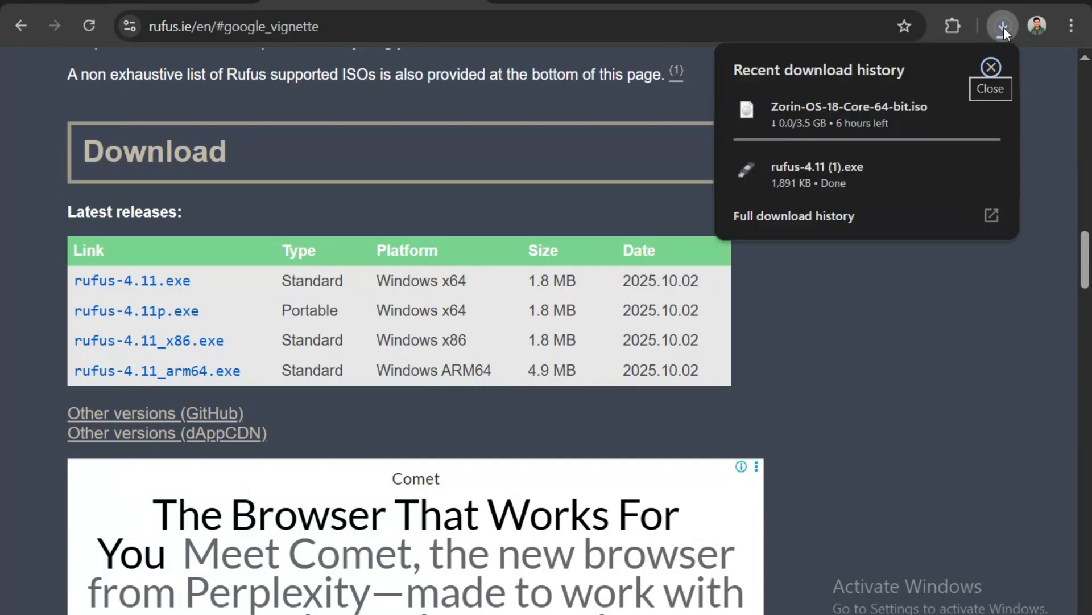
mouse_move(616, 309)
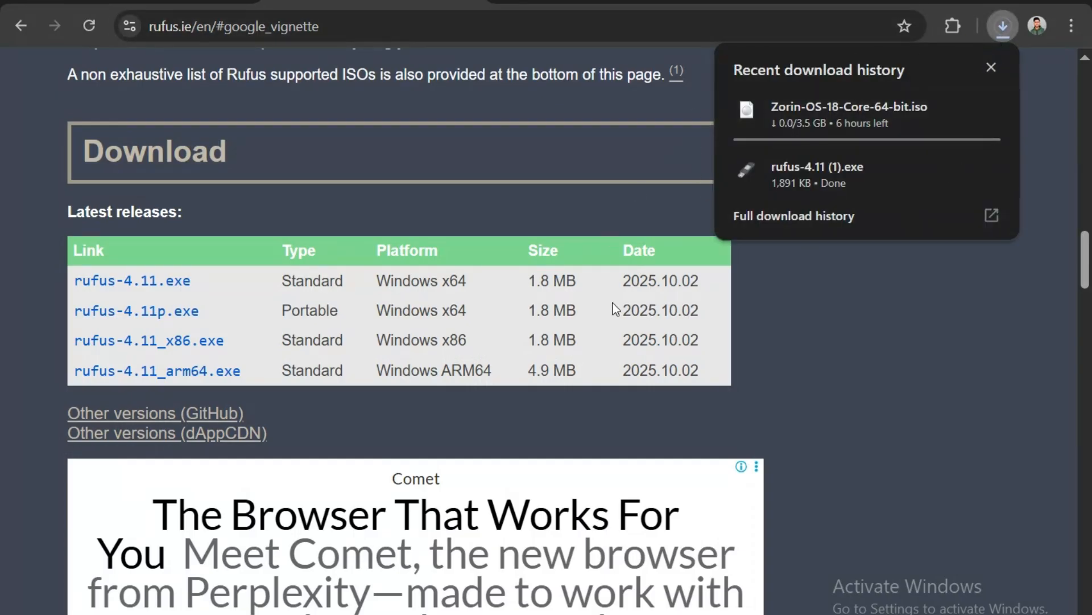
mouse_move(836, 171)
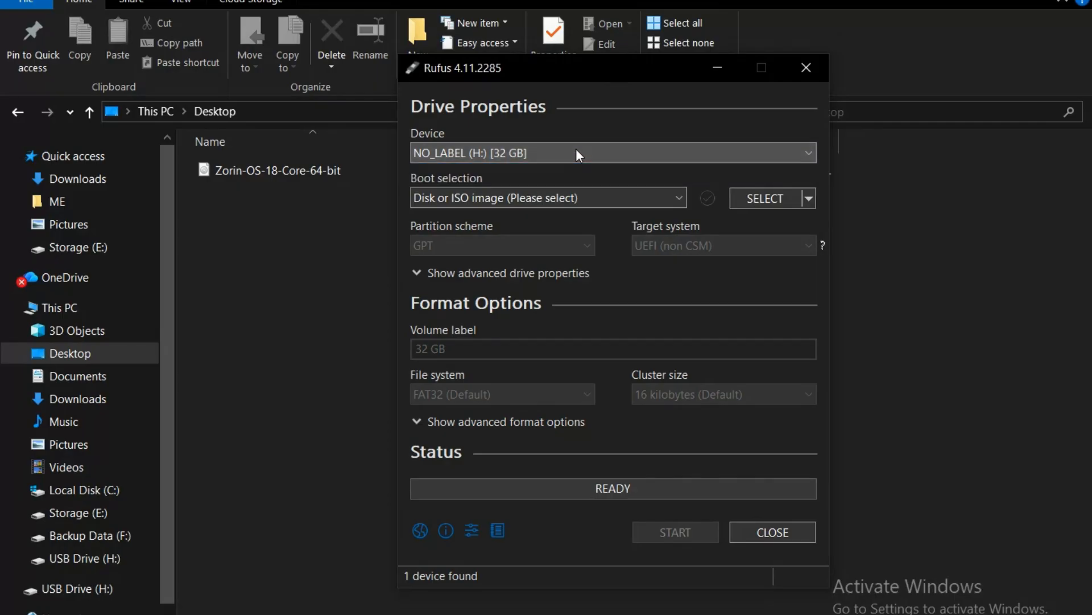
mouse_move(515, 158)
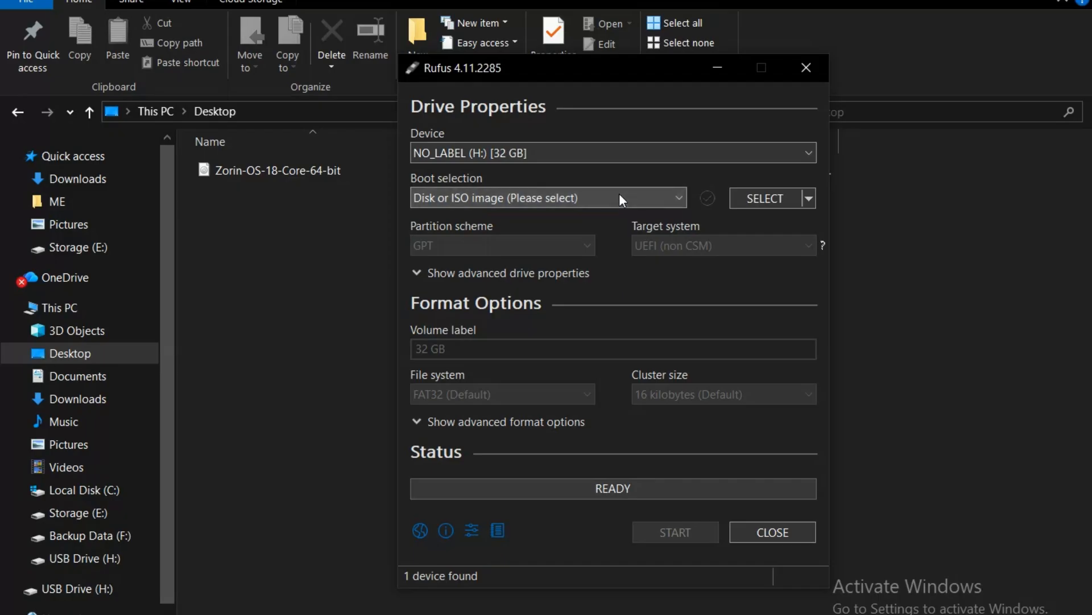
mouse_move(781, 197)
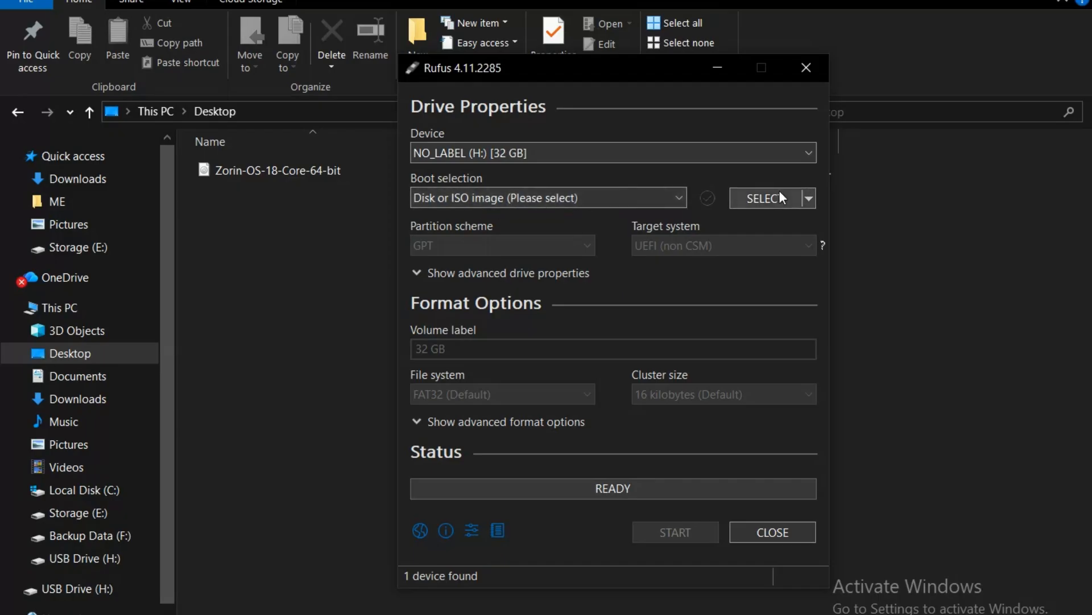
- Load Zorin-OS-18-Core-64-bit from the Desktop as the Rufus boot image
left_click(764, 198)
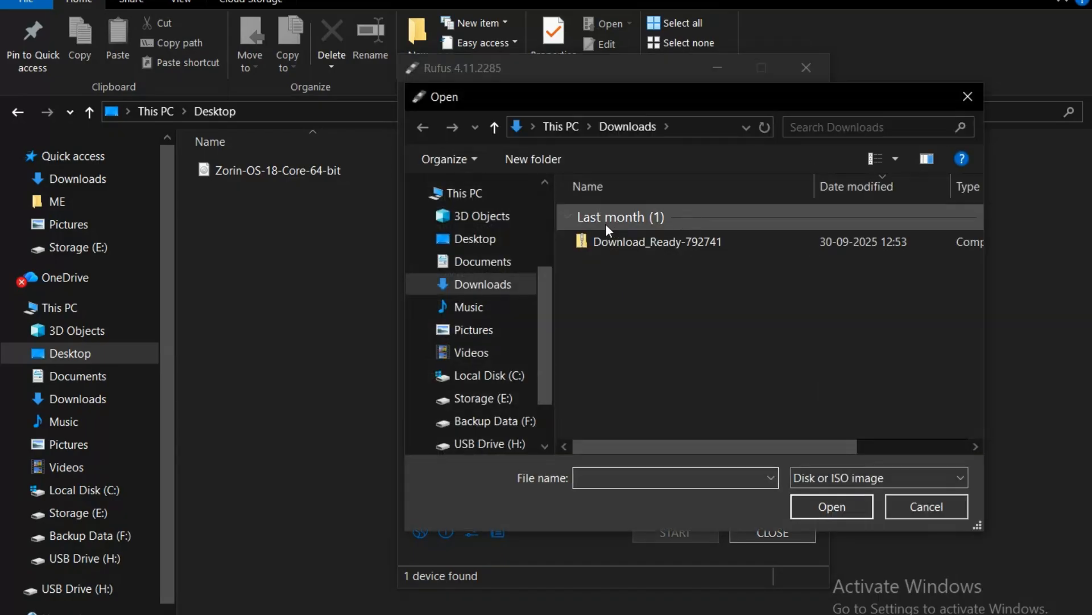
left_click(474, 237)
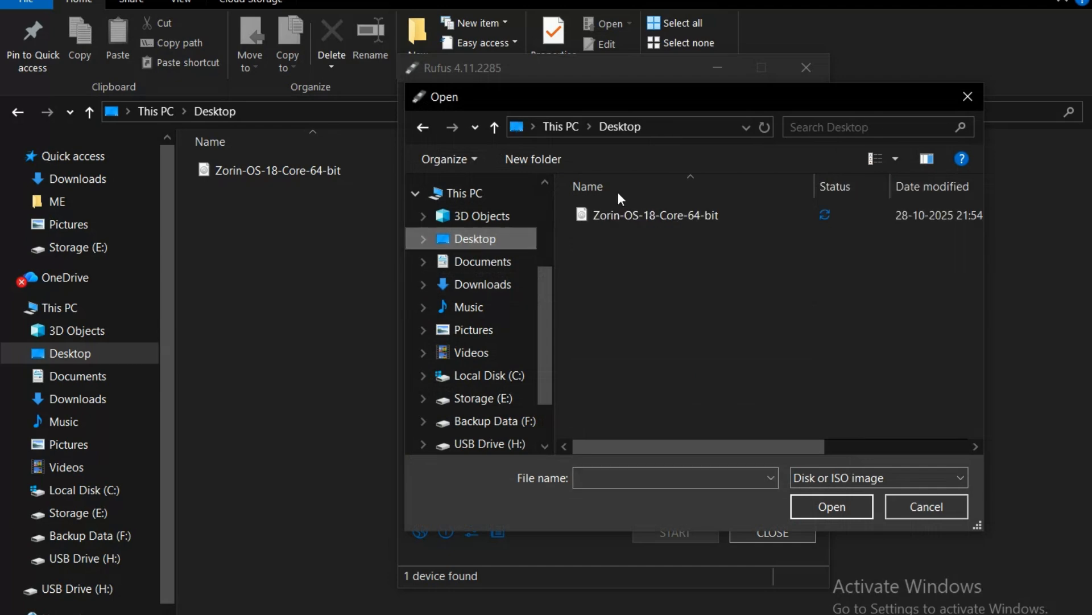
left_click(653, 215)
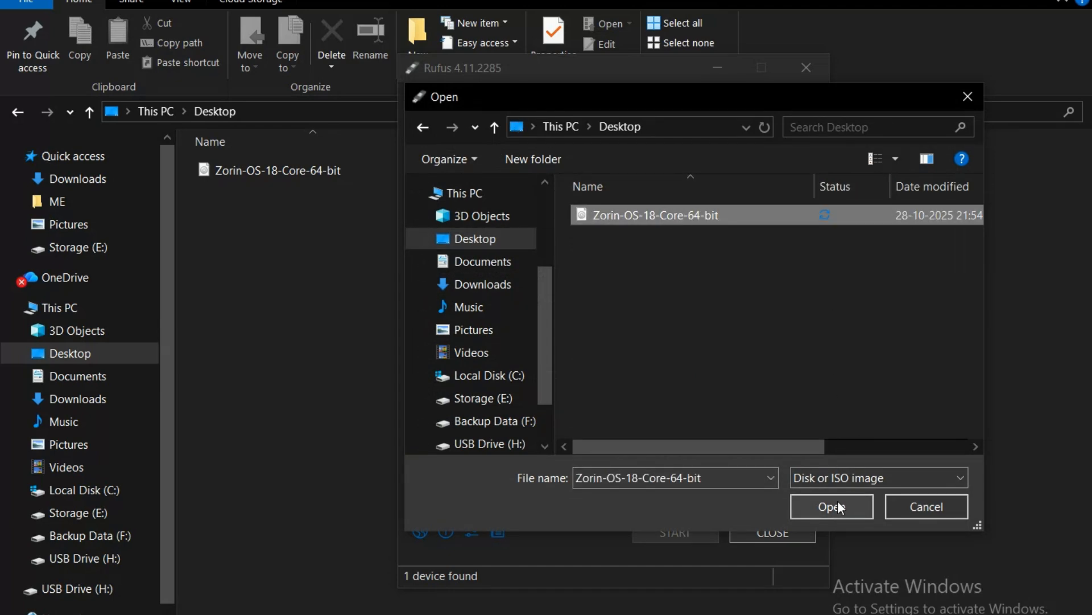
left_click(830, 507)
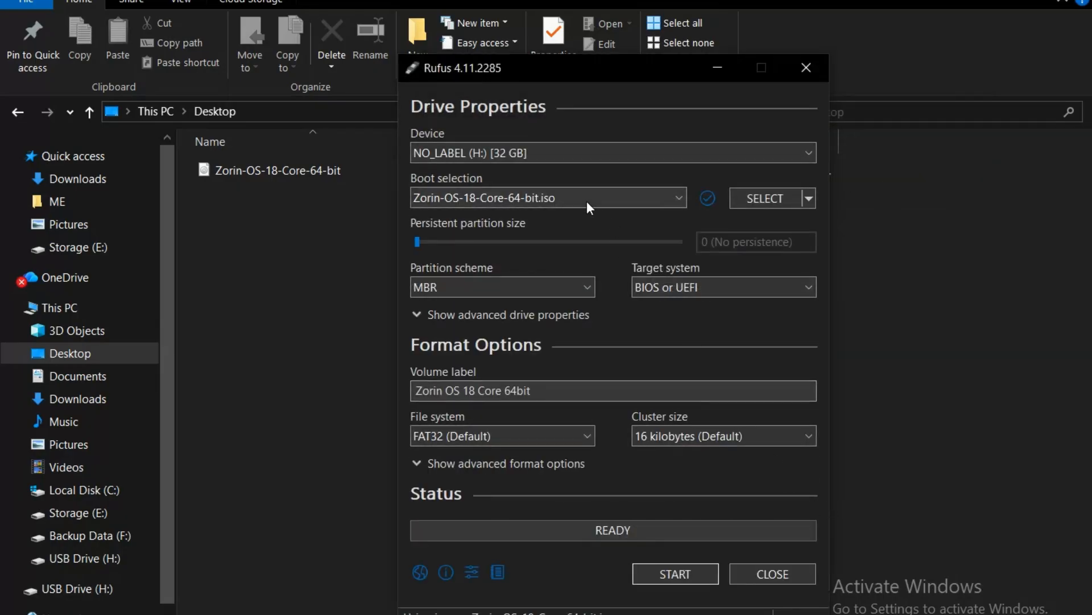
mouse_move(703, 287)
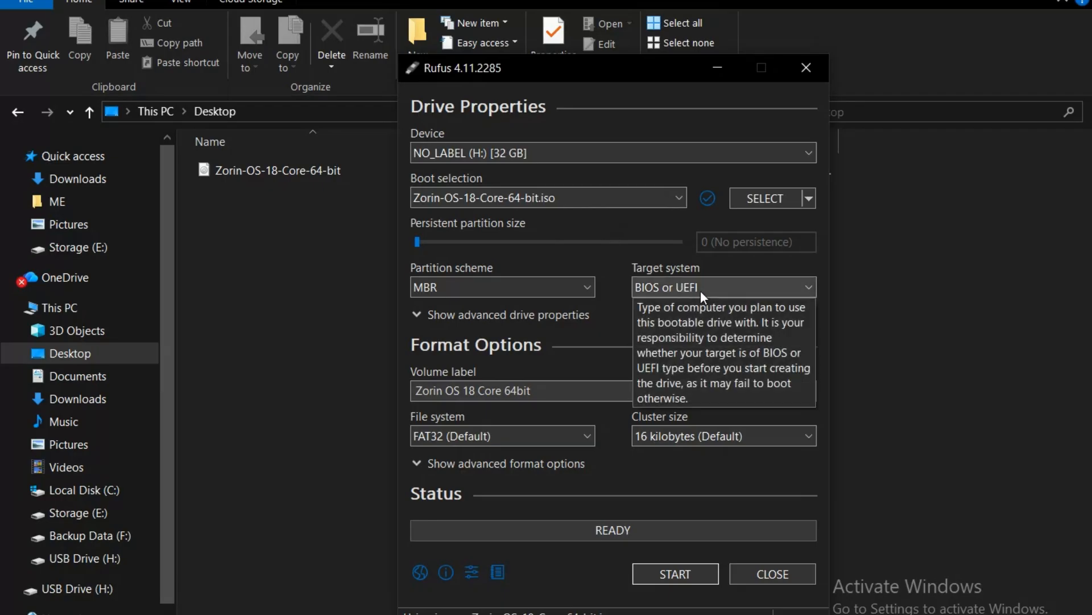
mouse_move(696, 296)
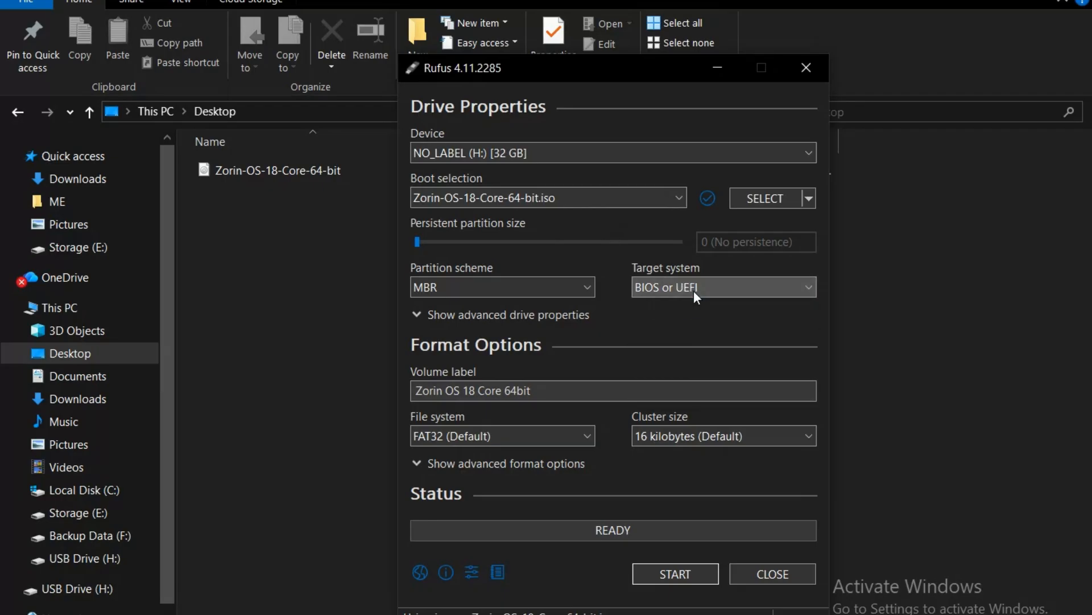
left_click(502, 287)
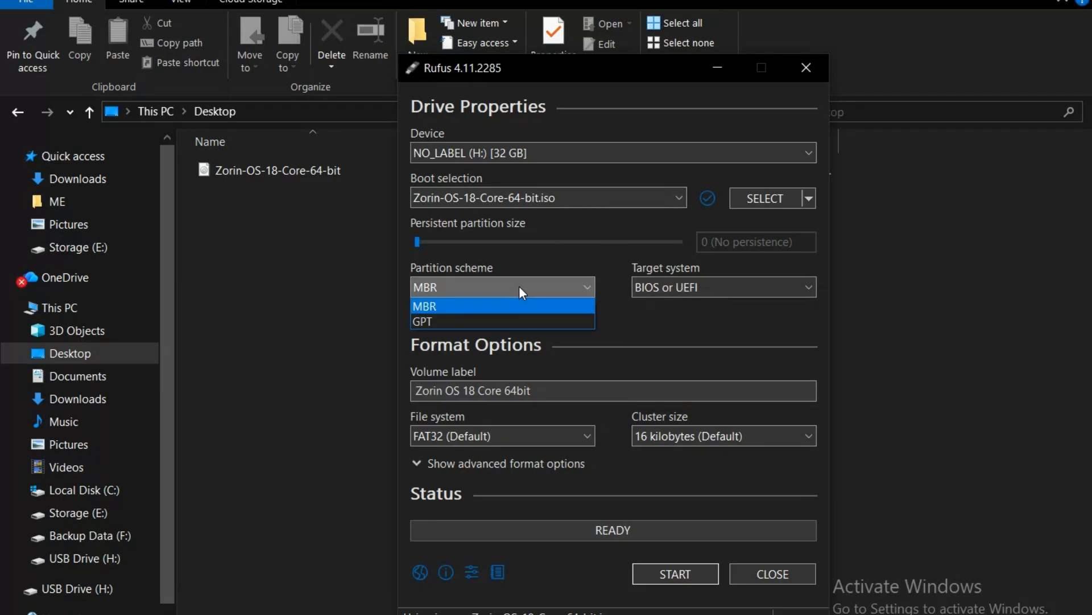
left_click(502, 305)
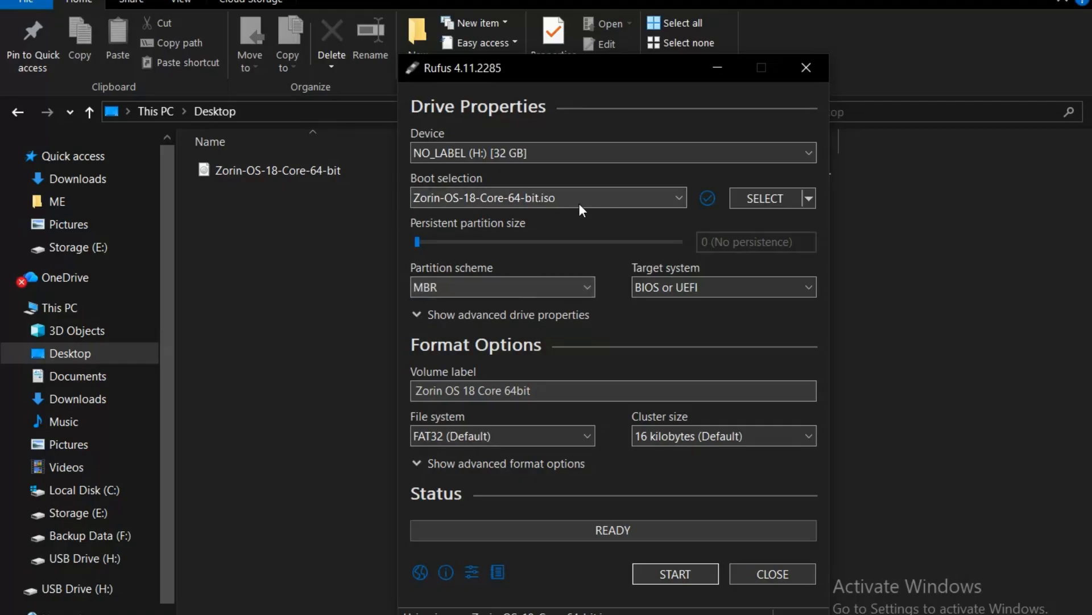
mouse_move(646, 436)
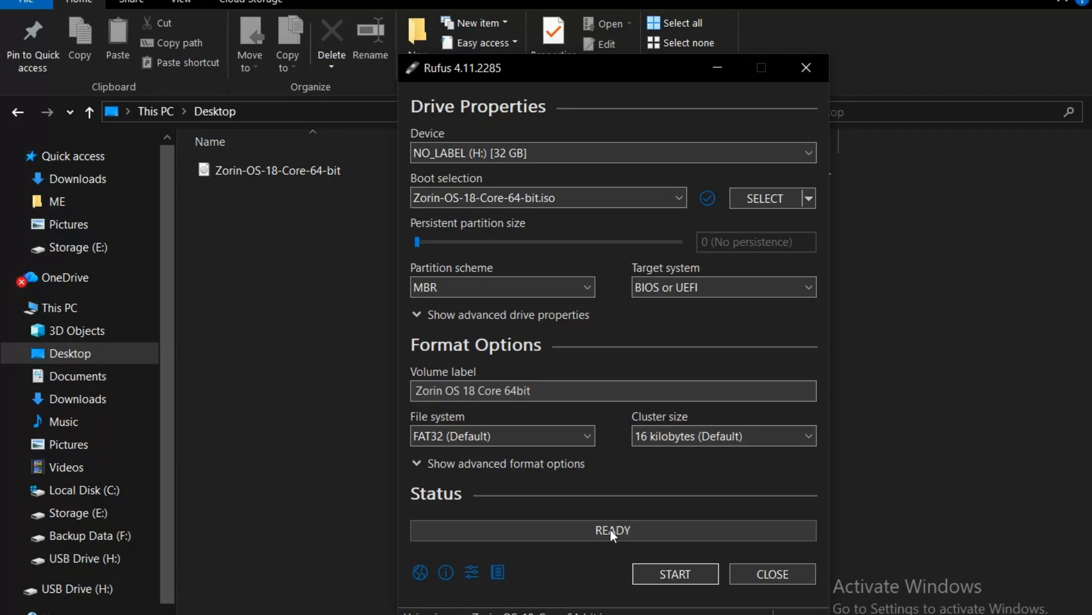
mouse_move(590, 534)
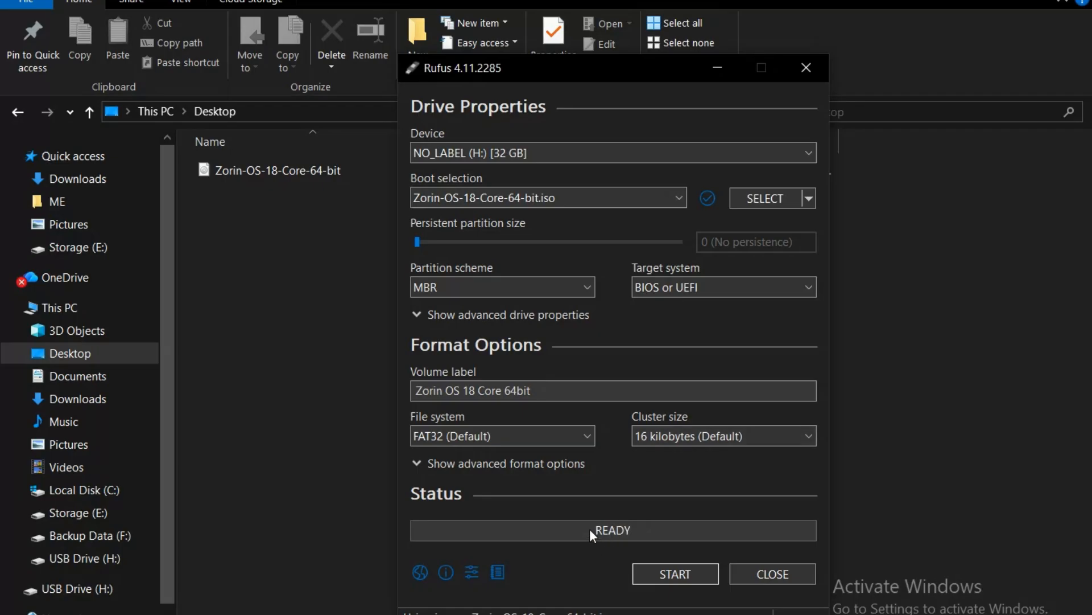
mouse_move(674, 573)
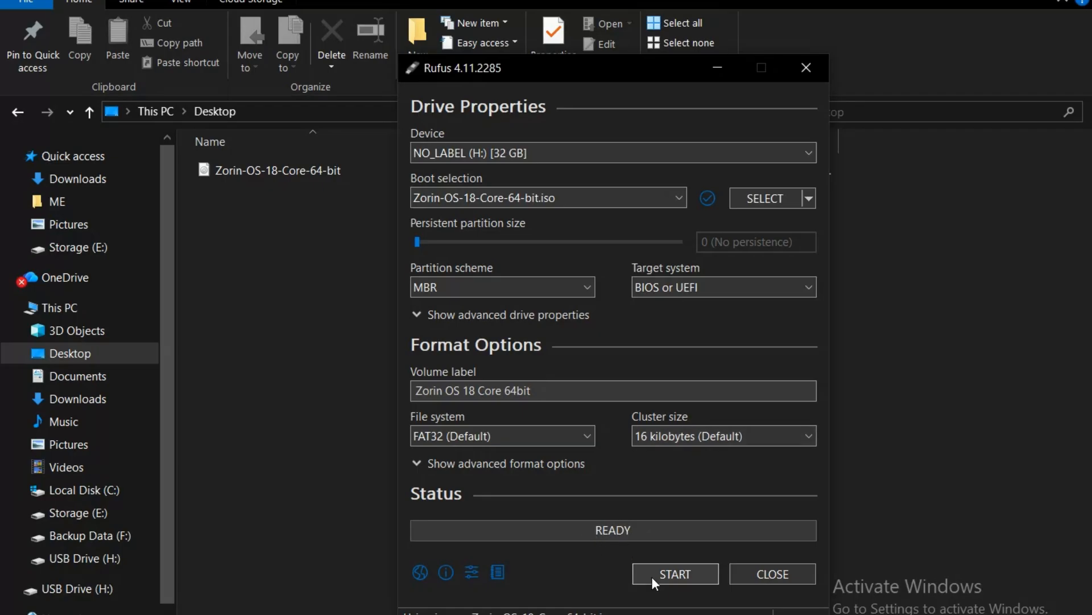
mouse_move(675, 574)
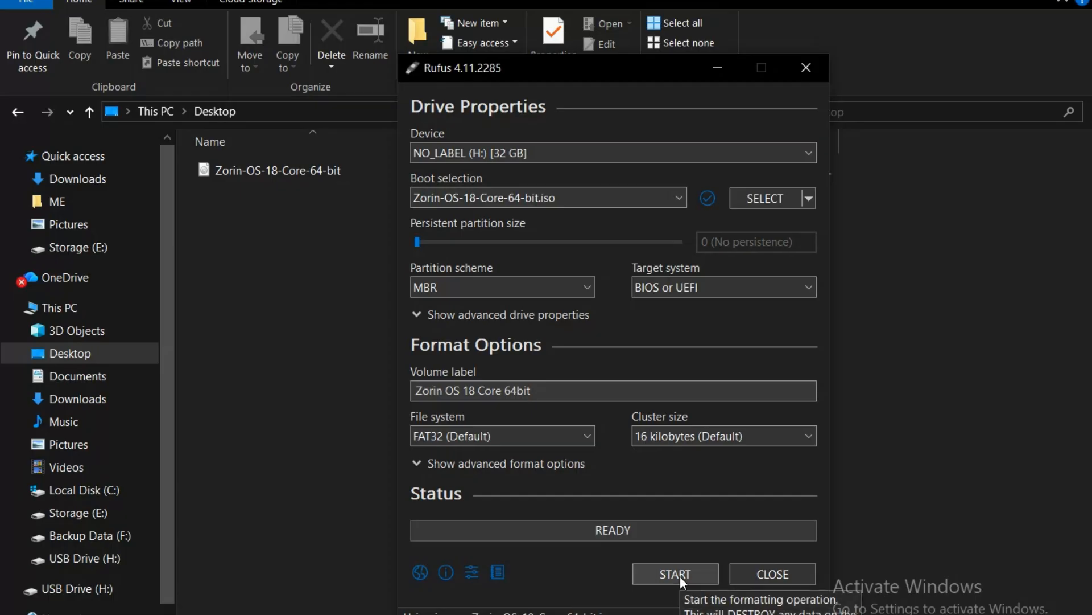
- Start the write in ISO Image mode and agree to download the missing Syslinux files
left_click(674, 573)
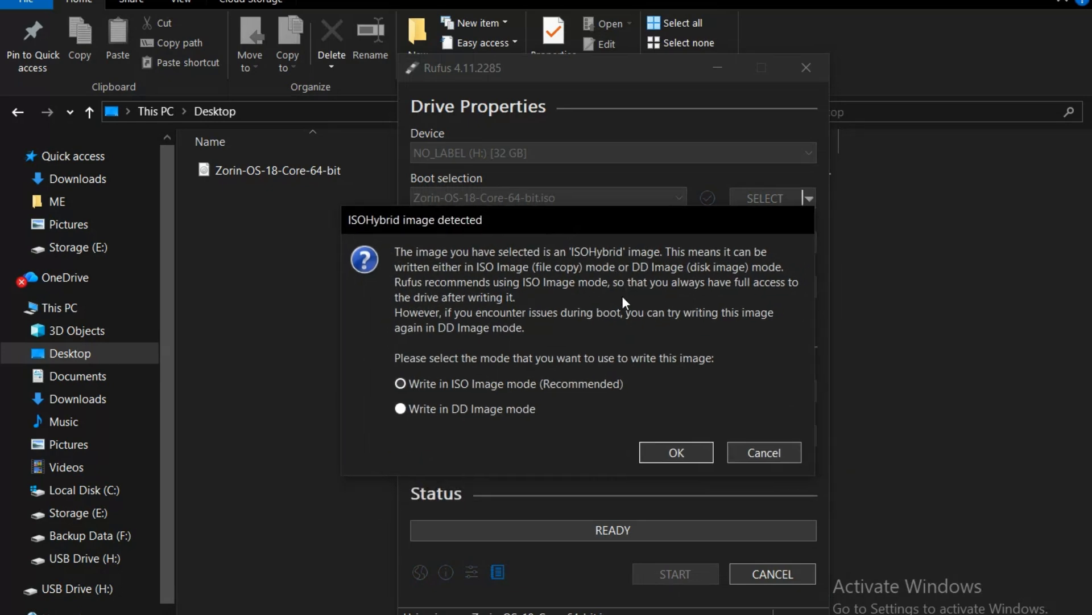
mouse_move(531, 455)
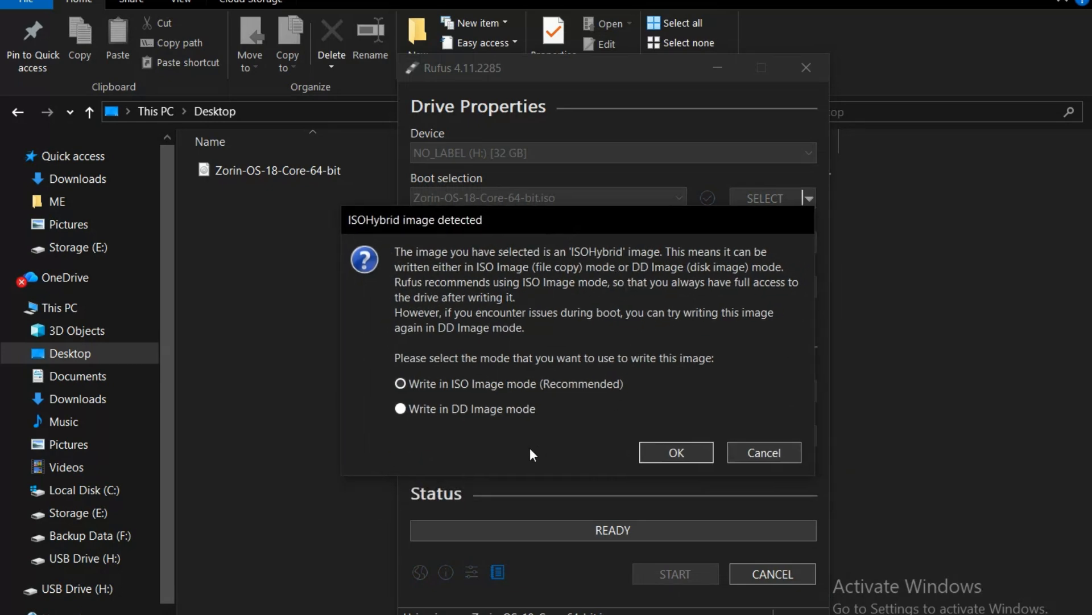
mouse_move(637, 377)
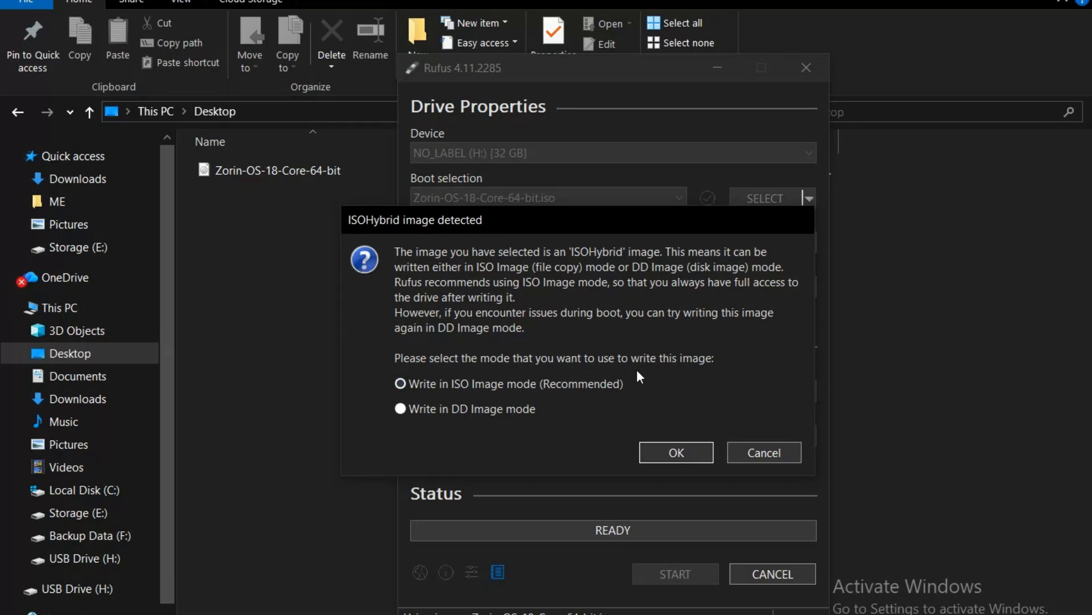
left_click(399, 383)
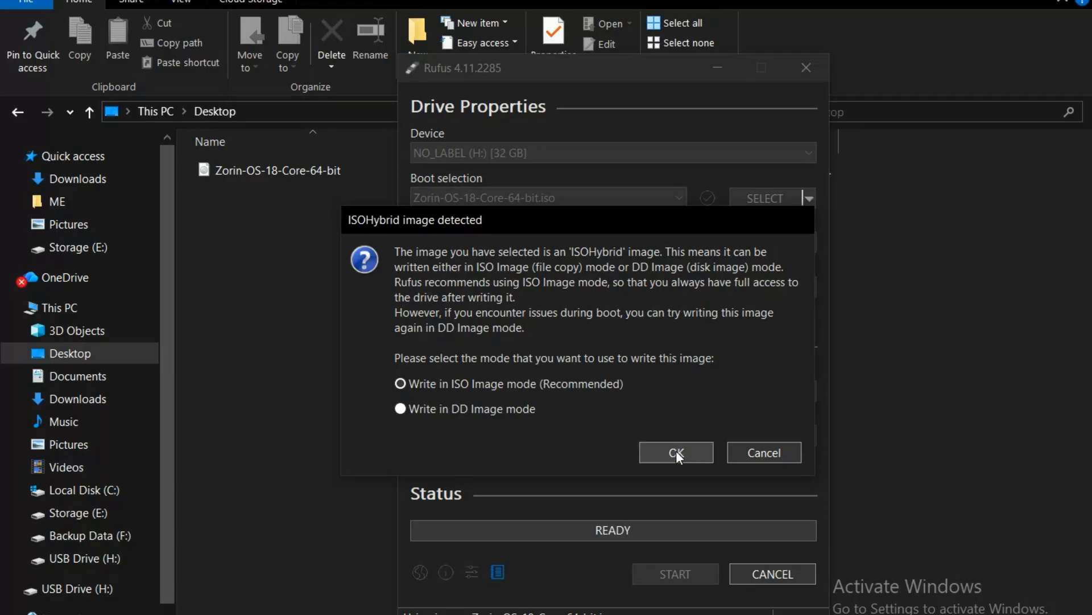
left_click(675, 452)
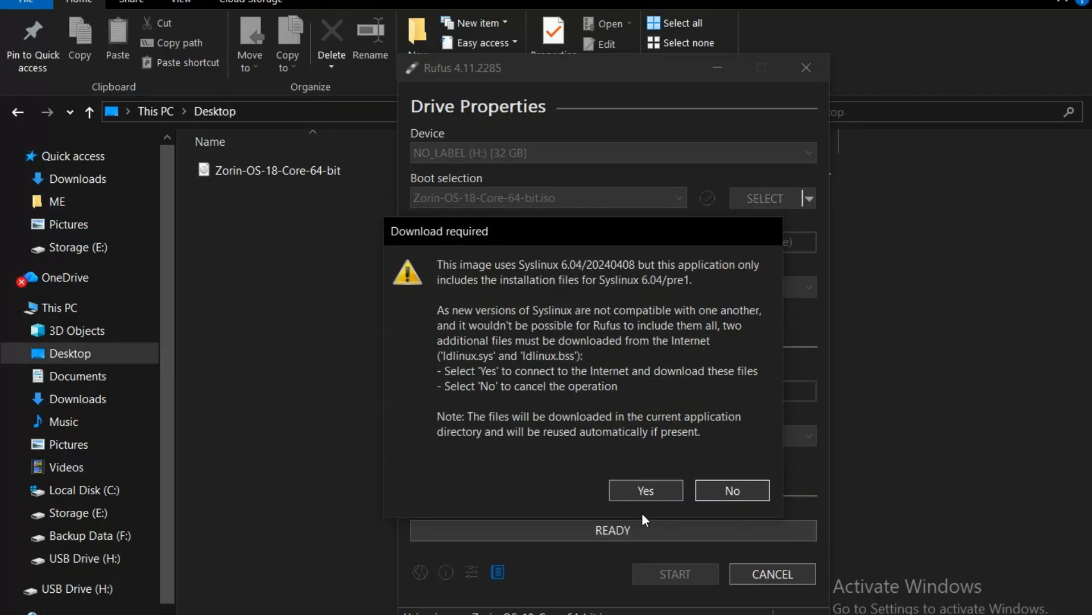
left_click(644, 490)
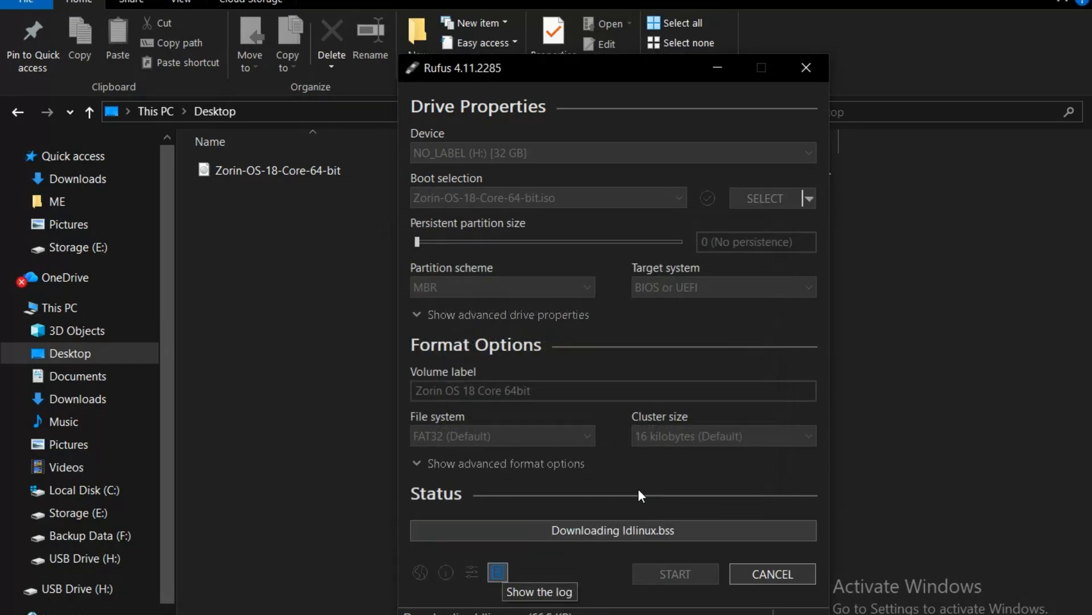
- Start again and accept the data-erase and multiple-partition warnings to write Zorin OS 18 to the 32 GB USB
left_click(673, 573)
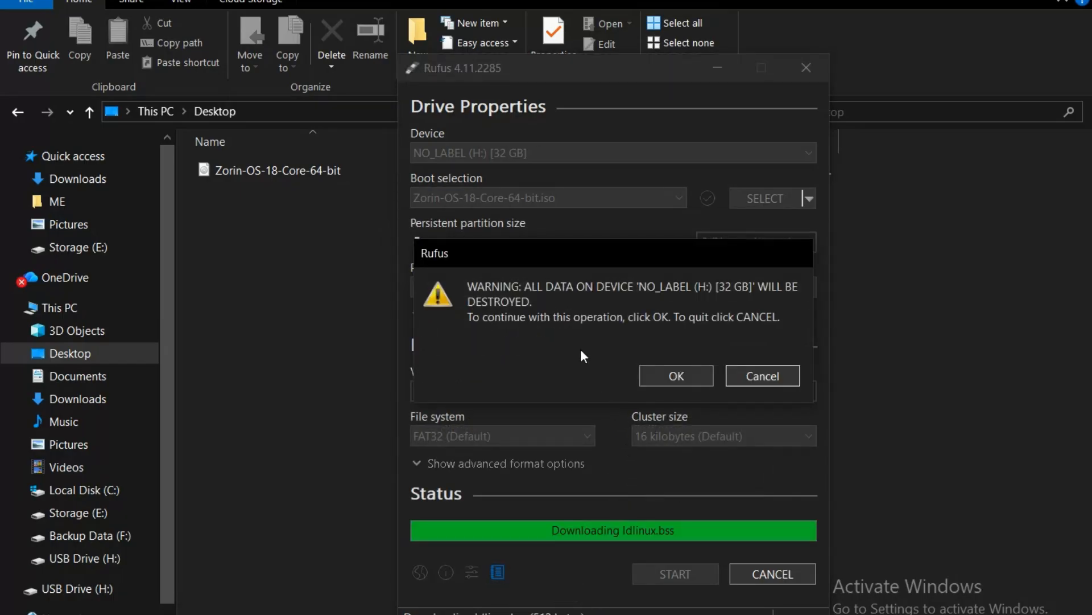
left_click(675, 376)
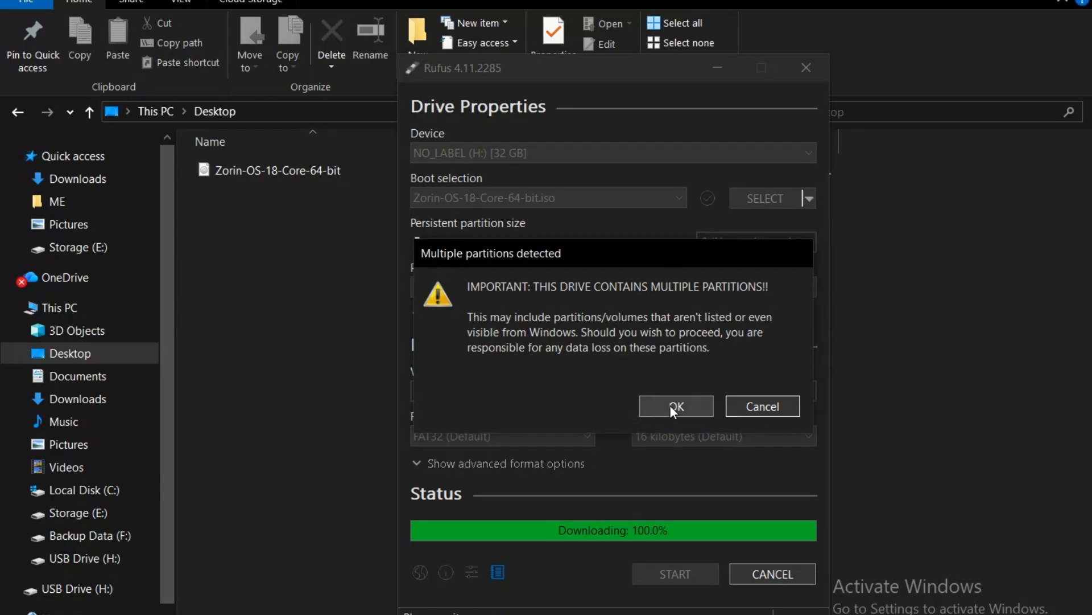
left_click(675, 406)
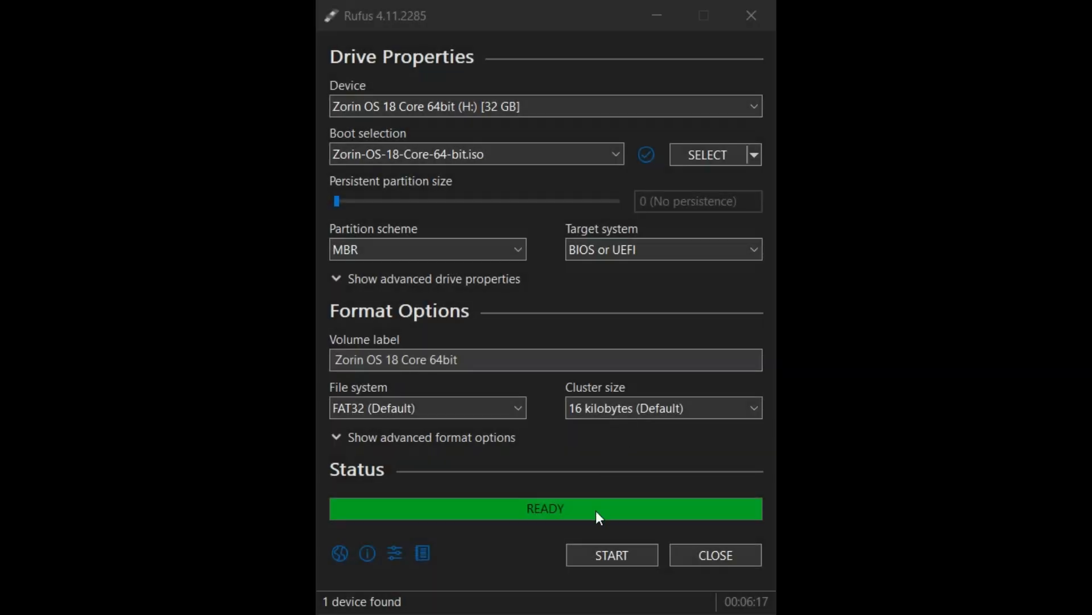
mouse_move(588, 529)
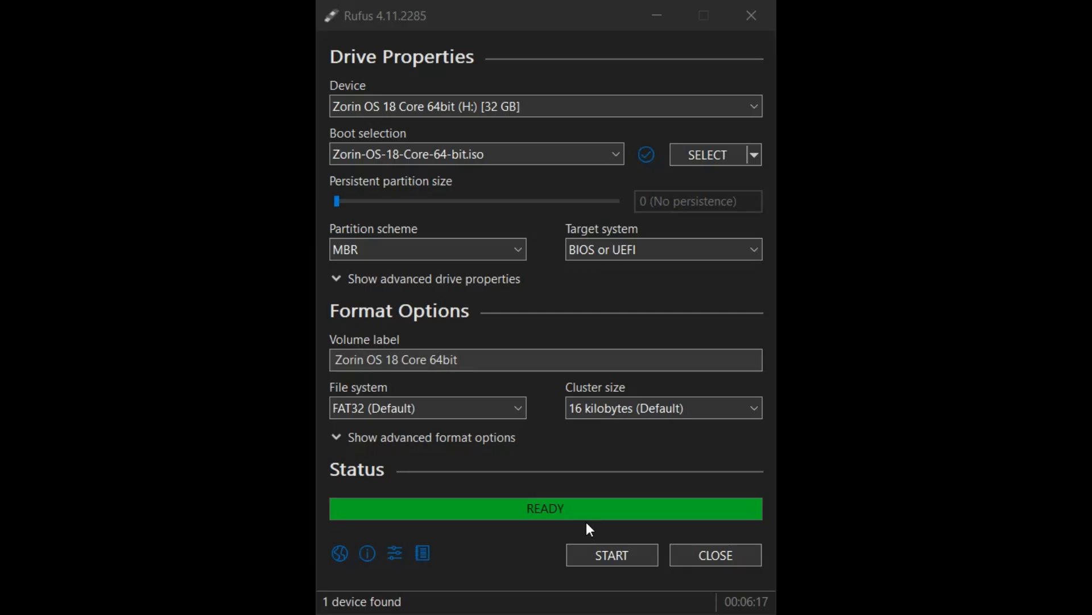
mouse_move(584, 521)
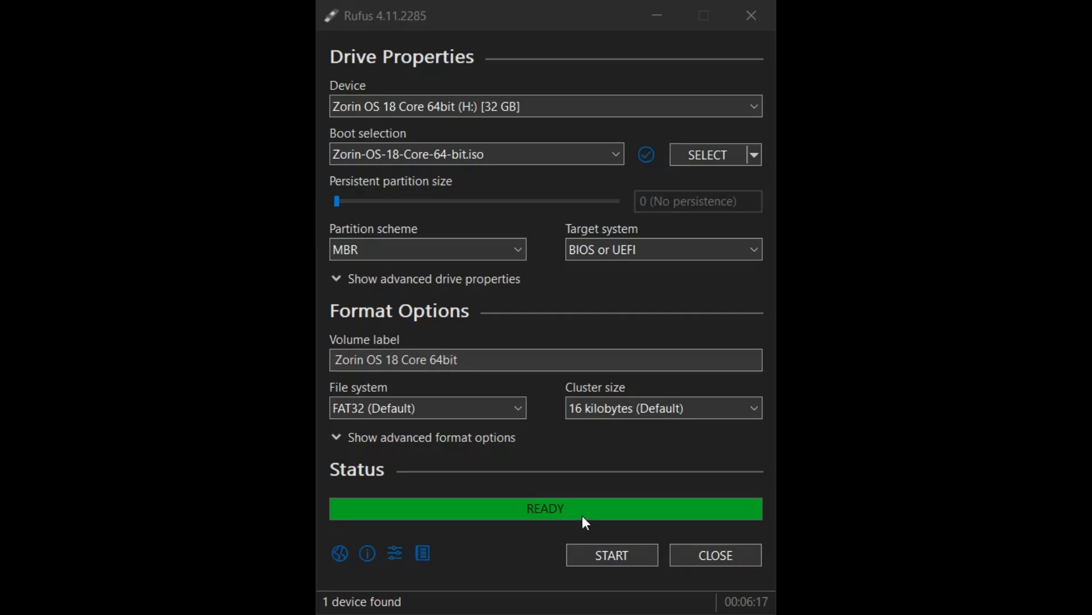
mouse_move(448, 527)
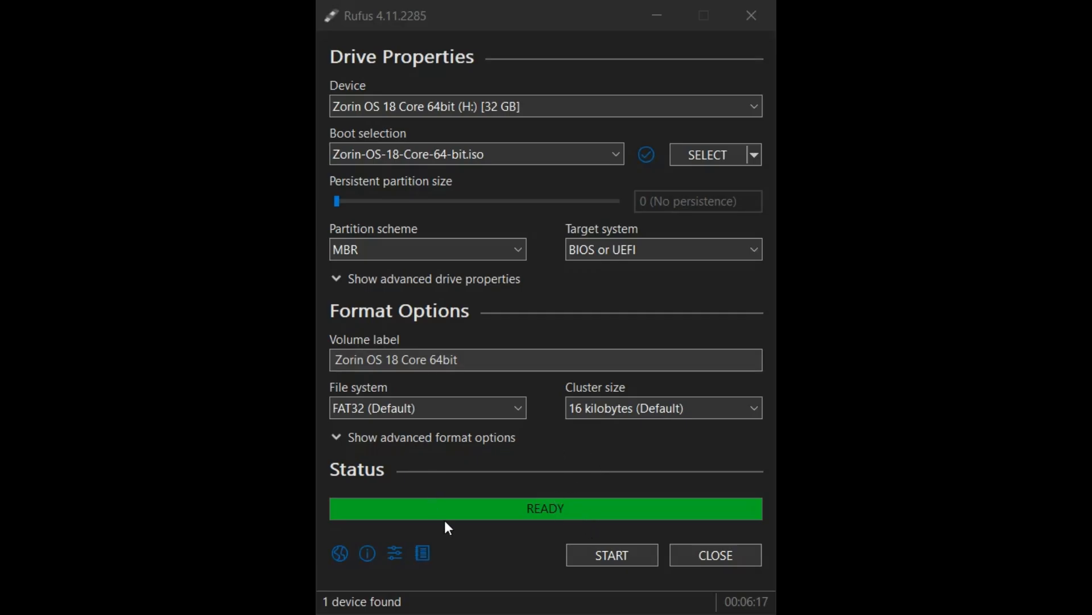
mouse_move(551, 498)
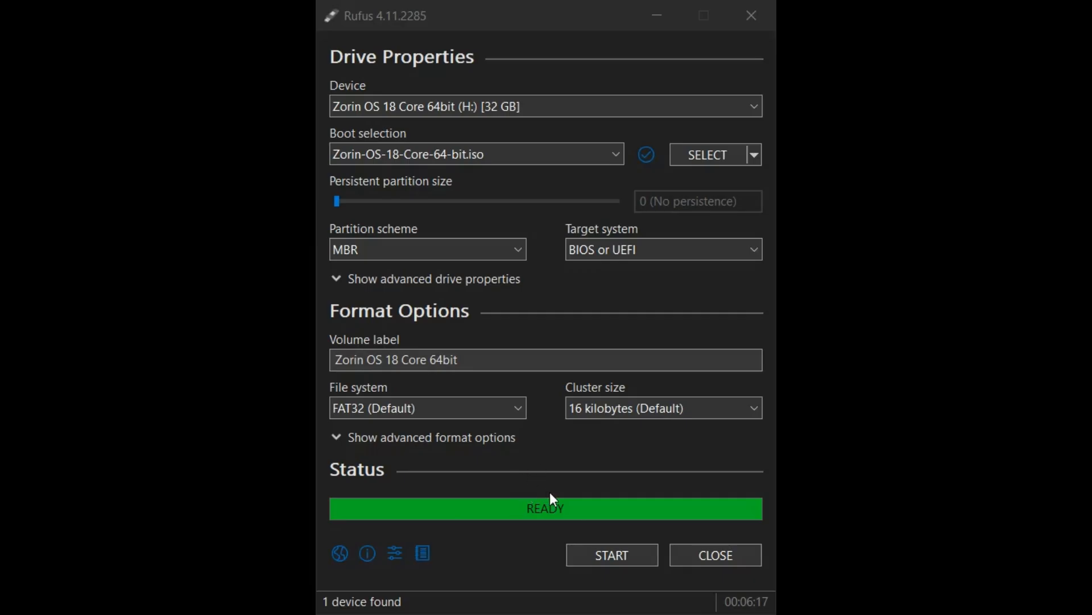
mouse_move(601, 585)
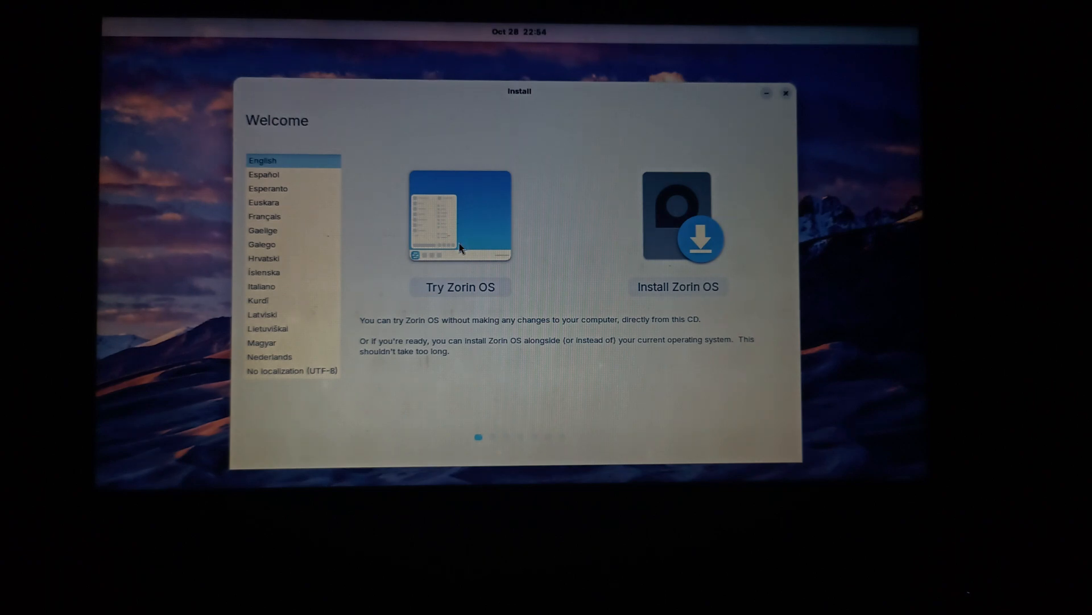
mouse_move(433, 319)
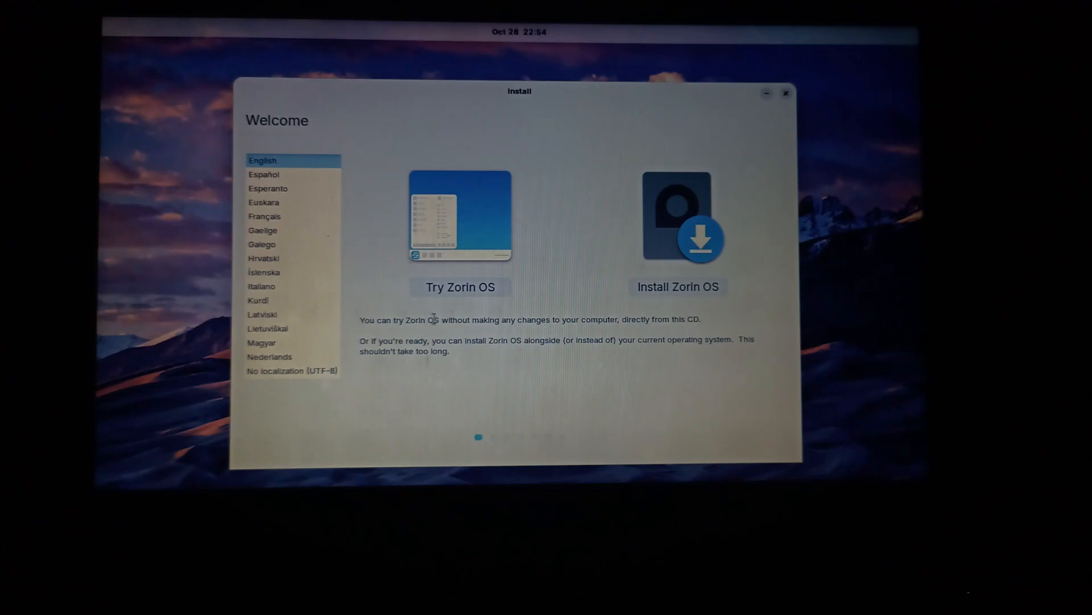
mouse_move(483, 315)
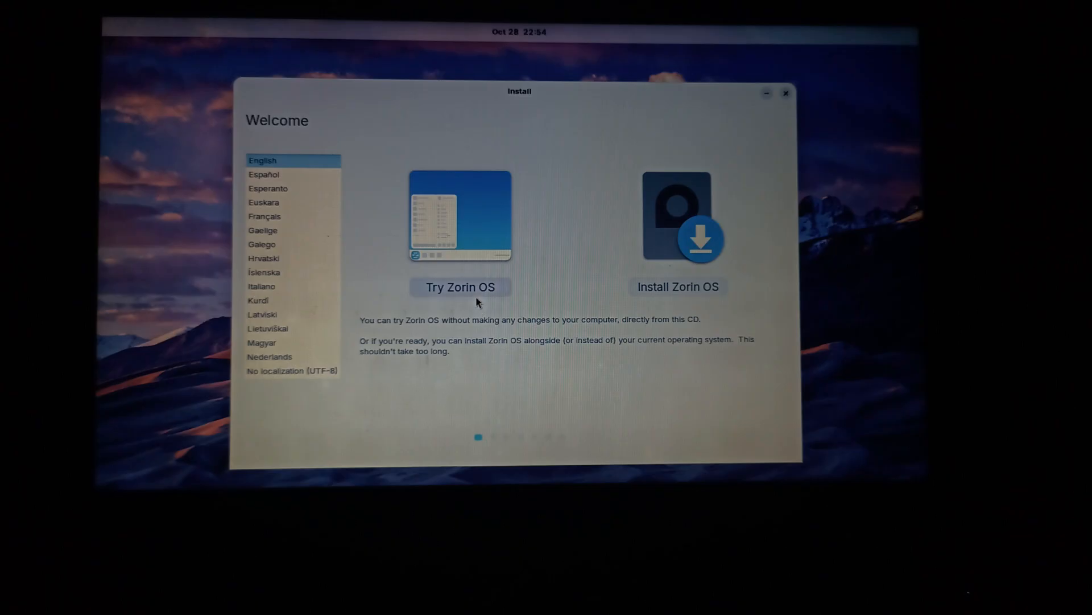
mouse_move(341, 211)
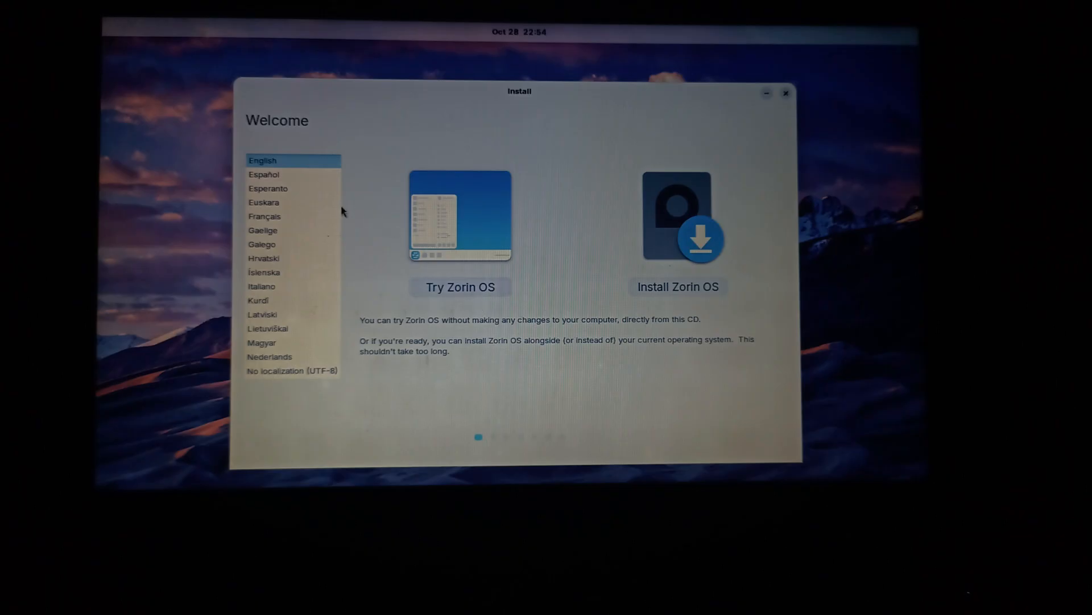
mouse_move(243, 171)
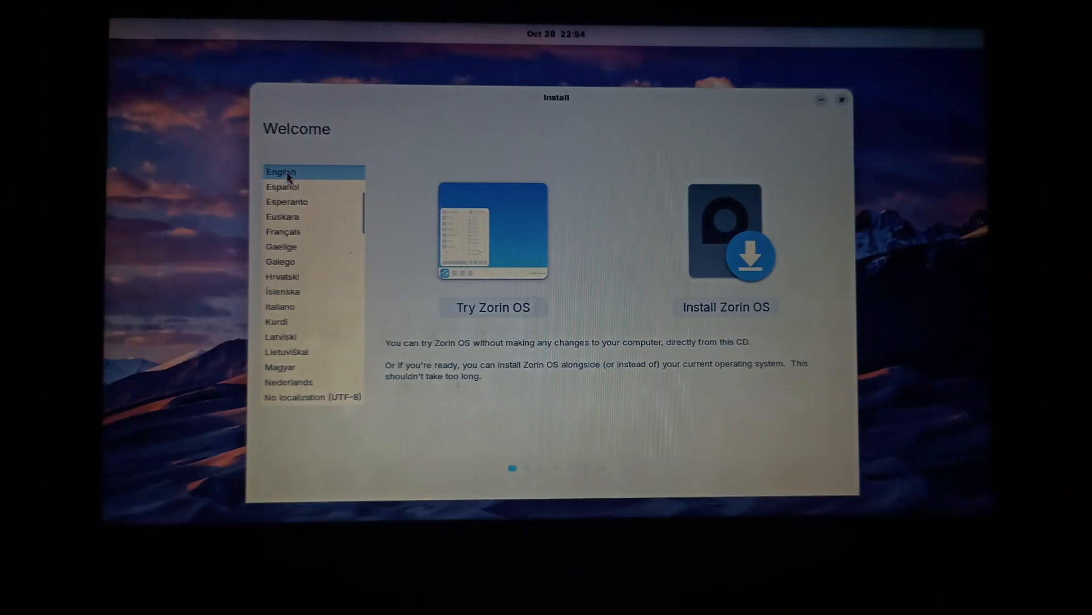
mouse_move(741, 263)
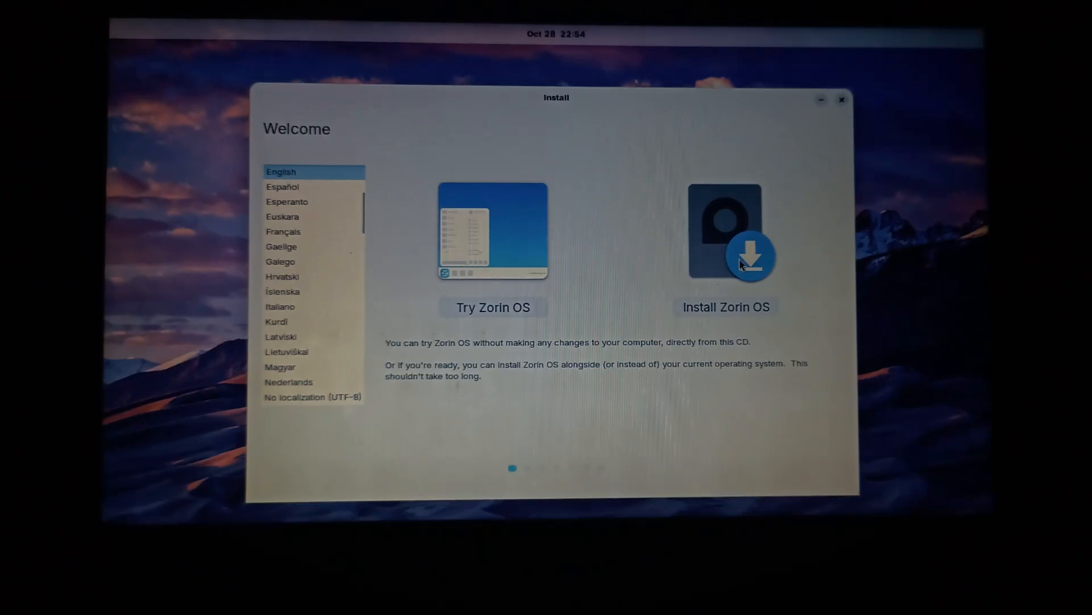
mouse_move(725, 280)
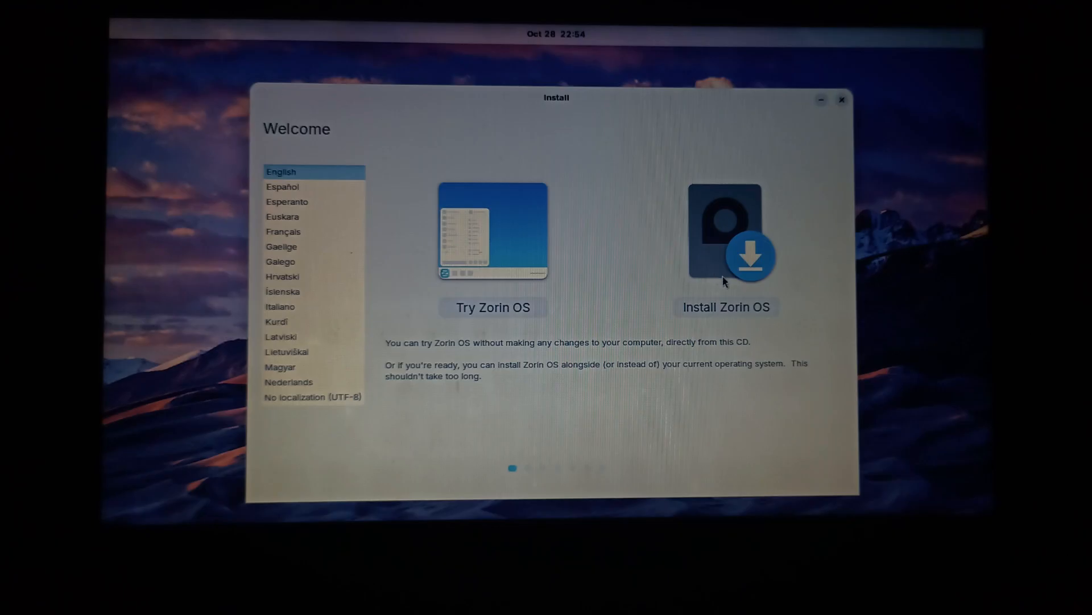
mouse_move(744, 262)
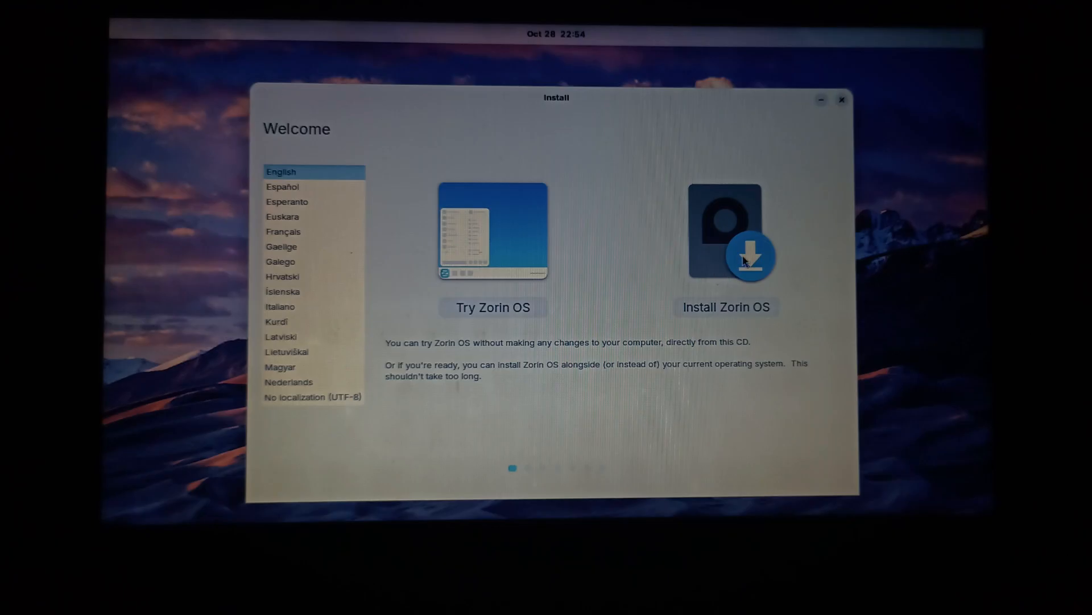
mouse_move(734, 322)
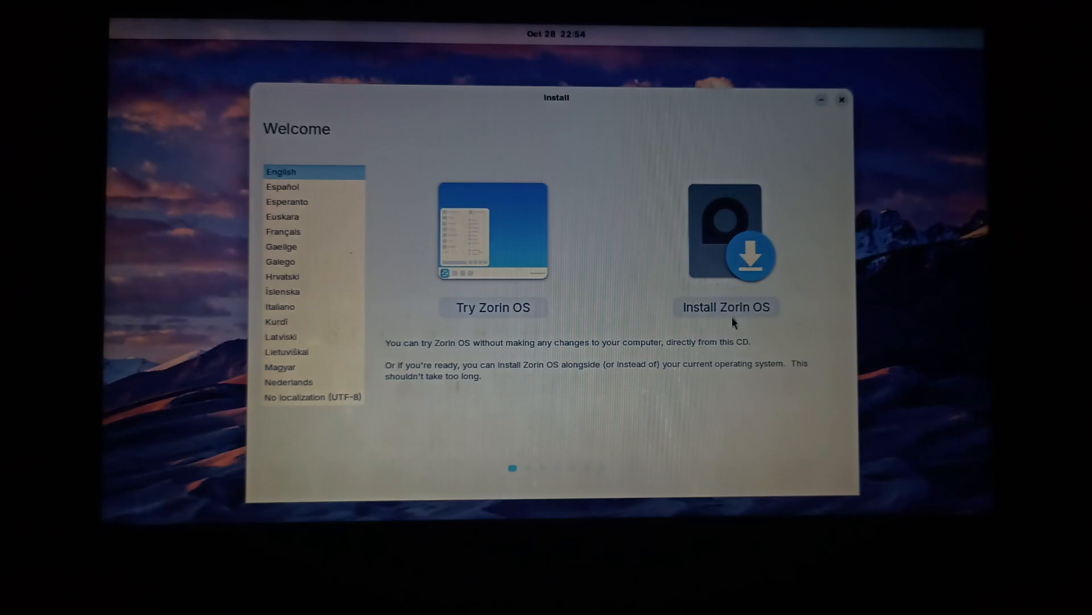
mouse_move(731, 317)
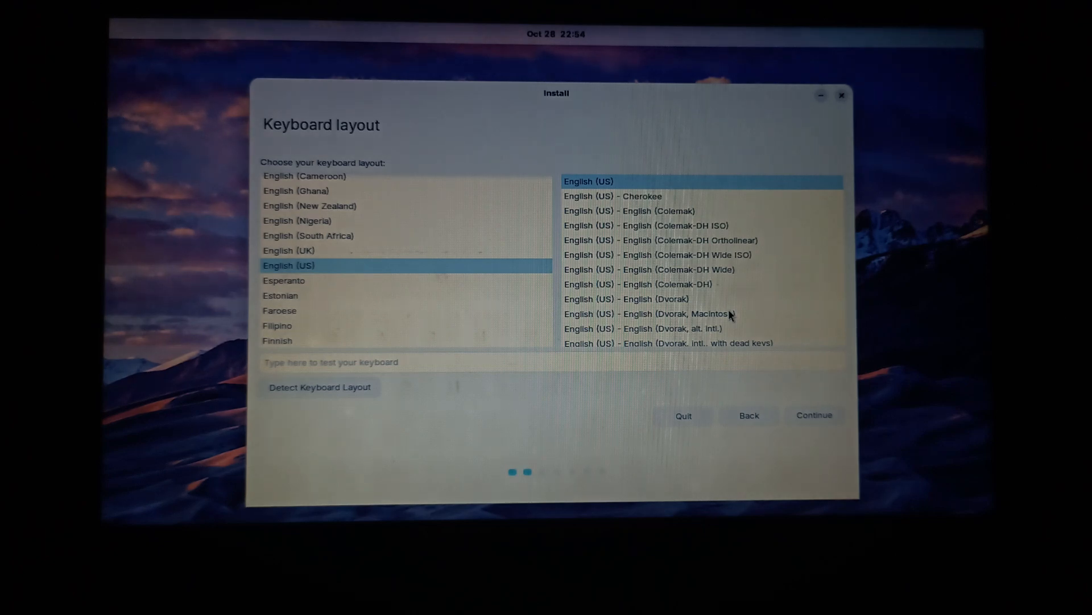
mouse_move(441, 265)
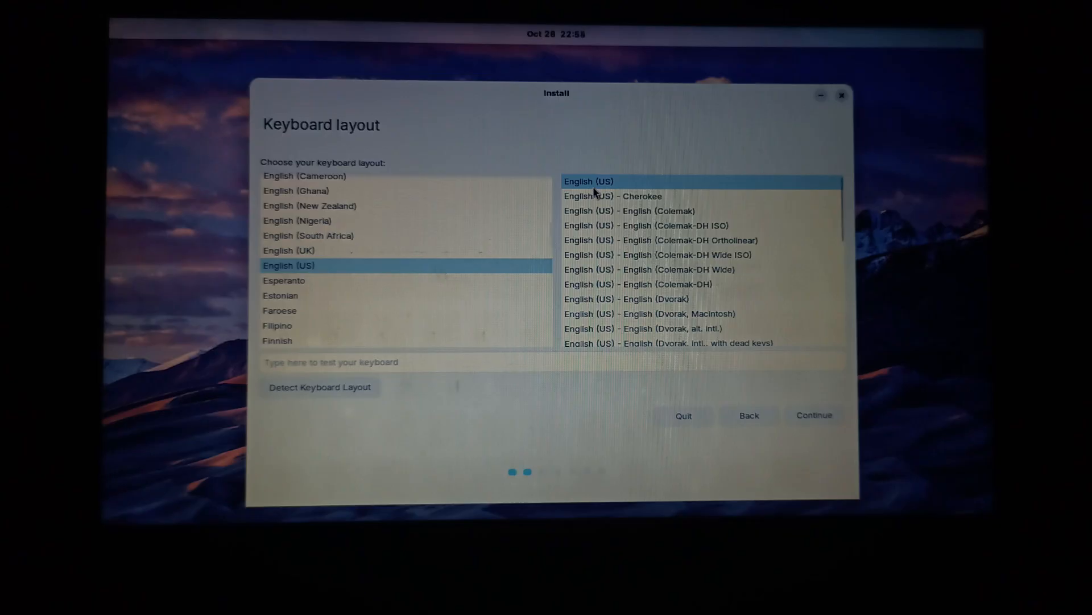
mouse_move(692, 380)
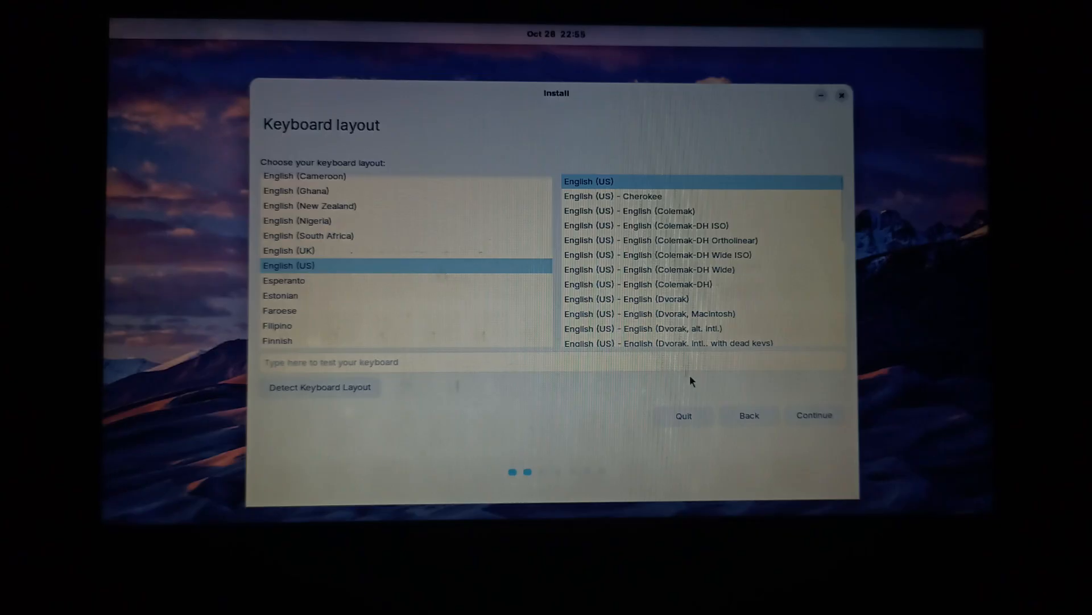
mouse_move(749, 415)
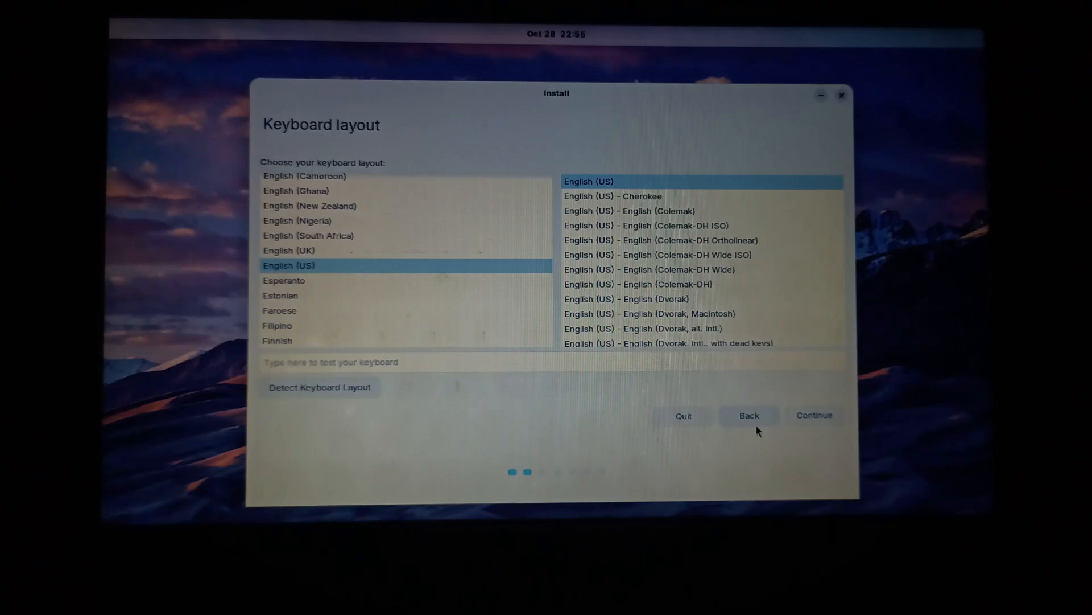
- Keep the English (US) keyboard layout and continue past Wireless without connecting to Wi-Fi
left_click(814, 416)
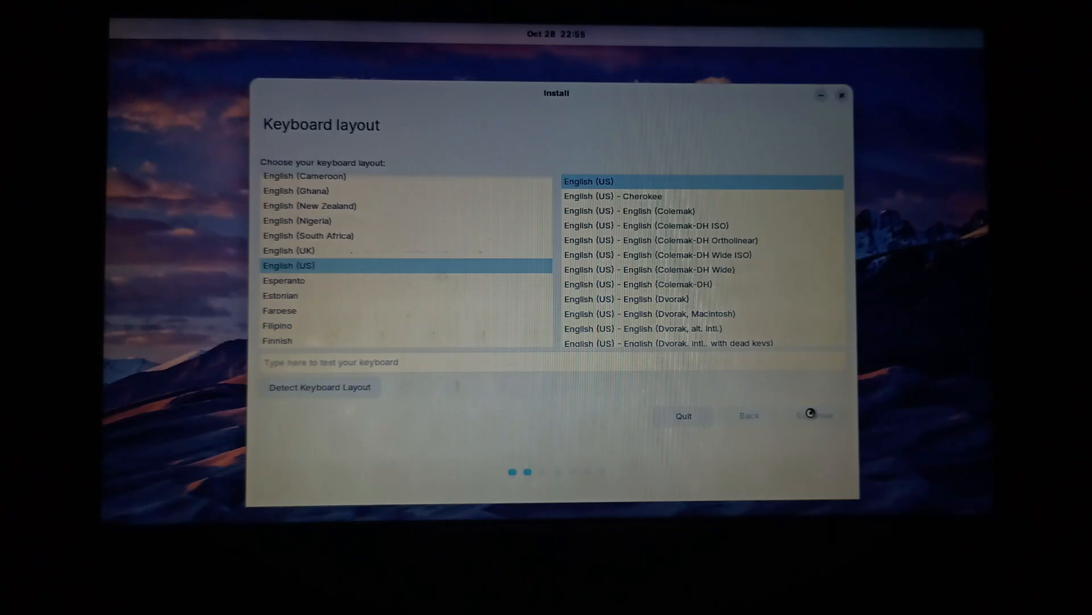
left_click(814, 415)
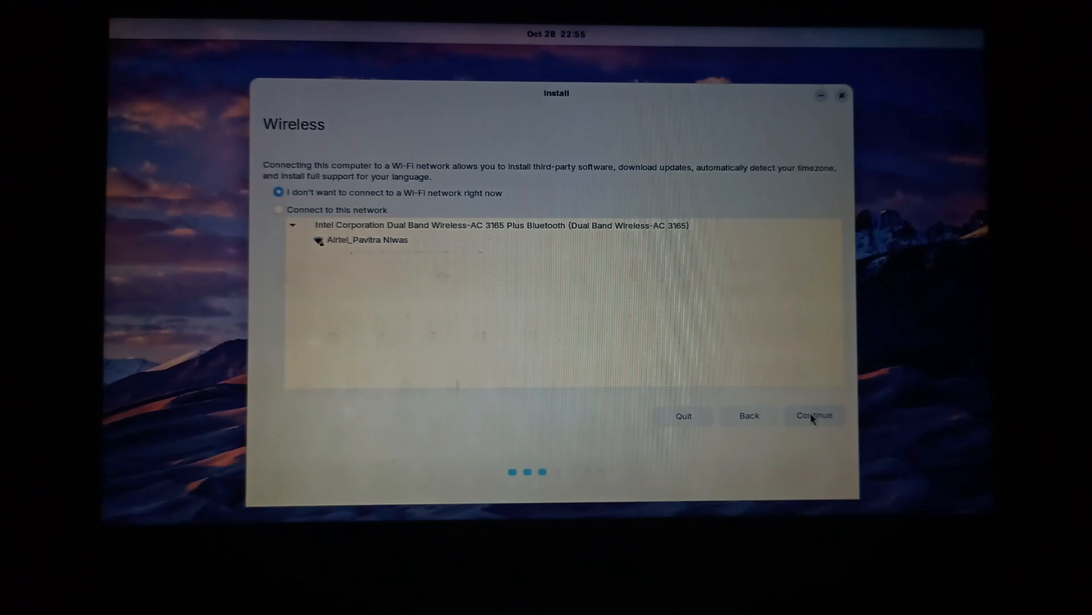
mouse_move(728, 397)
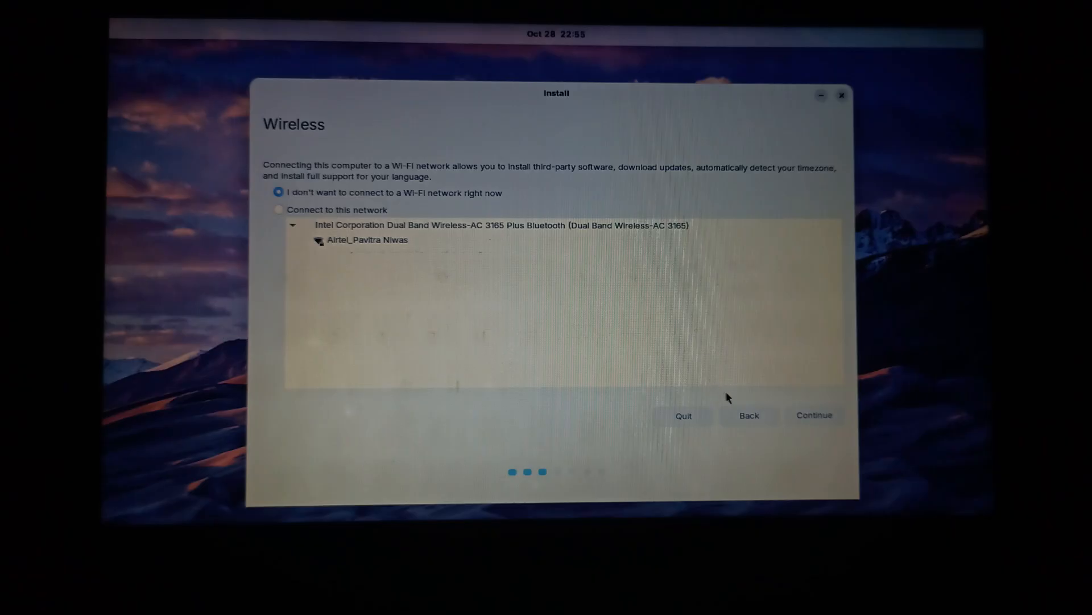
left_click(814, 414)
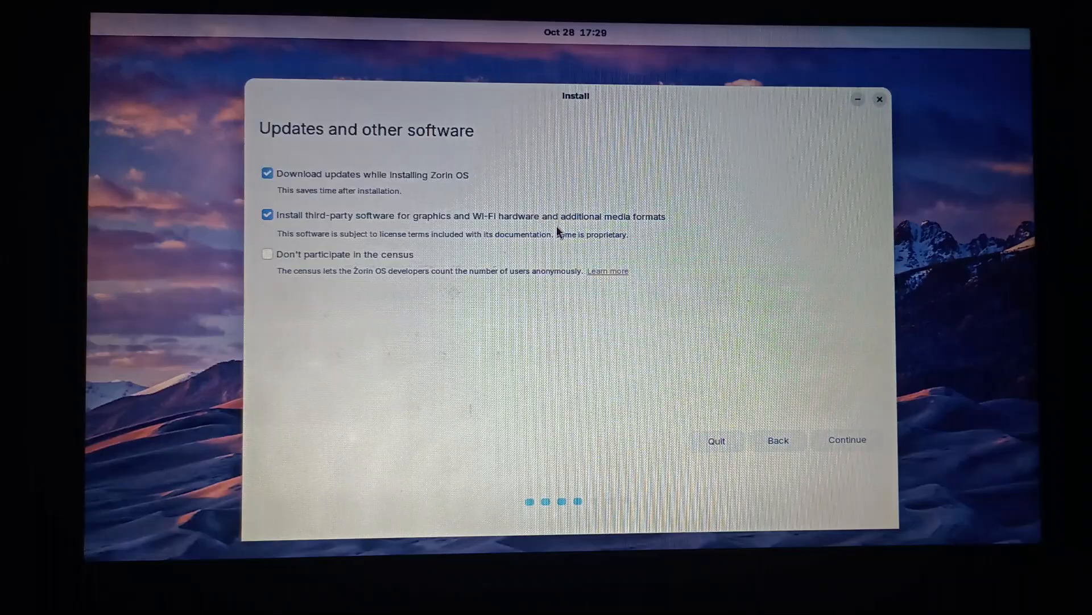
mouse_move(349, 303)
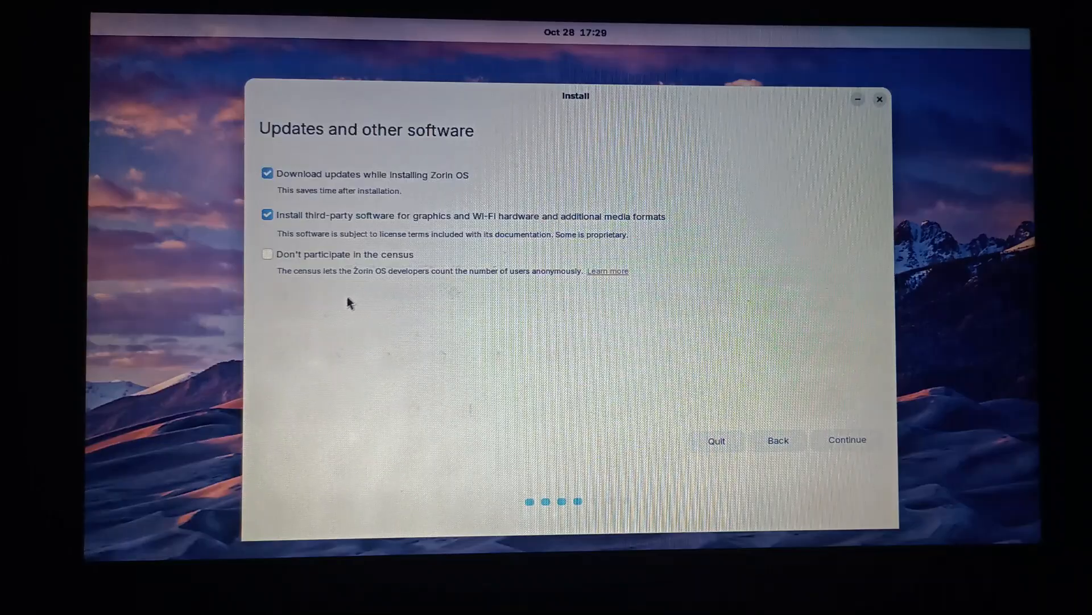
mouse_move(473, 307)
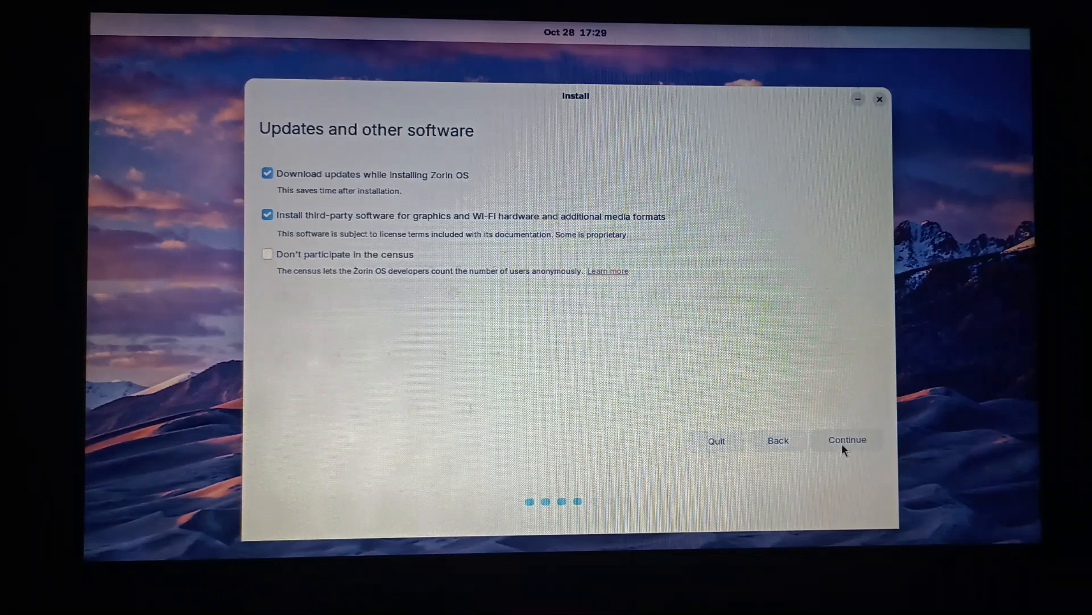
- Accept the update options and choose 'Erase disk and install Zorin OS' after briefly considering manual partitioning
left_click(847, 439)
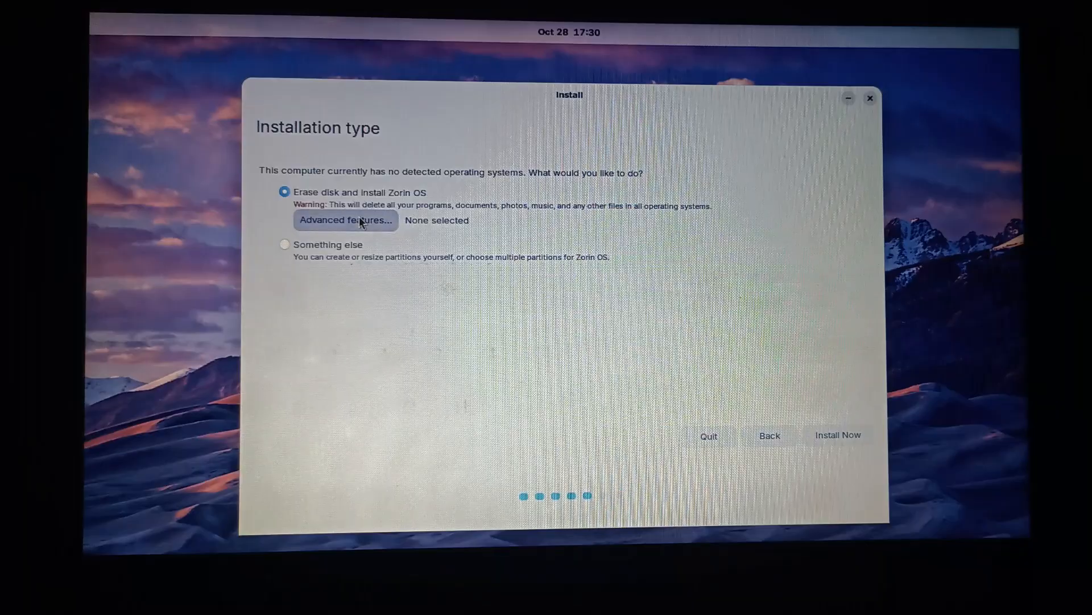
left_click(346, 219)
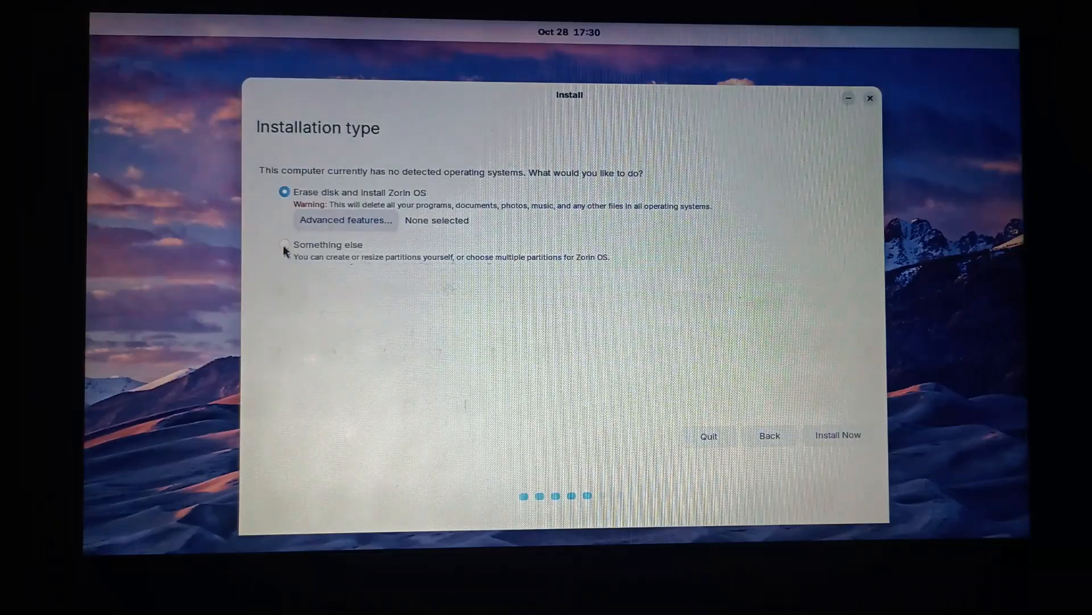
left_click(283, 245)
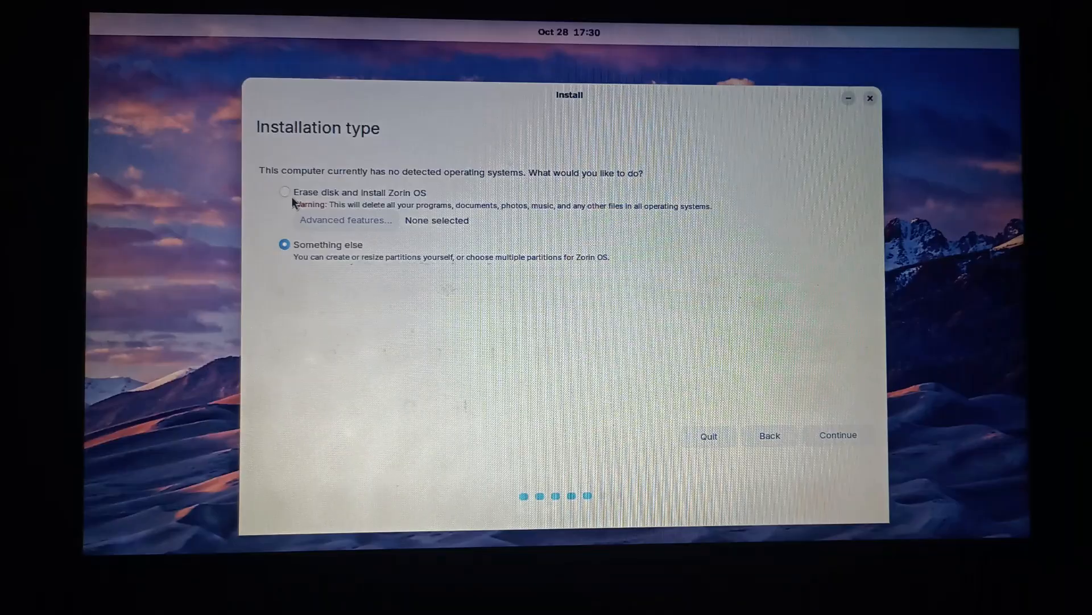
left_click(284, 192)
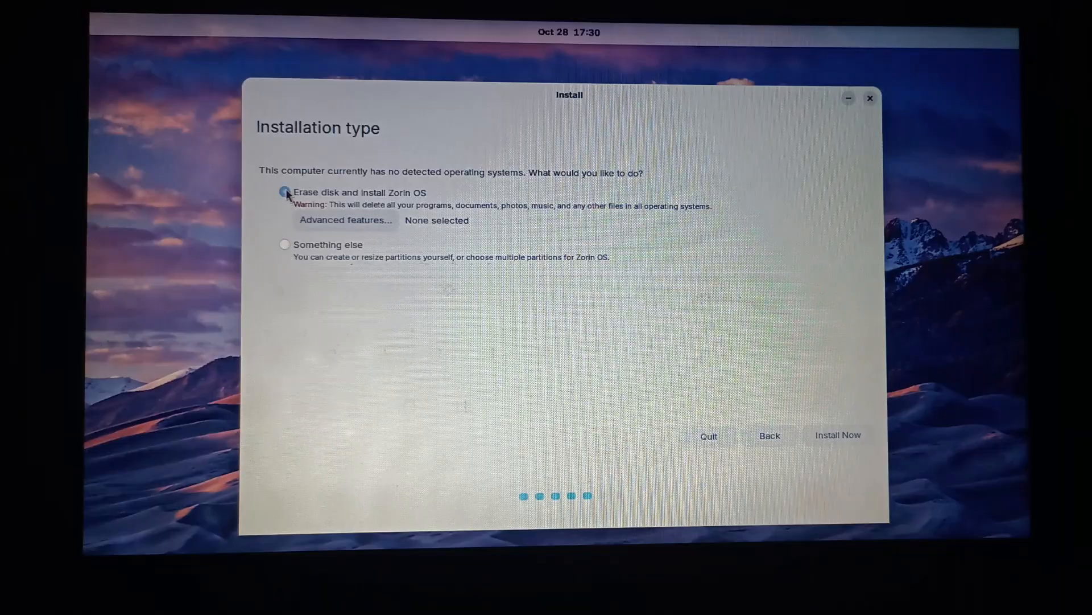
left_click(284, 193)
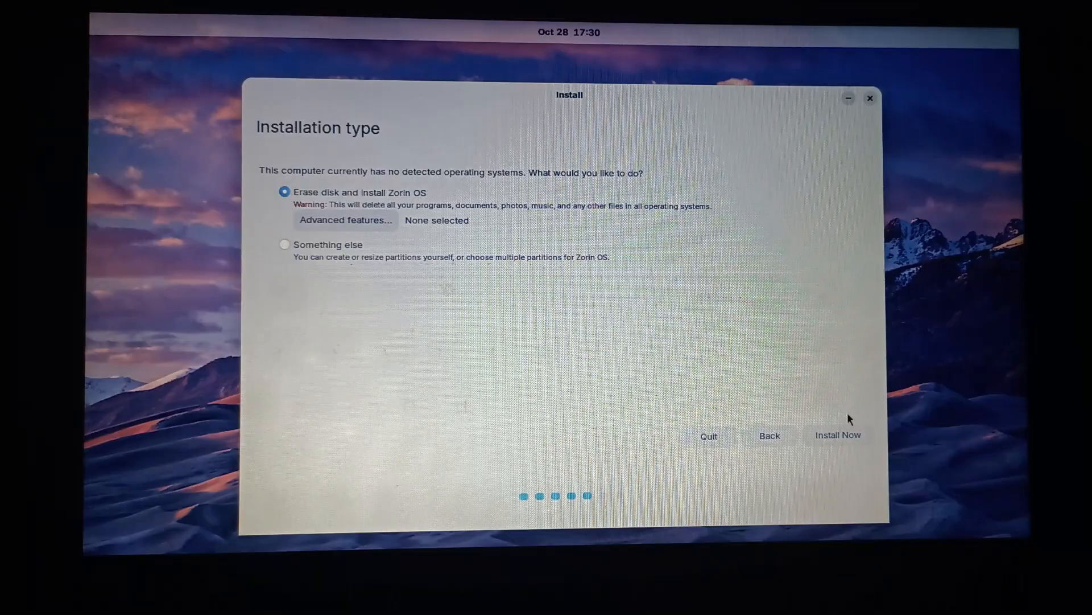
- Start Install Now, approve writing the partition changes to disk, and reach the 'Where are you?' step
left_click(837, 434)
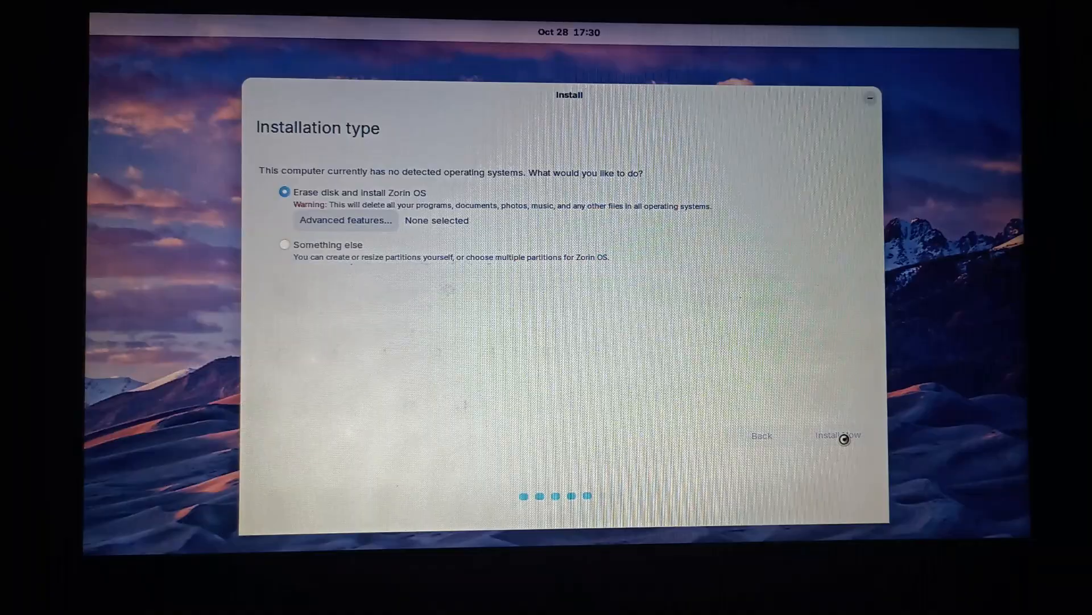
left_click(836, 435)
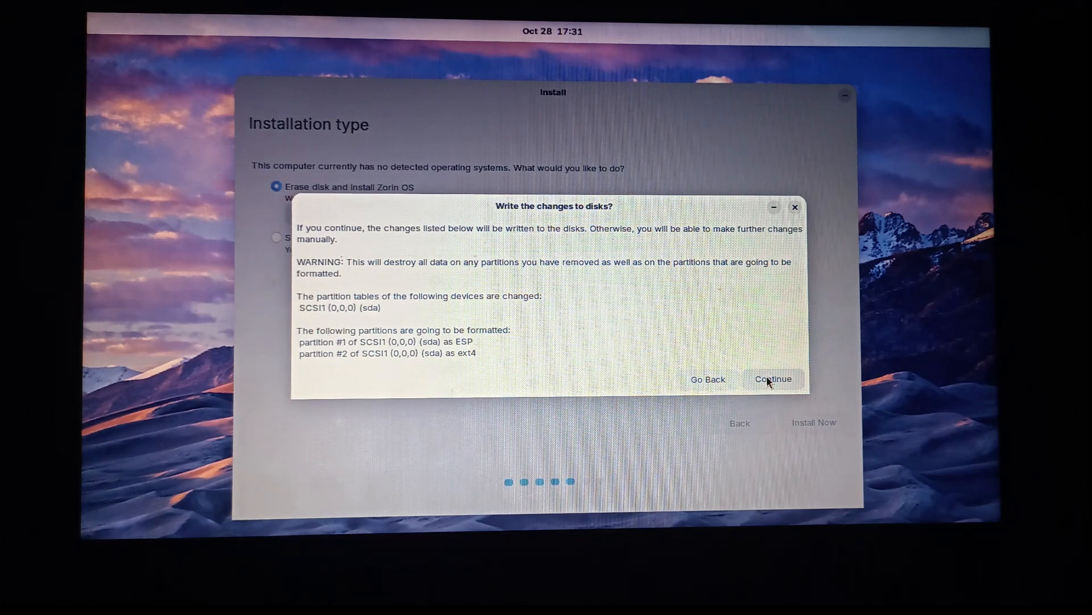
left_click(773, 377)
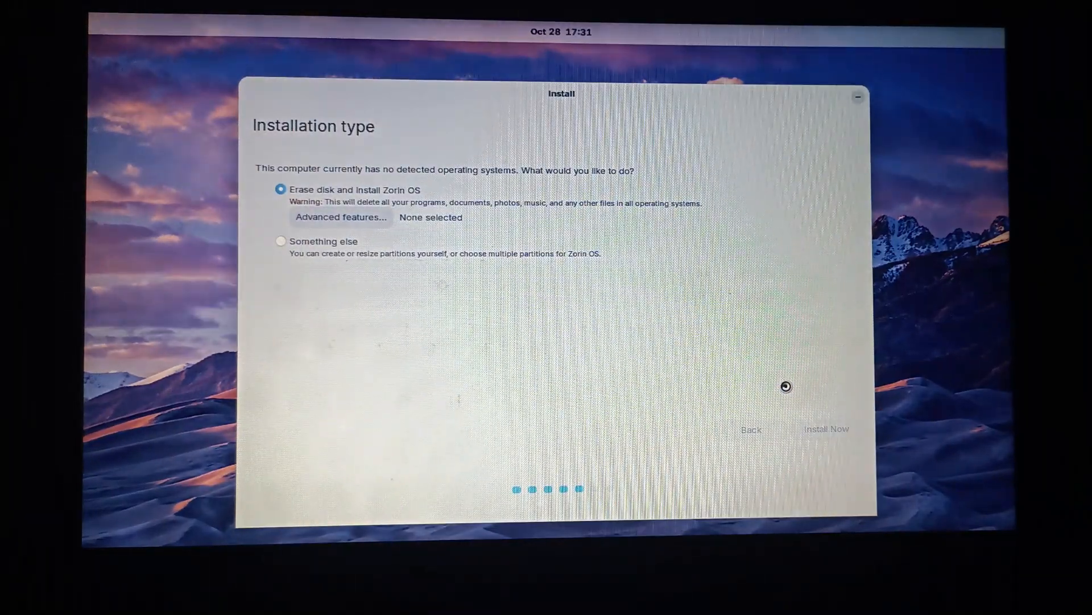
left_click(827, 429)
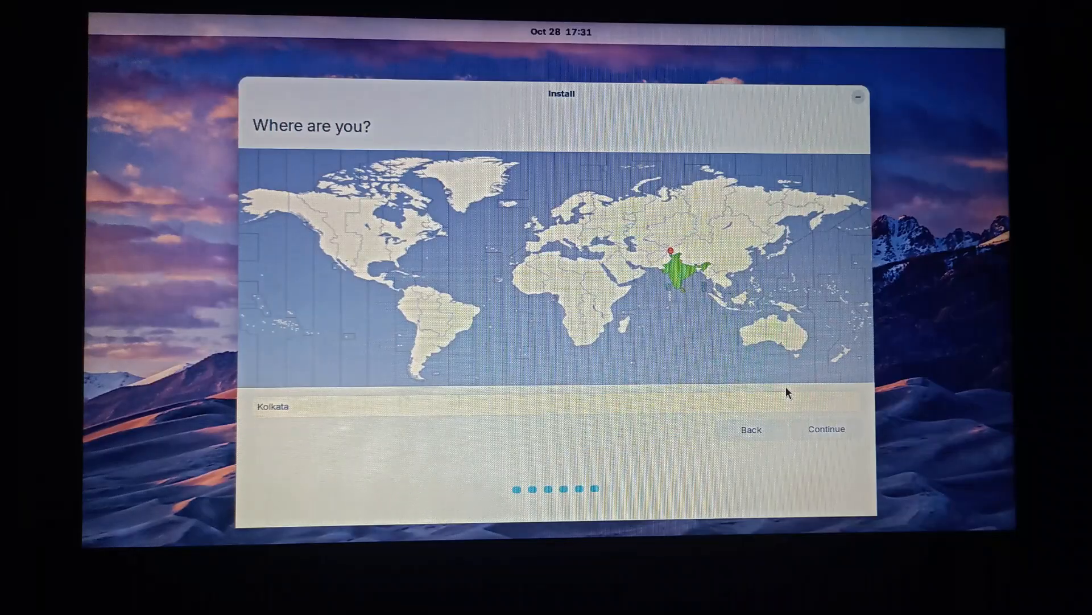
mouse_move(681, 410)
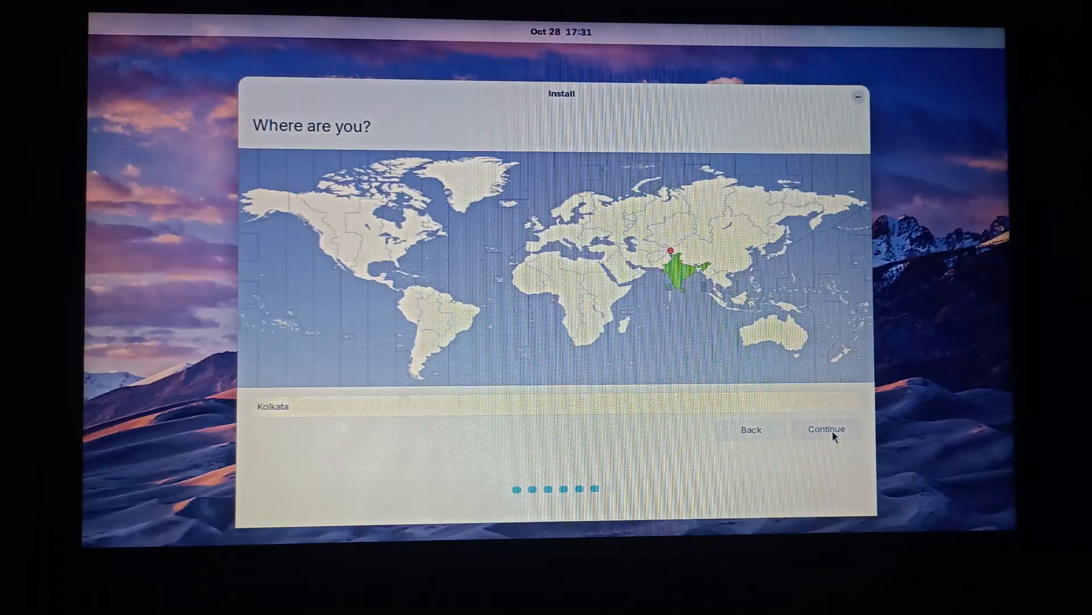
- Keep Kolkata as the location, enter the account name 'Sakshi' with username and password, and begin installing
left_click(826, 429)
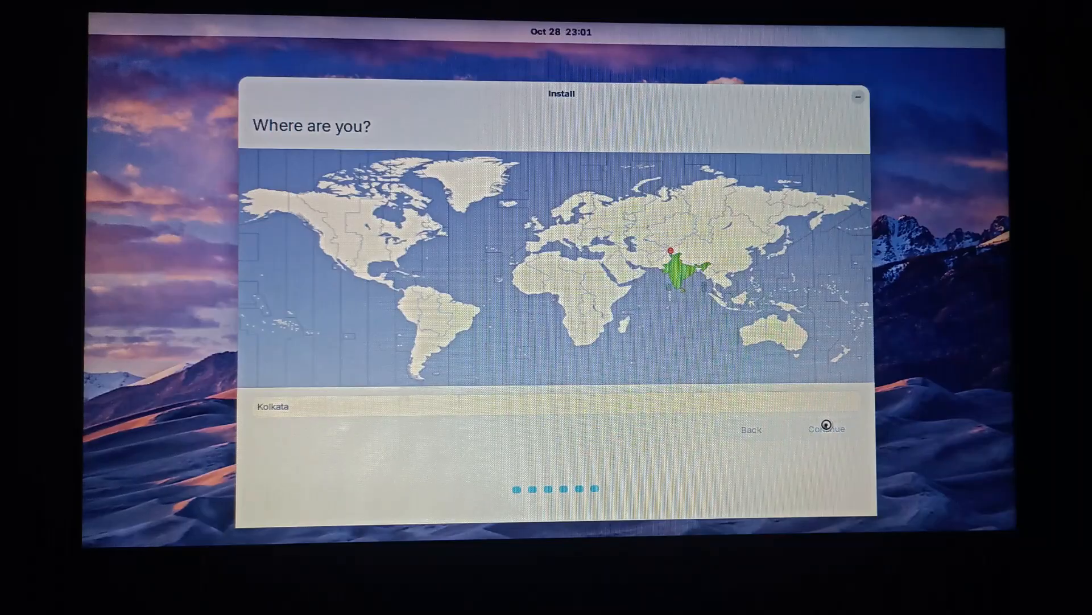
left_click(826, 429)
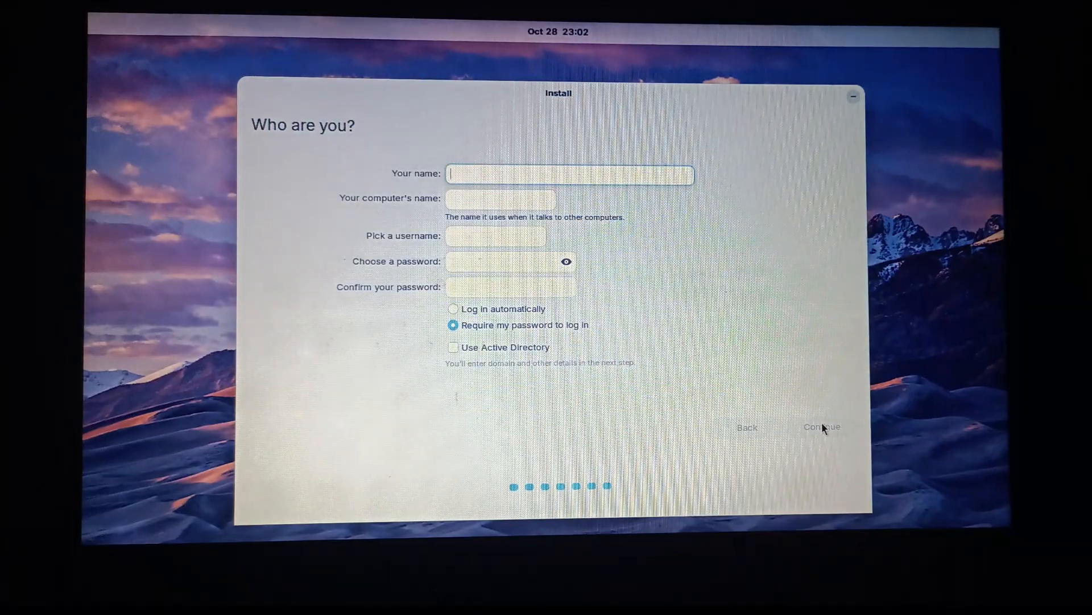
type("Sa")
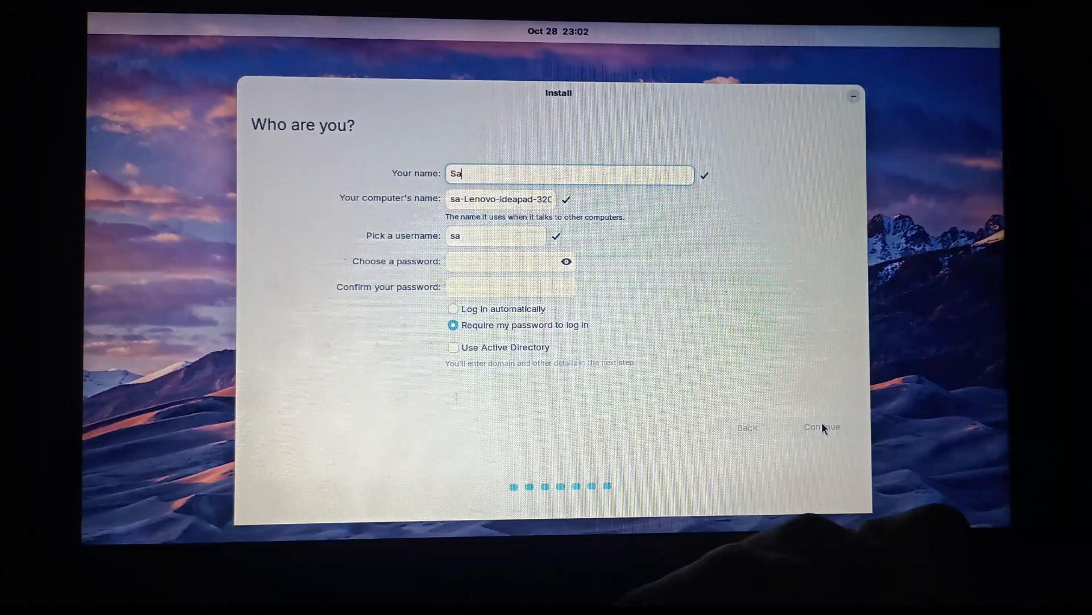
type("kshi")
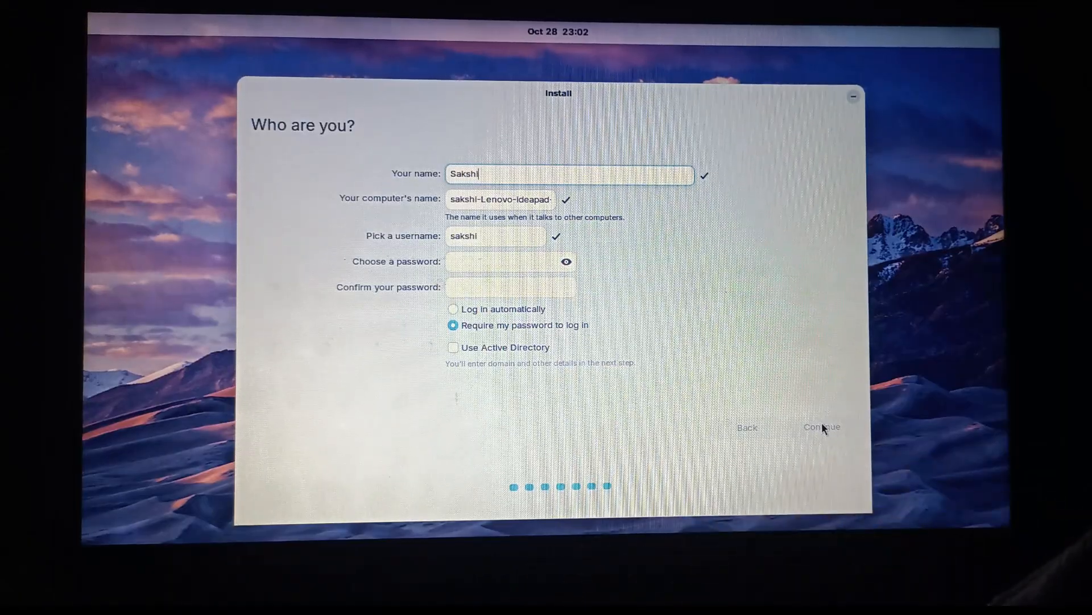
mouse_move(618, 330)
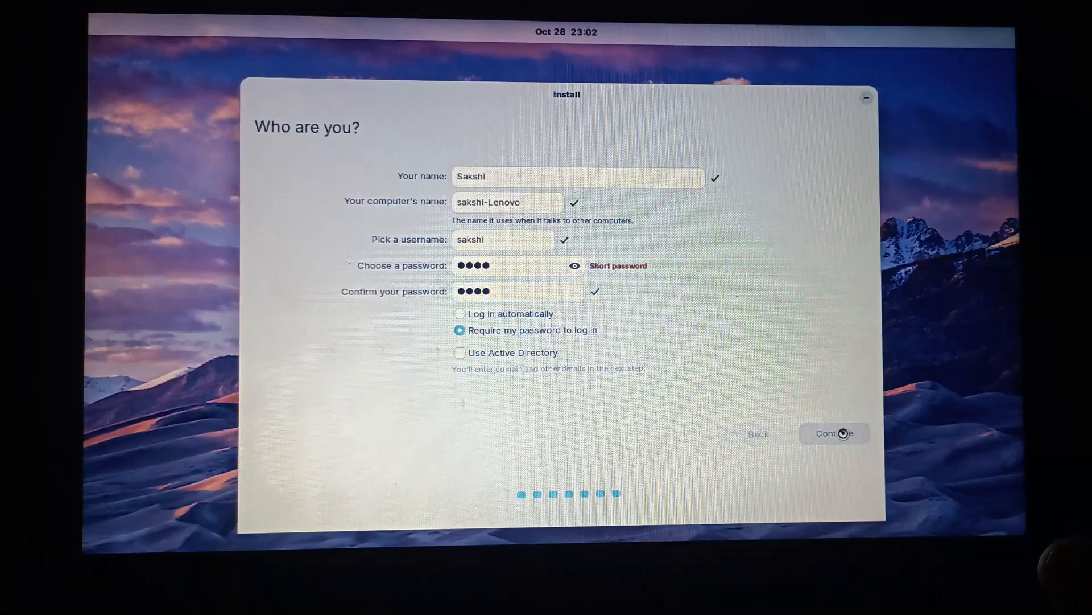
left_click(833, 433)
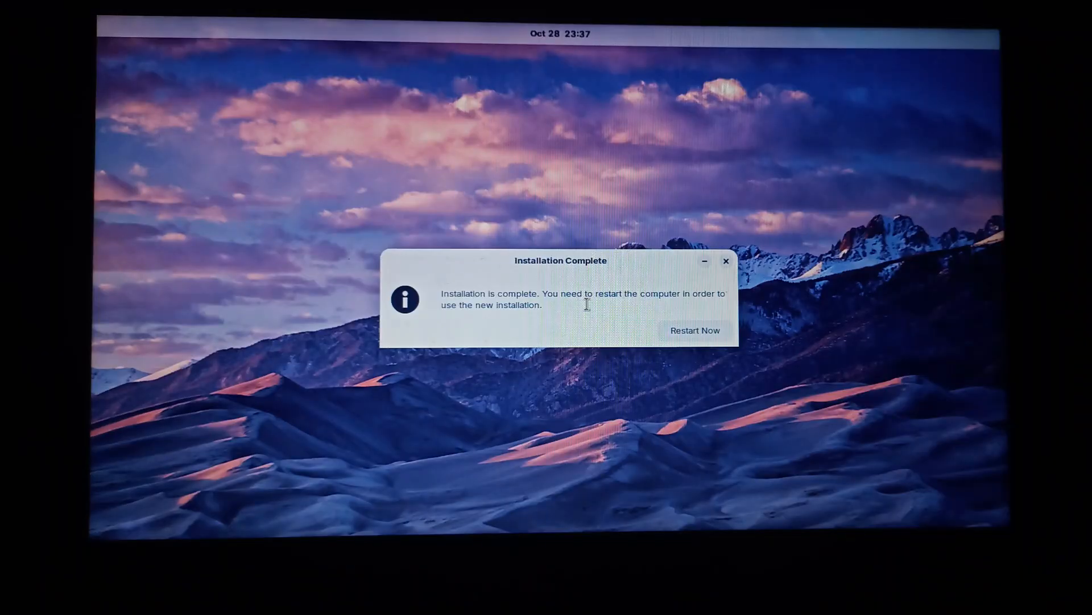
mouse_move(463, 325)
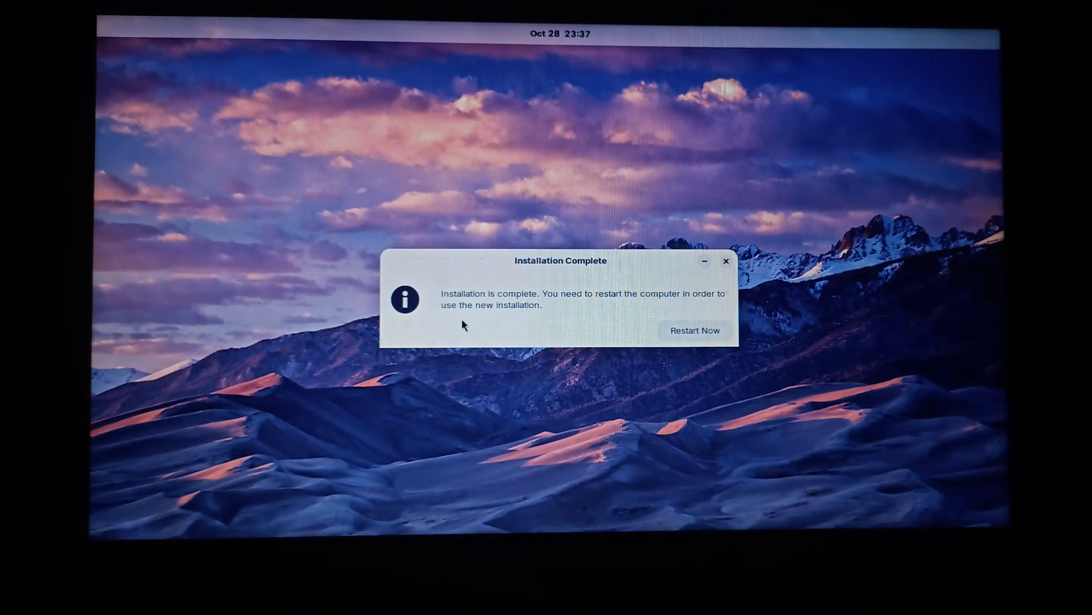
mouse_move(680, 341)
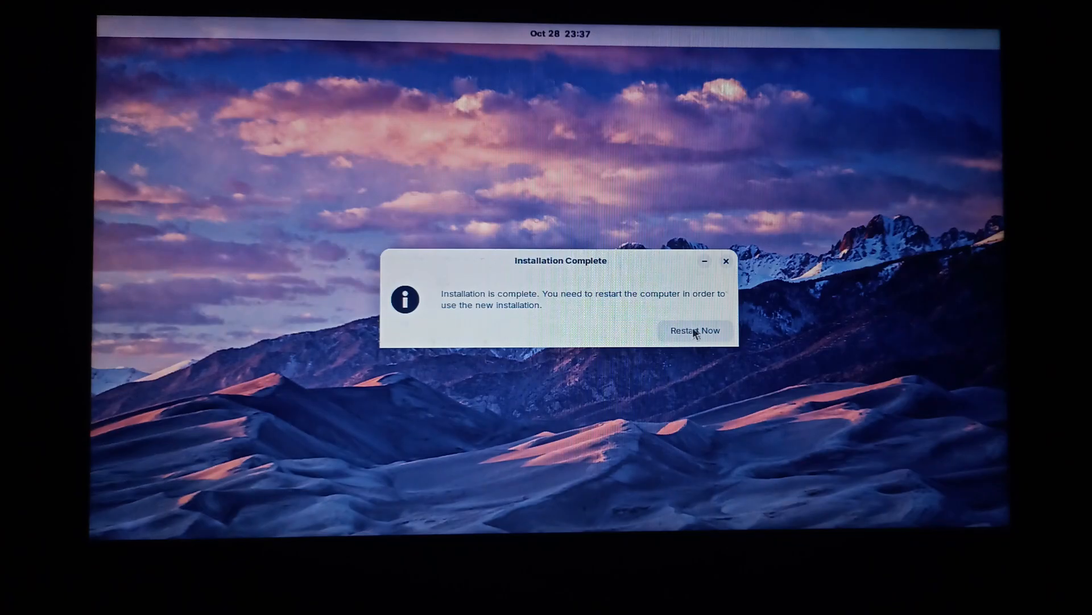
- Choose Restart Now and confirm the USB medium is removed so the laptop reboots into Zorin OS
left_click(694, 330)
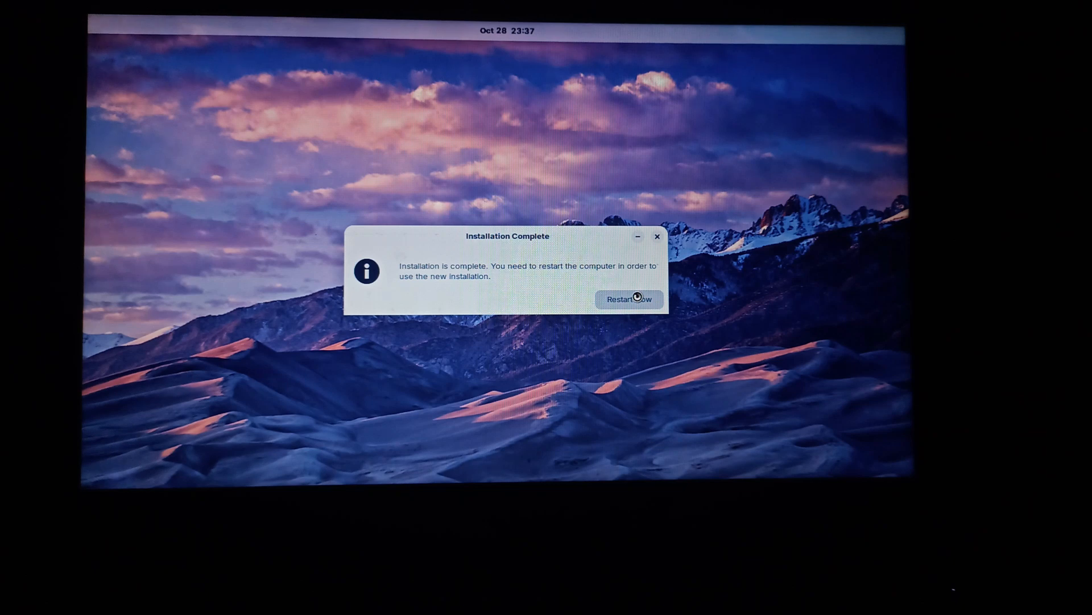
left_click(629, 300)
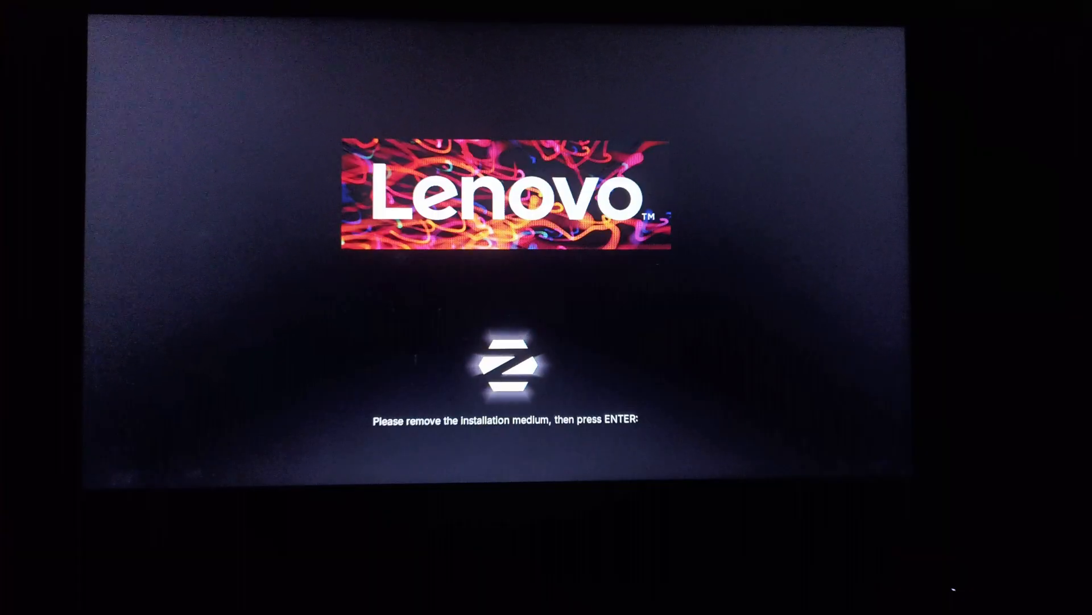
key("Return")
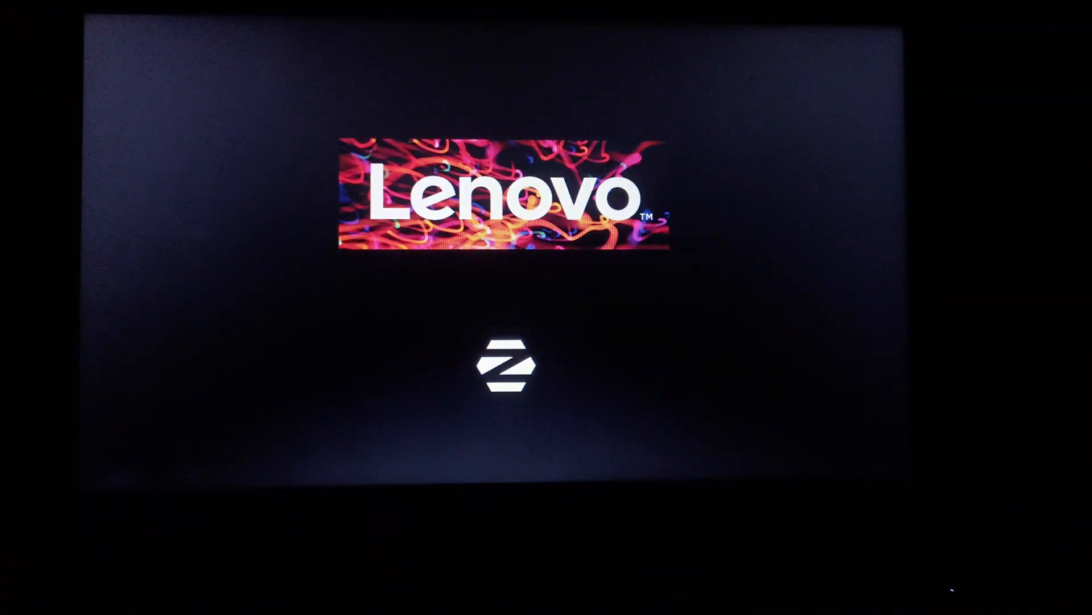